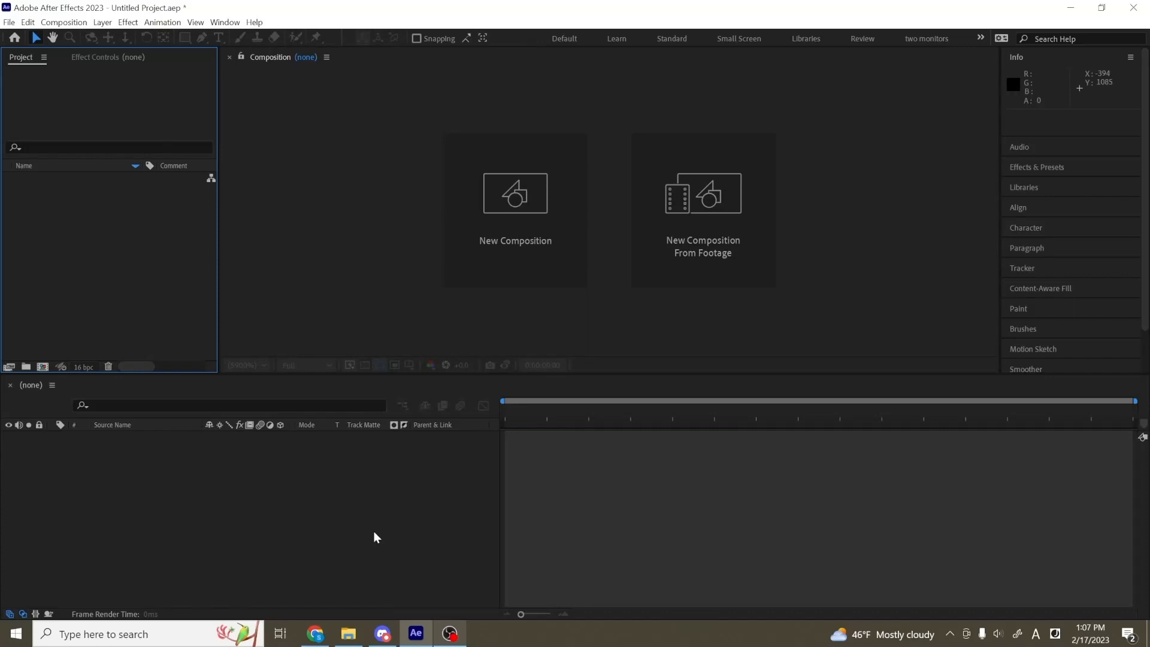
pyautogui.moveTo(594, 481)
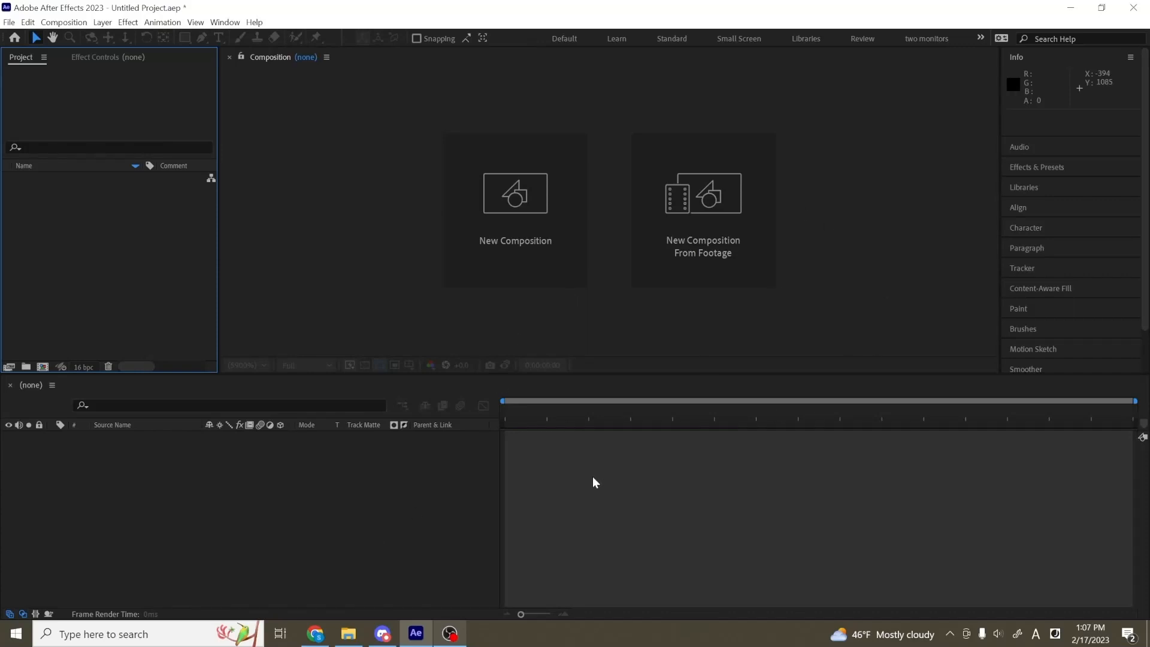
pyautogui.moveTo(92, 210)
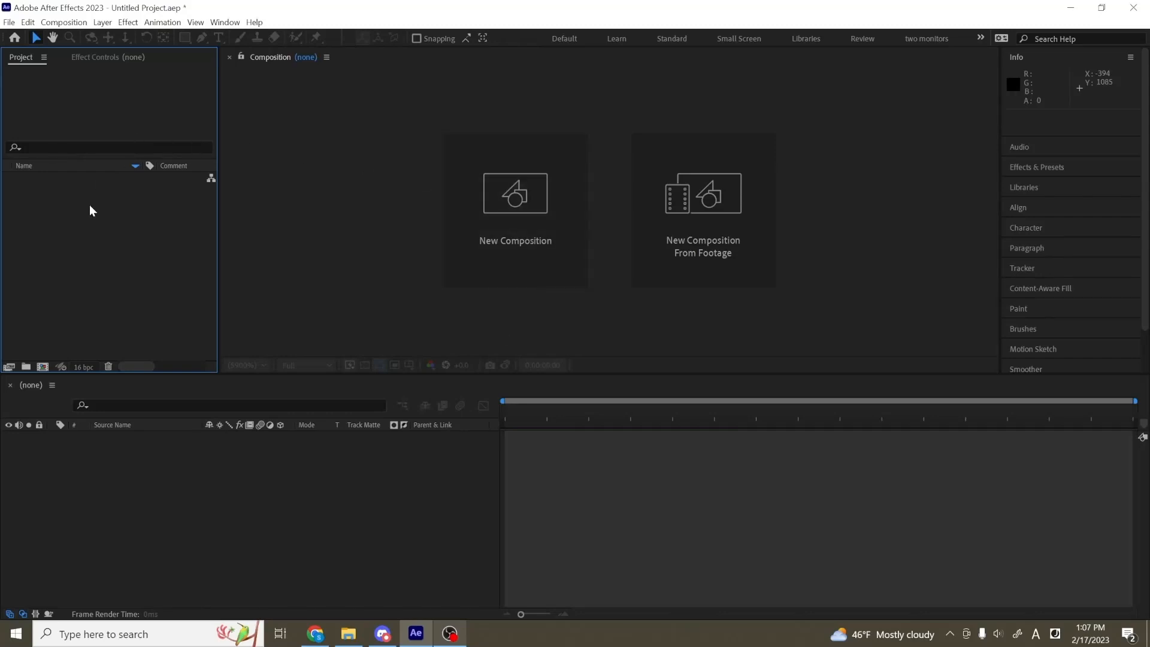
pyautogui.moveTo(149, 192)
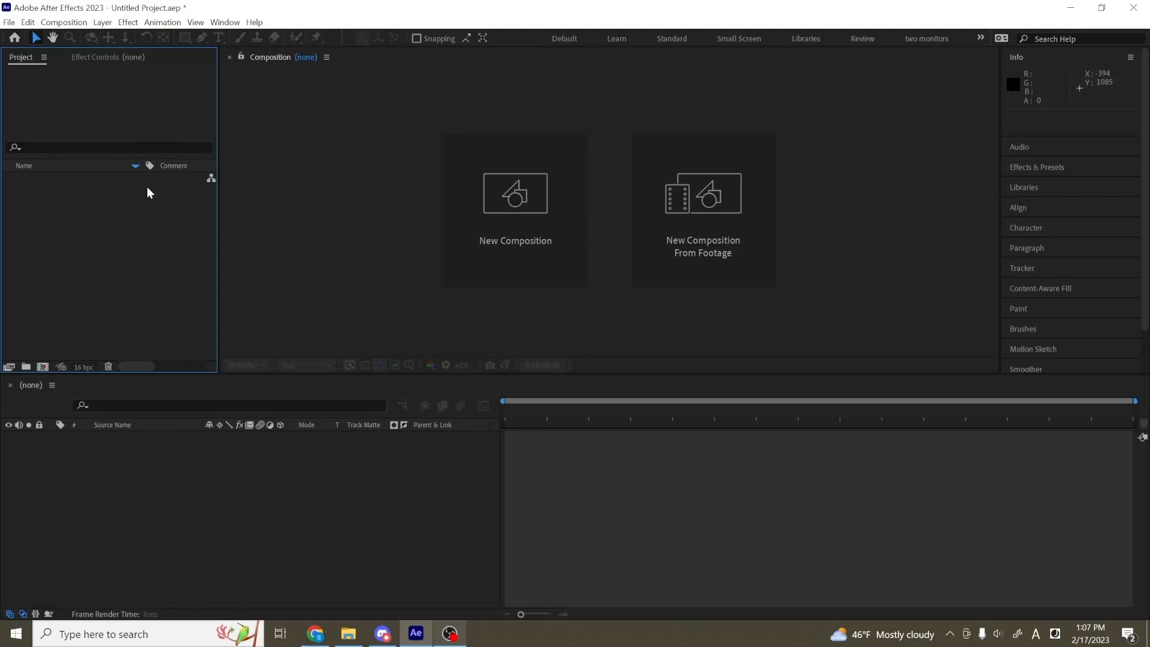
# Open the File menu and point at Import in the empty project
pyautogui.click(9, 22)
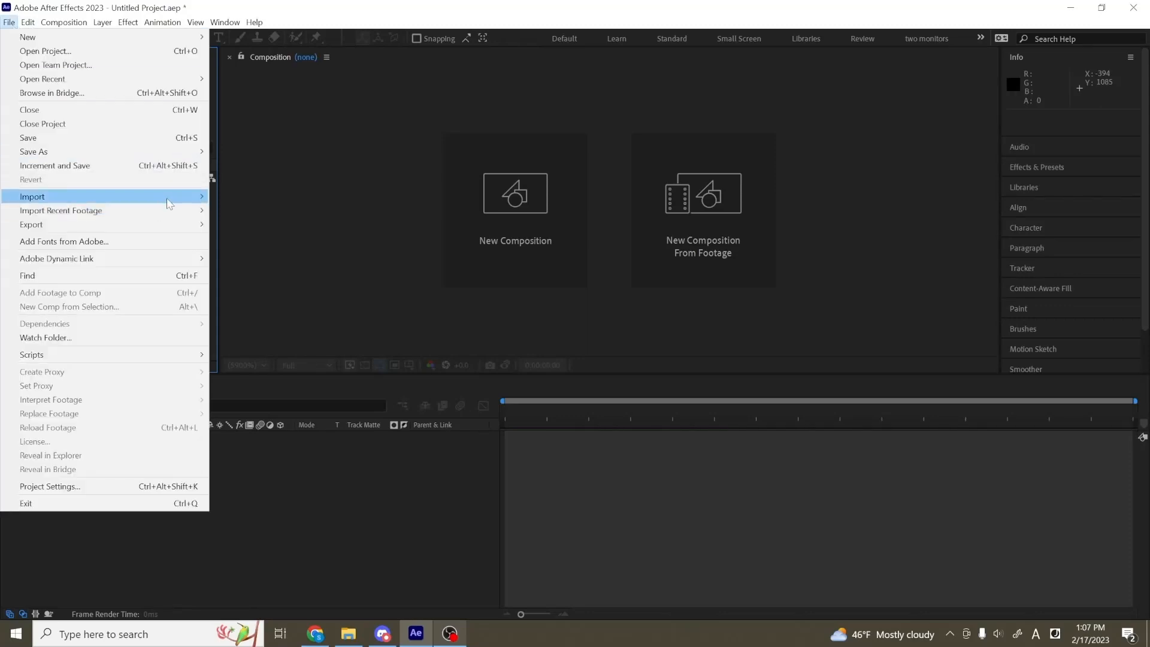
# Import Sokei_NoBG.png, Nijiiro stories_mixdown.wav and IMG_1311.PNG from the Tutorial Images folder
pyautogui.click(32, 196)
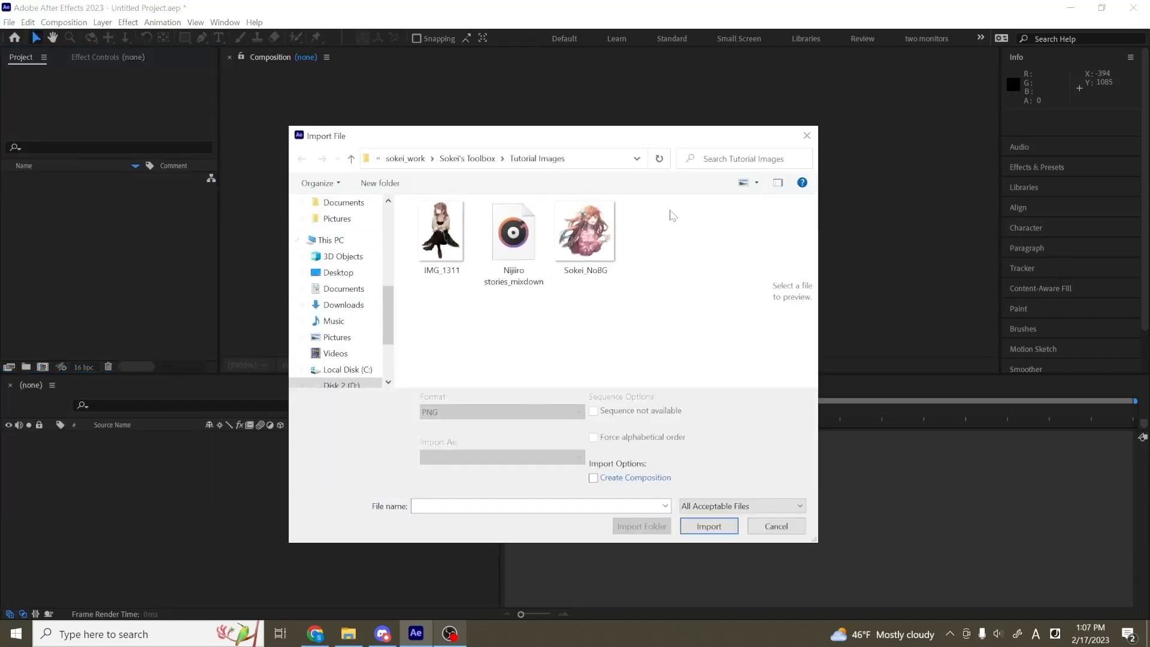
pyautogui.click(774, 526)
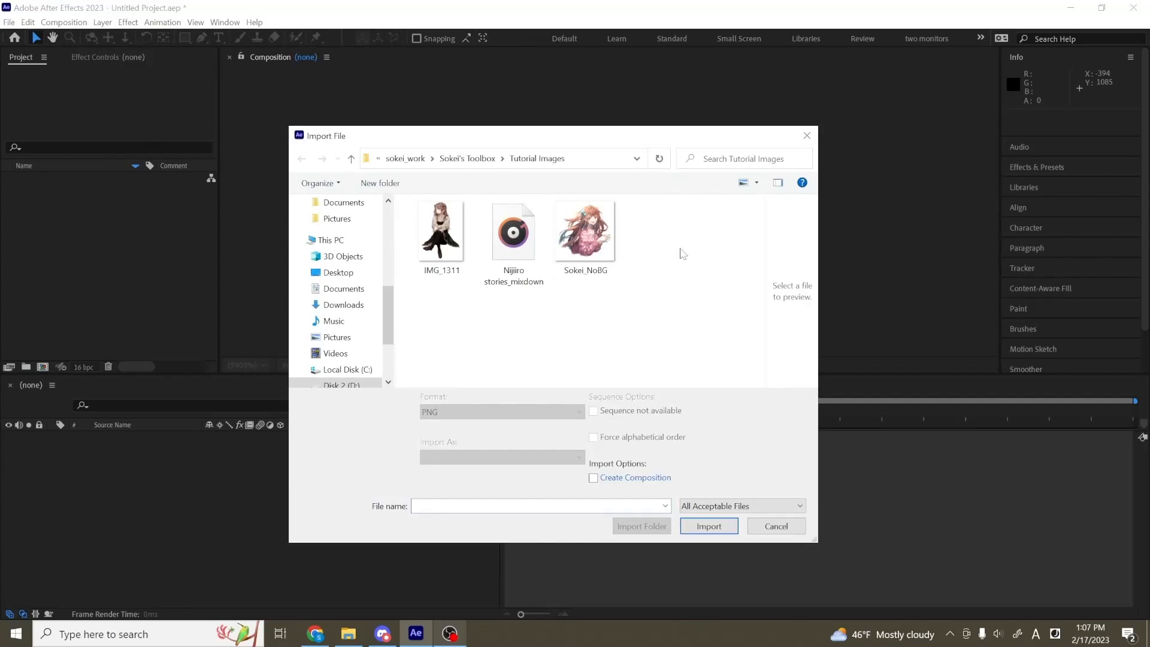
pyautogui.moveTo(688, 297)
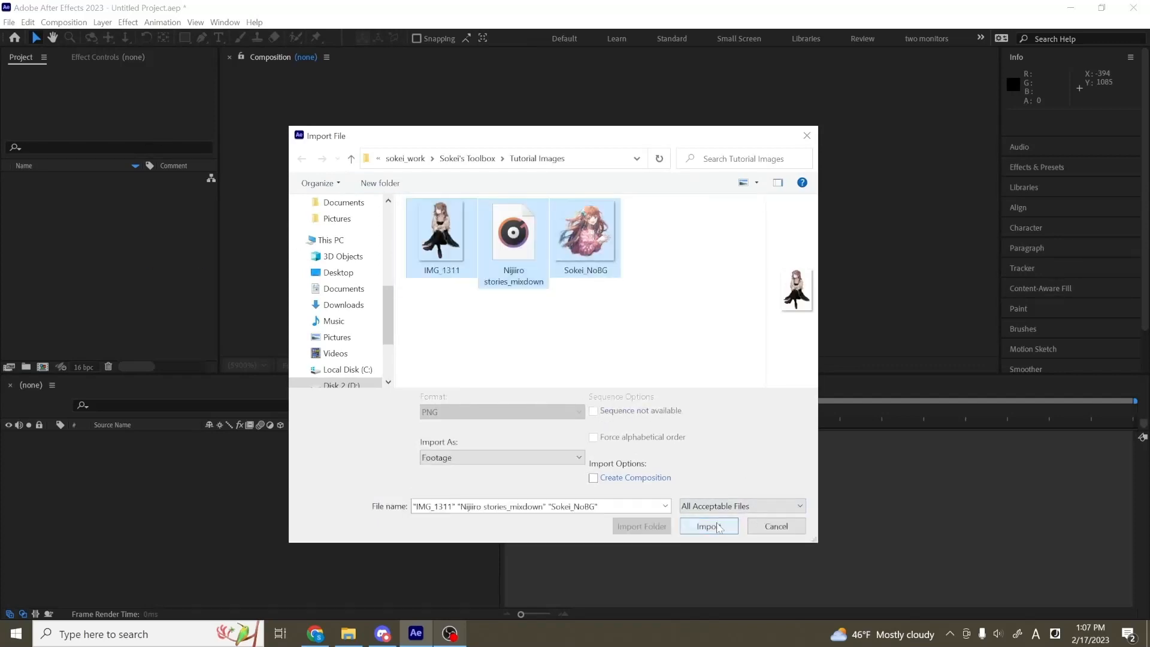
pyautogui.click(706, 526)
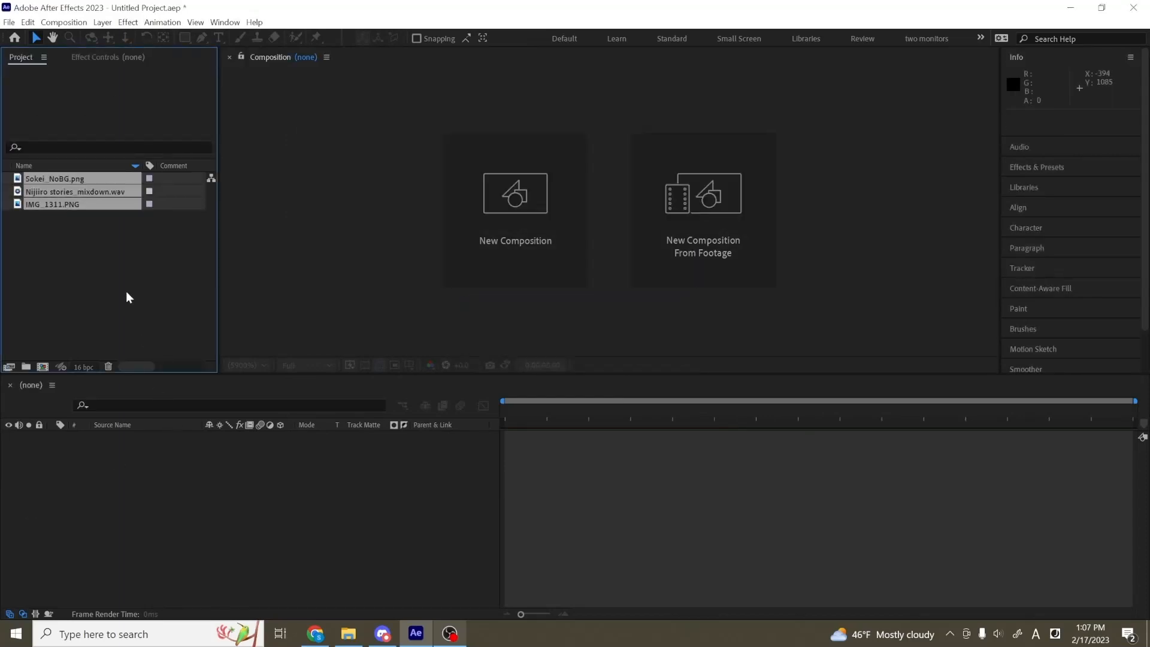
pyautogui.click(128, 297)
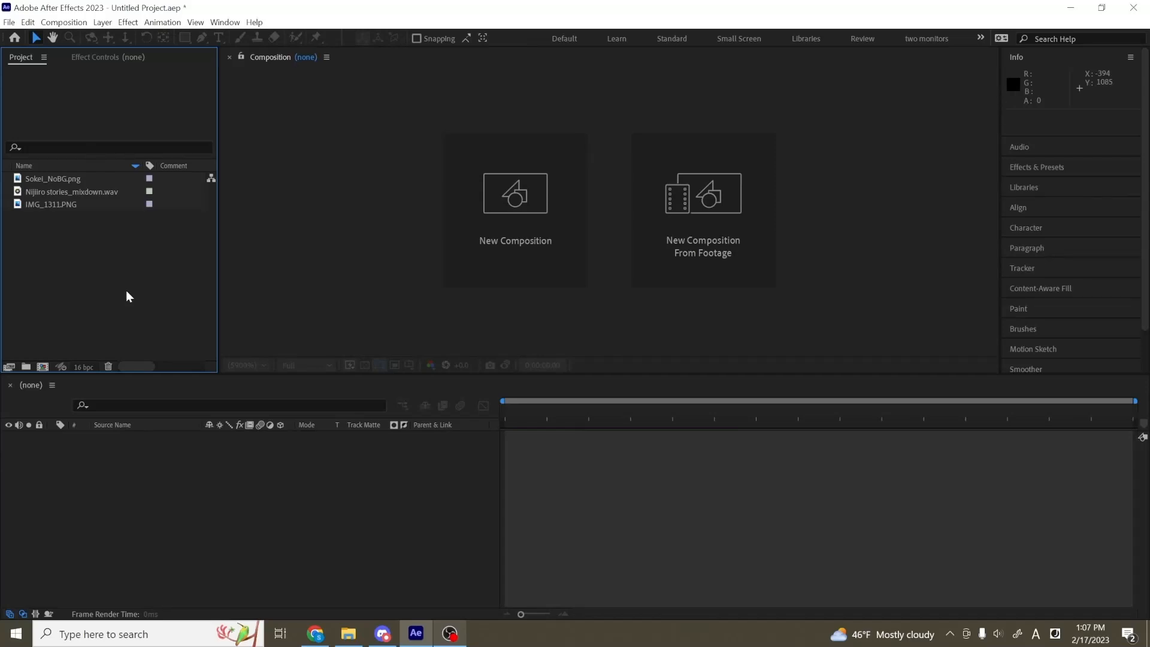
pyautogui.moveTo(526, 220)
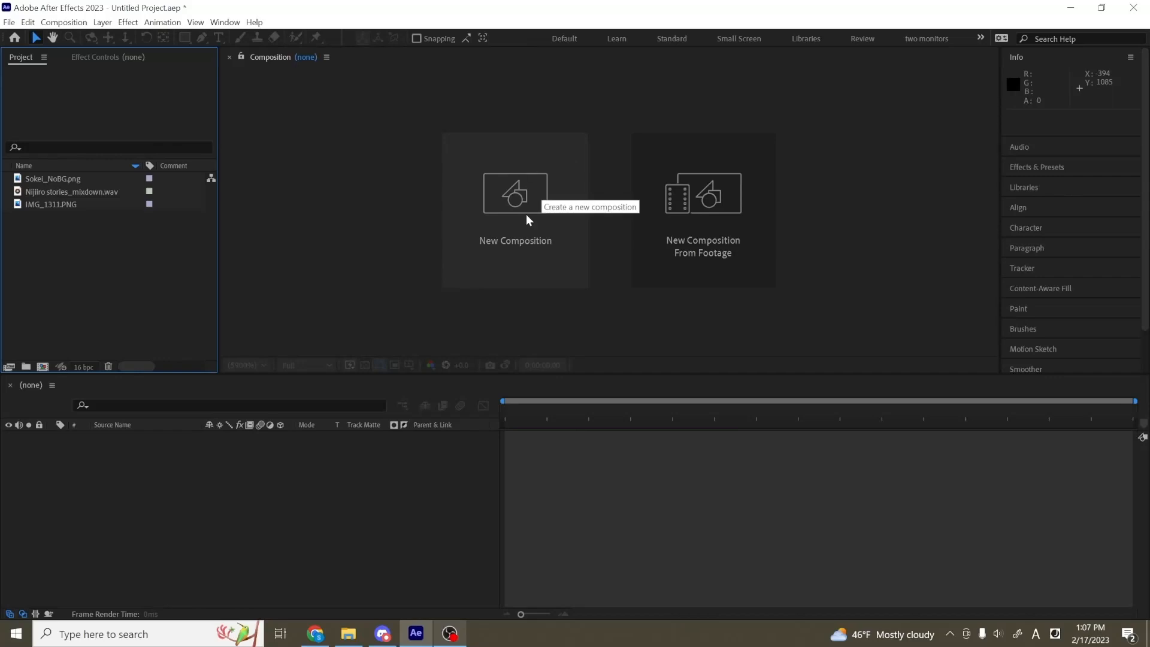
pyautogui.moveTo(206, 134)
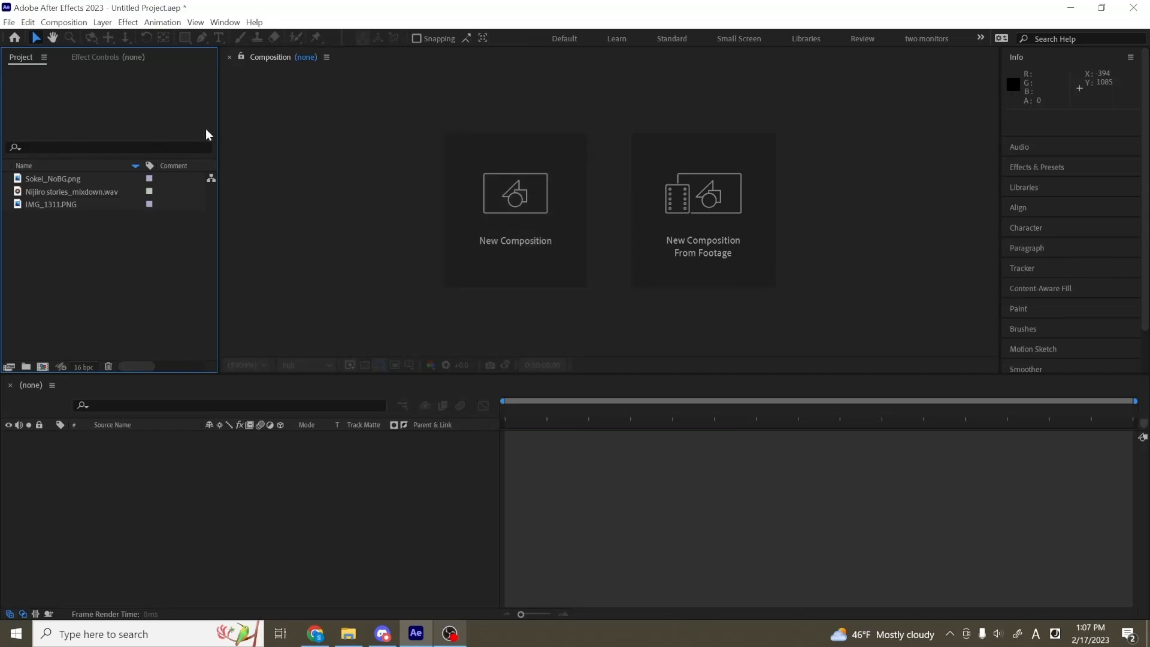
pyautogui.moveTo(46, 366)
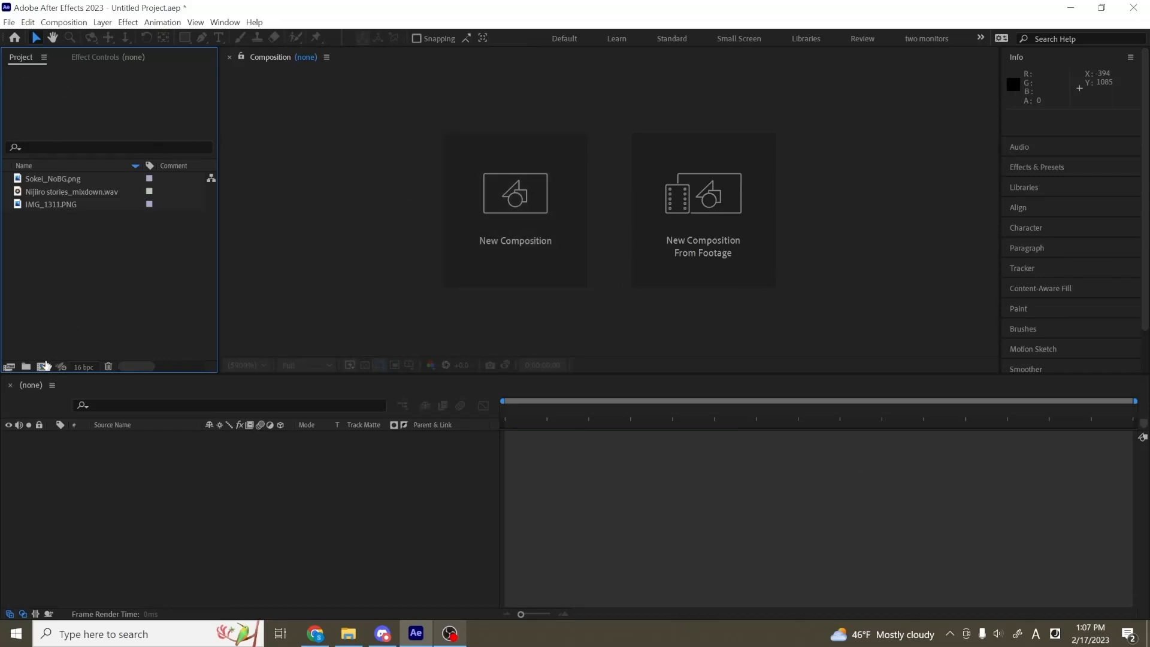
pyautogui.moveTo(43, 367)
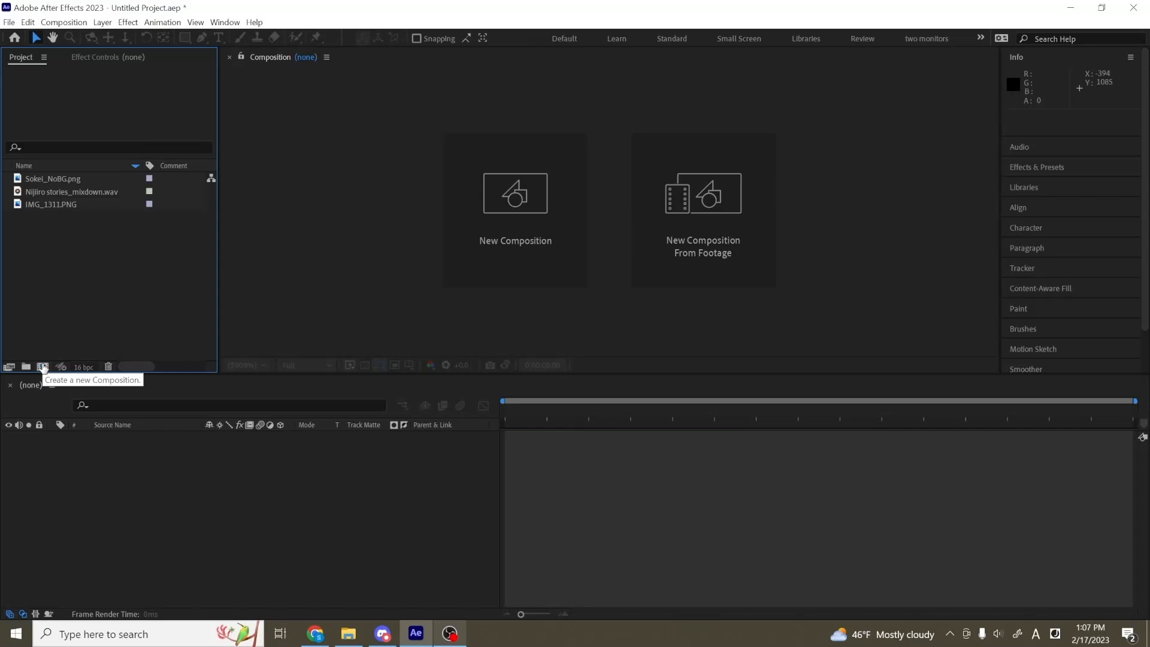
# Create a composition named 'Tutorial' using the Social Media Landscape HD preset (1920×1080, 30 fps)
pyautogui.click(41, 367)
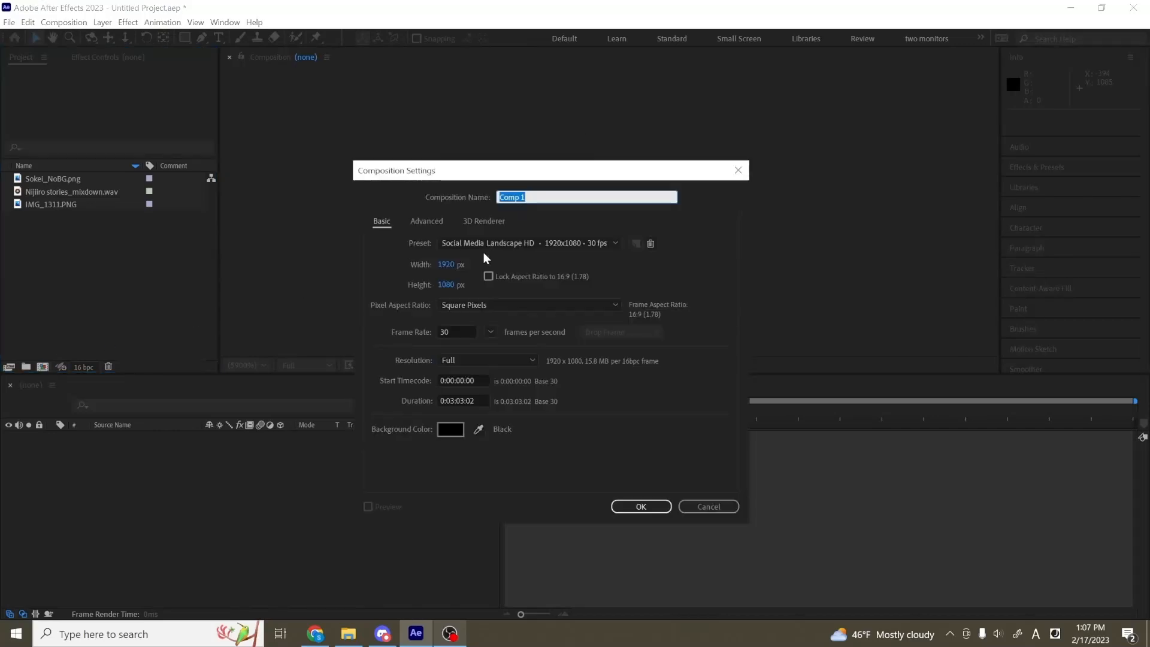
pyautogui.moveTo(667, 293)
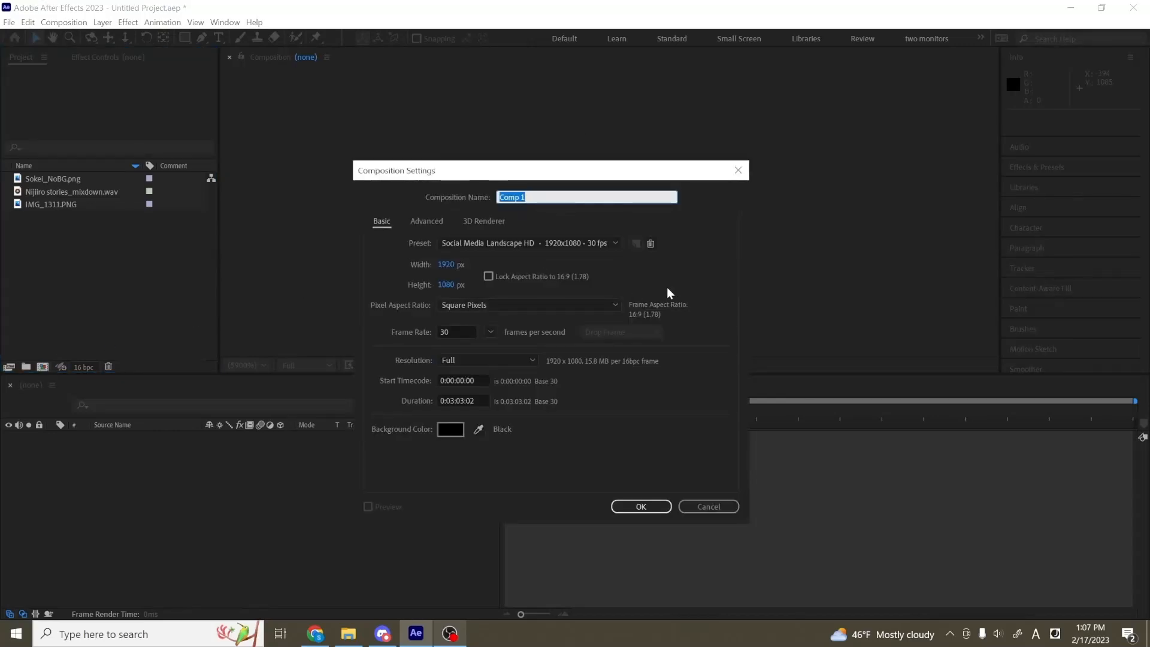
pyautogui.moveTo(429, 337)
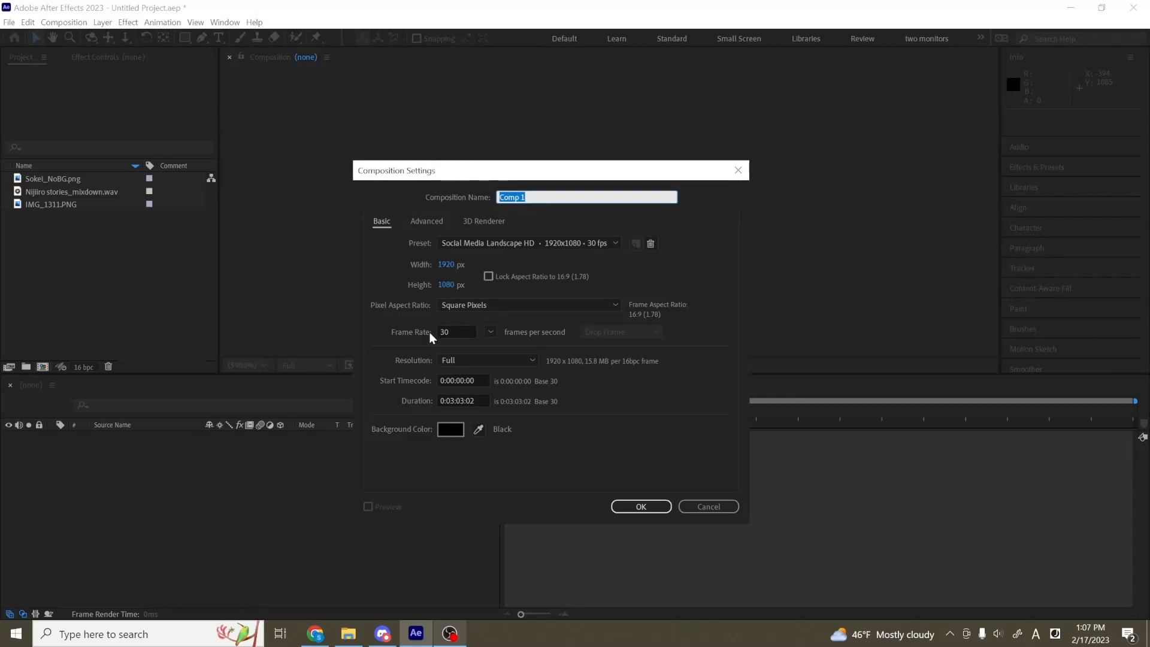
pyautogui.moveTo(572, 216)
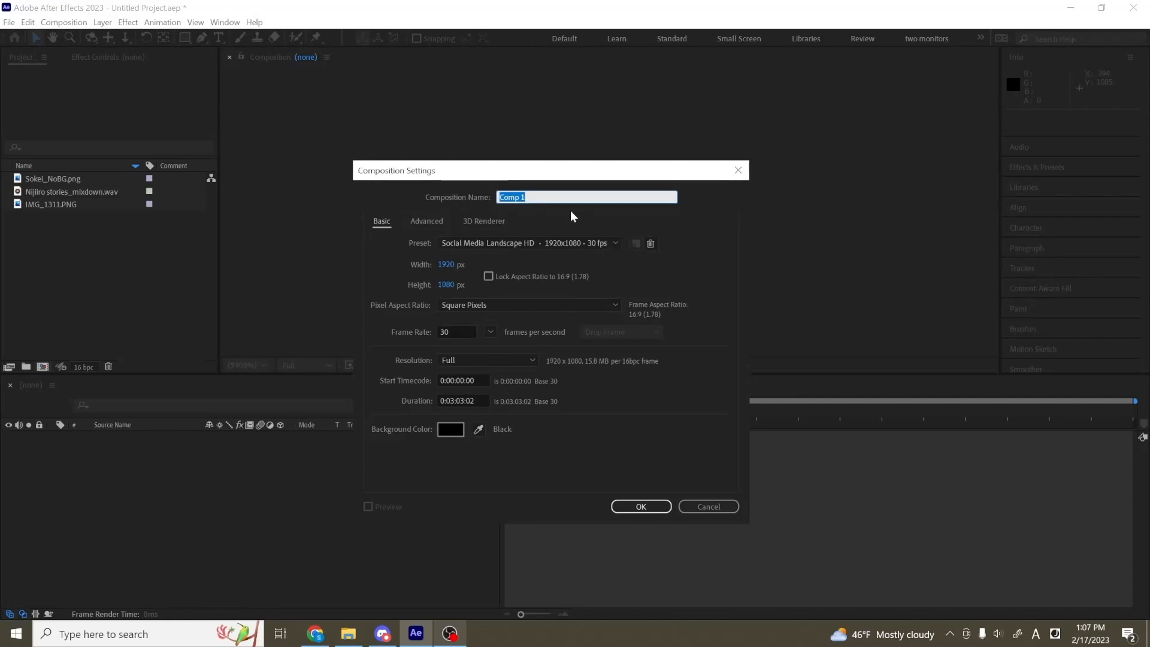
pyautogui.write('Tutorial')
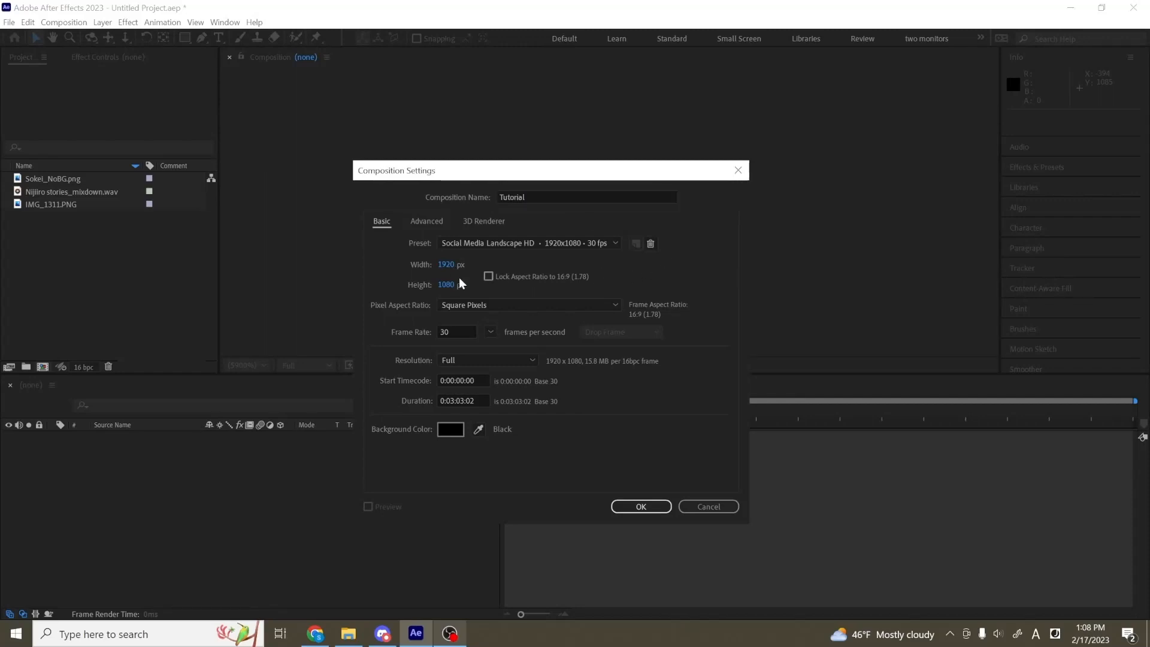
pyautogui.moveTo(455, 345)
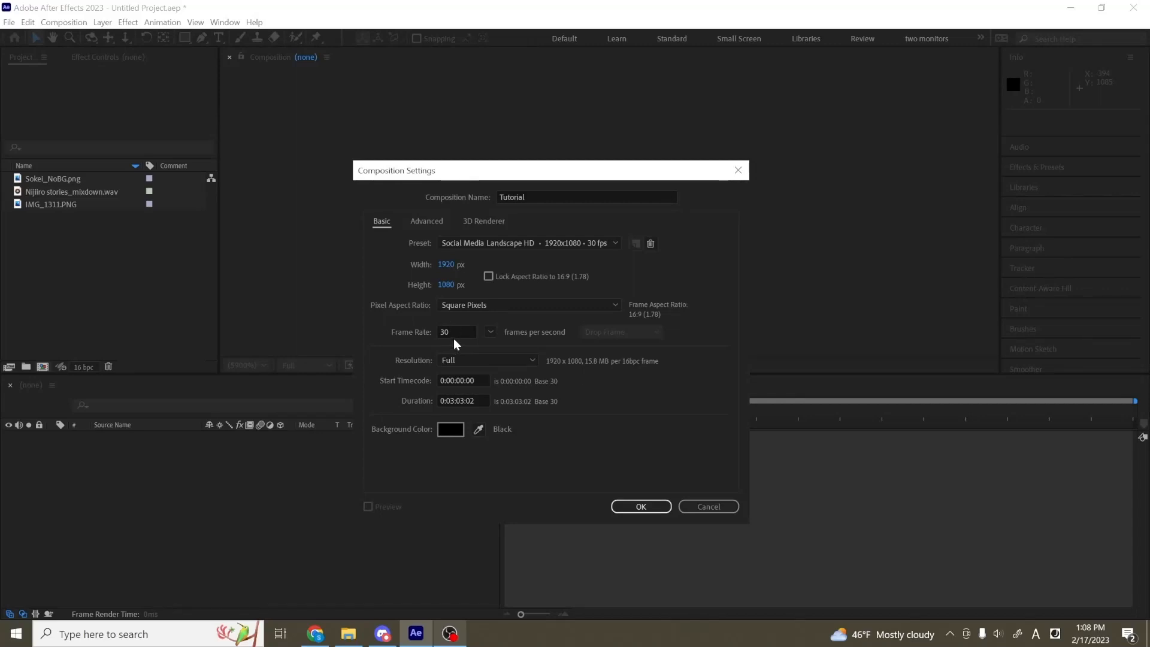
pyautogui.moveTo(571, 385)
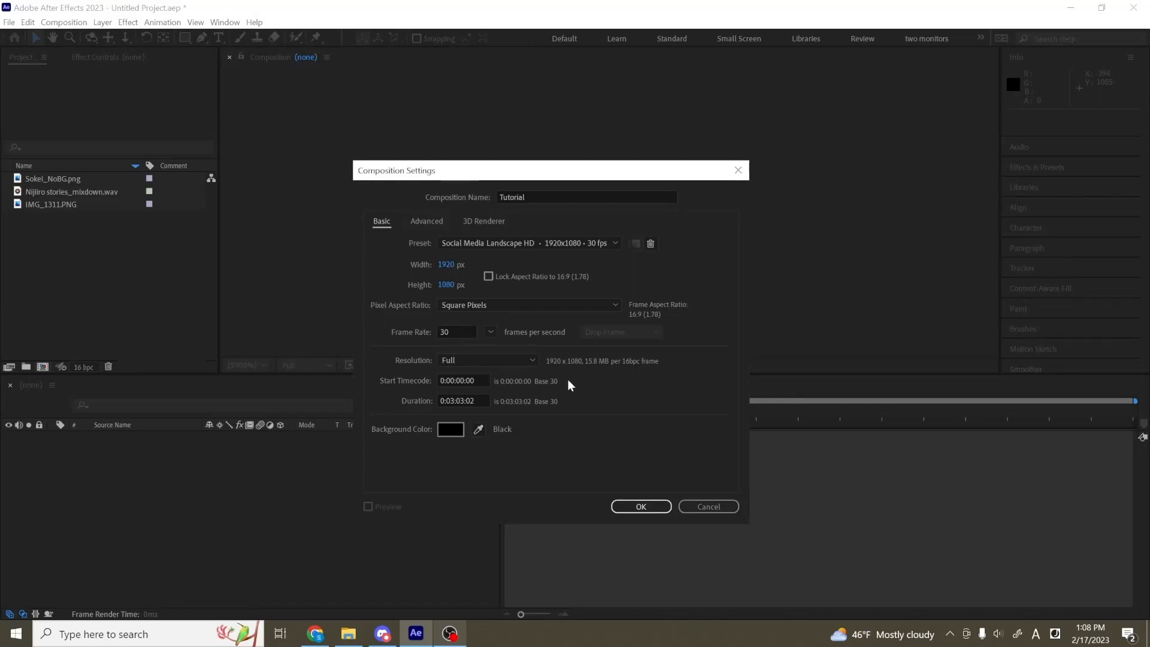
pyautogui.click(640, 506)
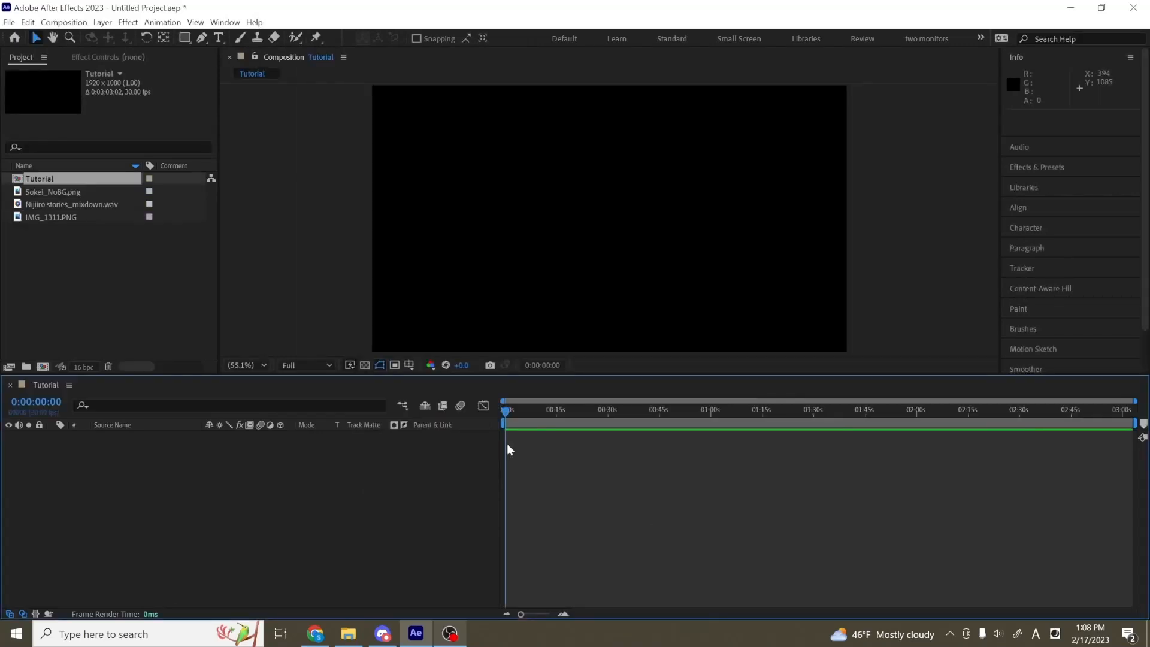
pyautogui.click(62, 22)
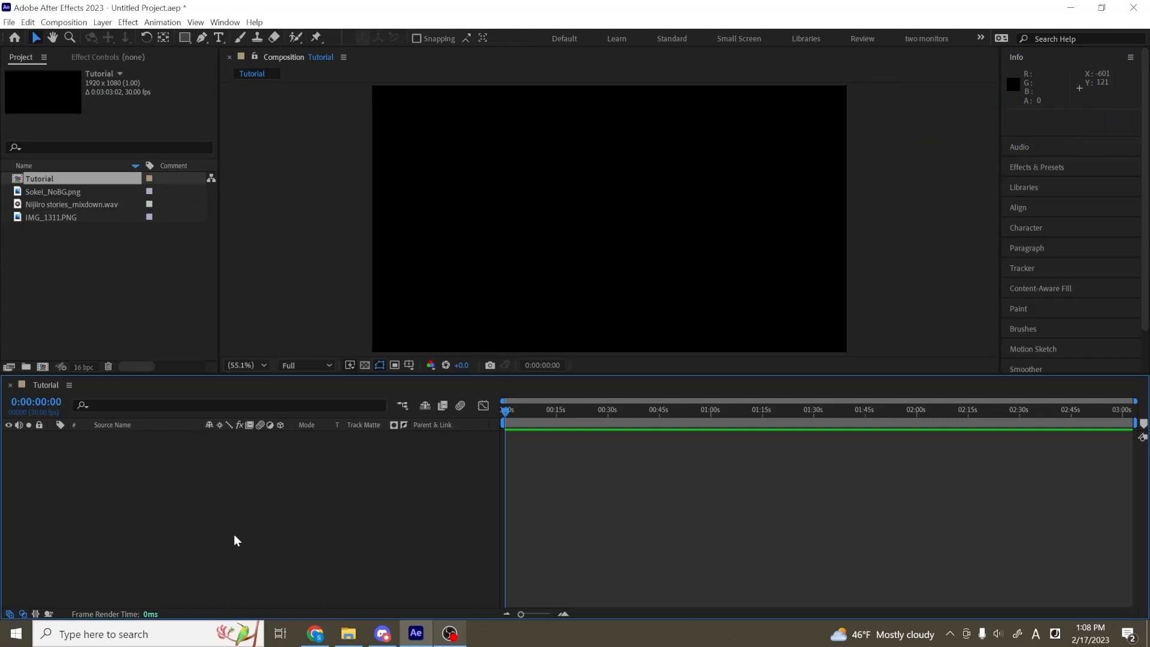
pyautogui.moveTo(136, 200)
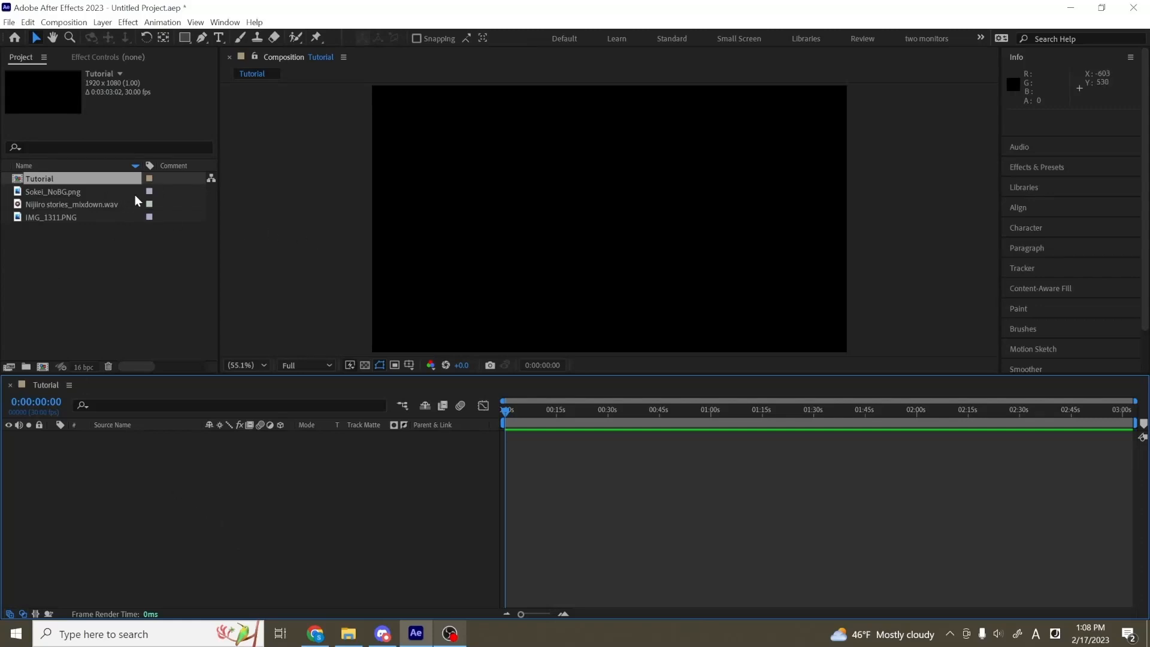
# Make a Sokei_NoBG composition from the character image and accept its 1000×1000 settings unchanged
pyautogui.click(53, 192)
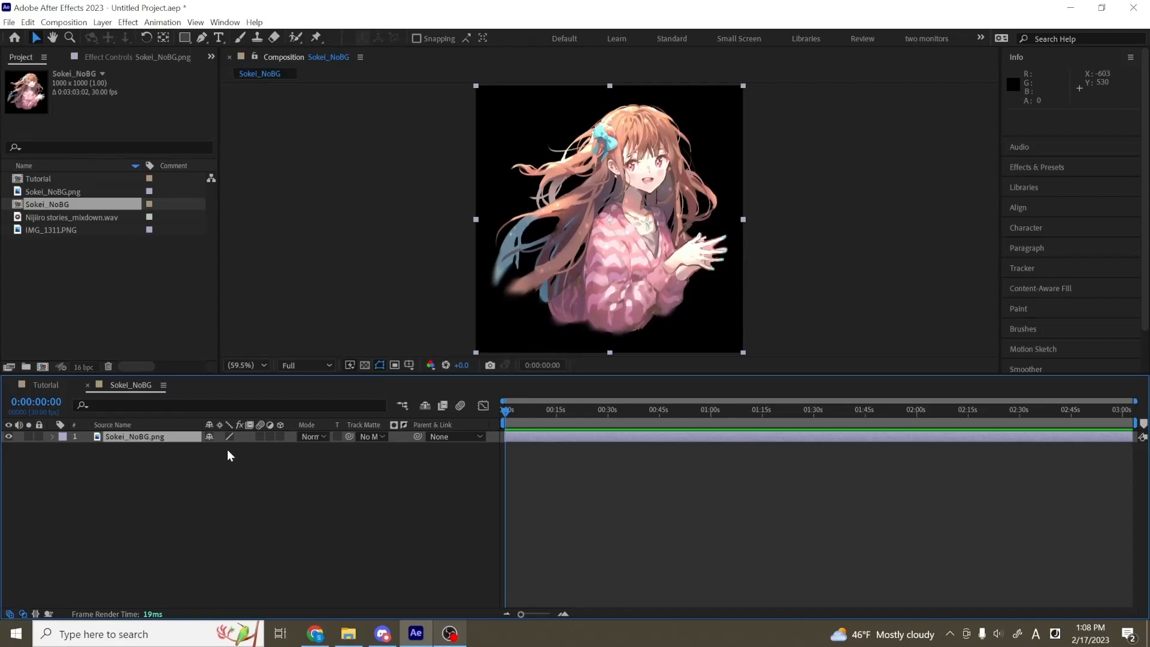
pyautogui.moveTo(64, 22)
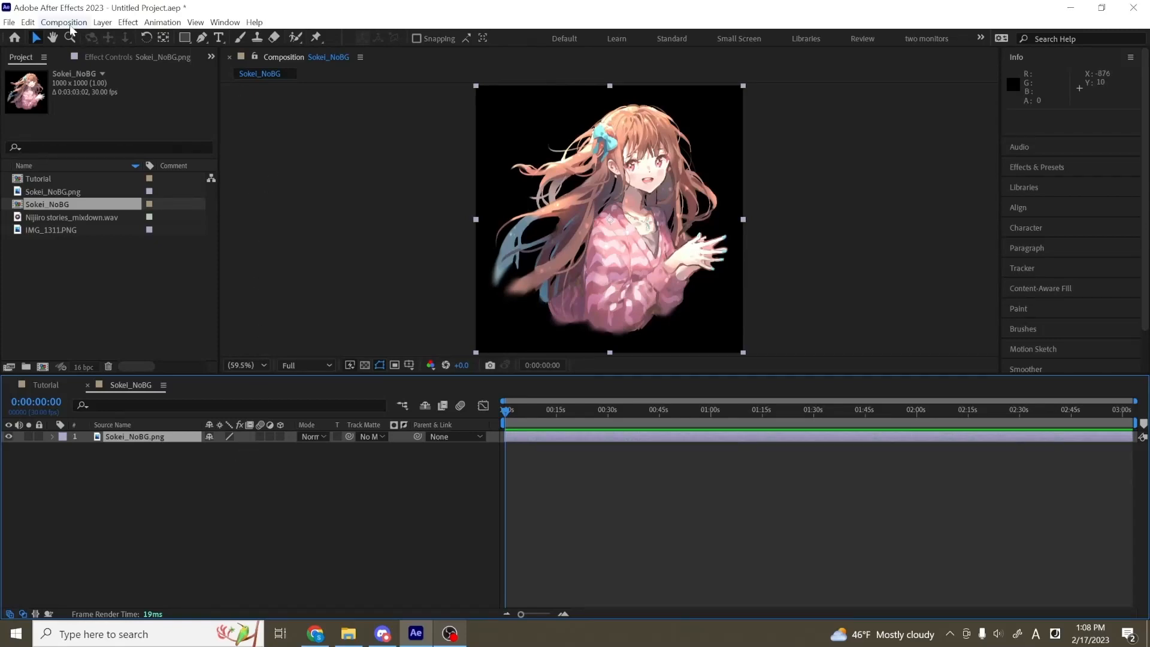
pyautogui.click(64, 23)
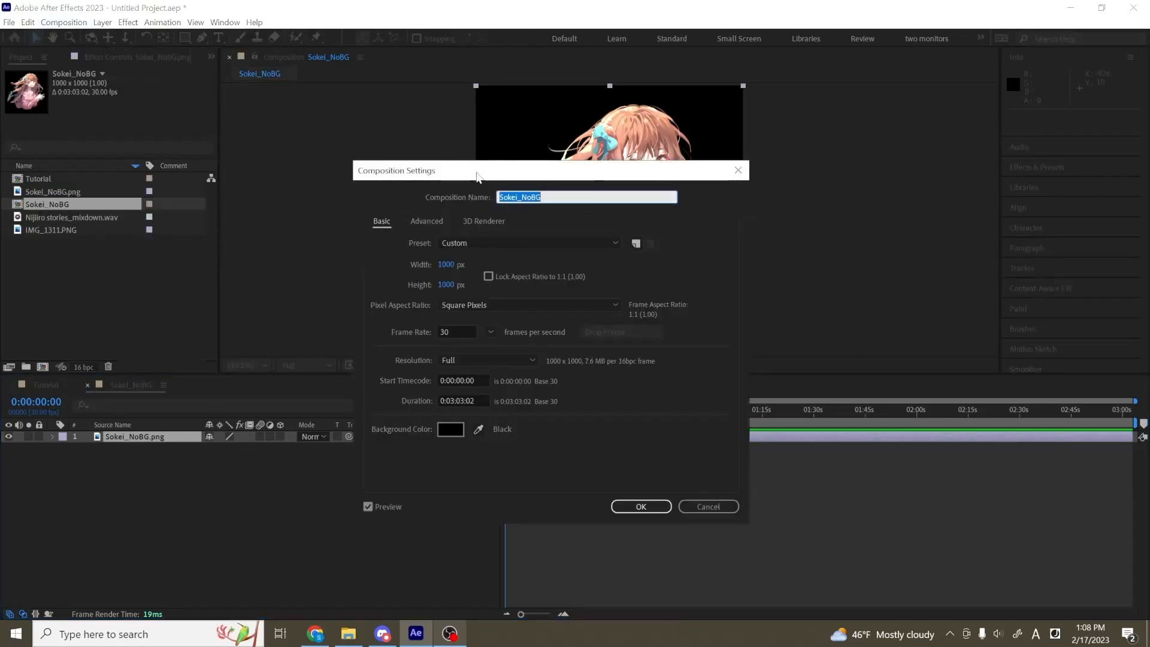
pyautogui.moveTo(477, 170); pyautogui.dragTo(722, 224)
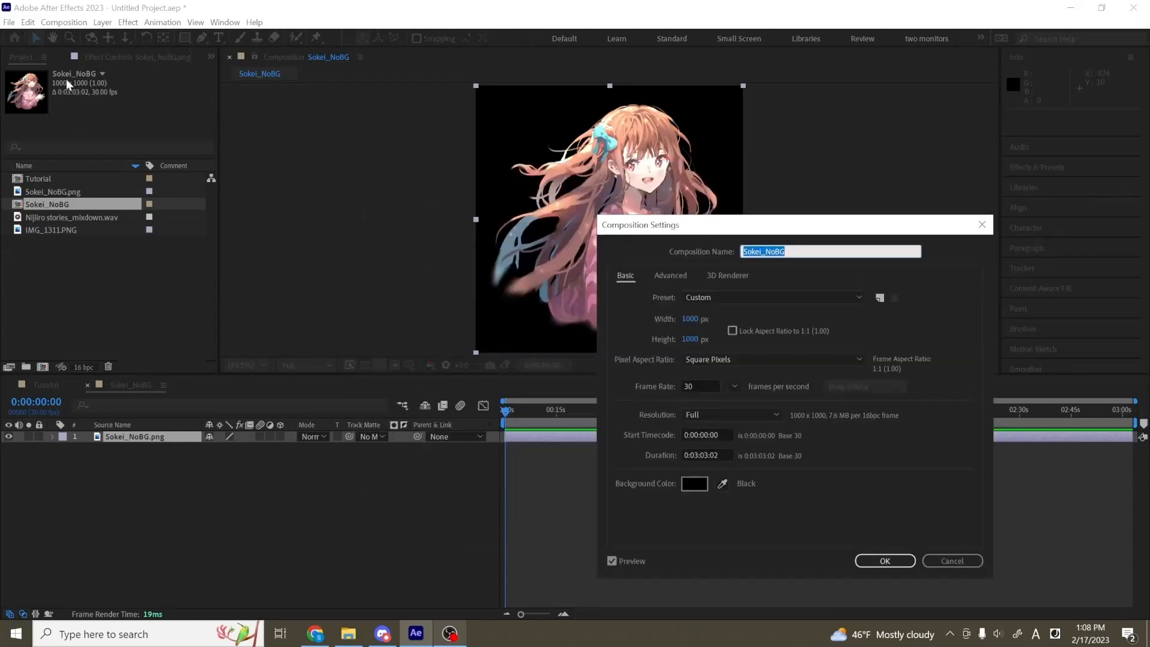
pyautogui.moveTo(678, 303)
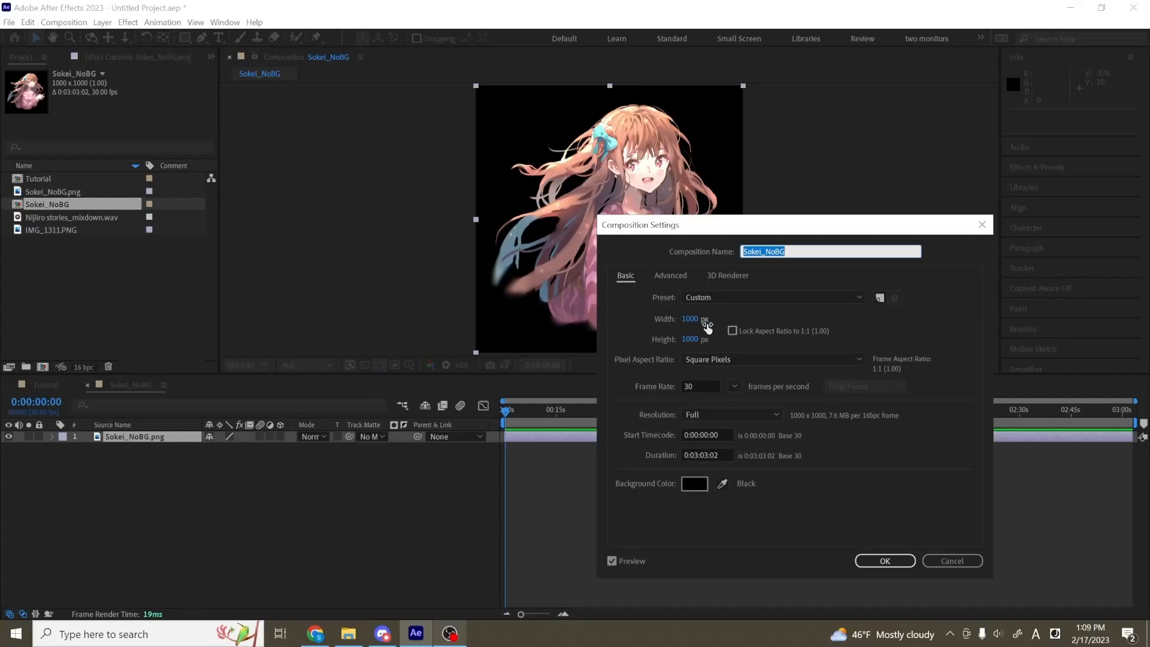
pyautogui.moveTo(871, 584)
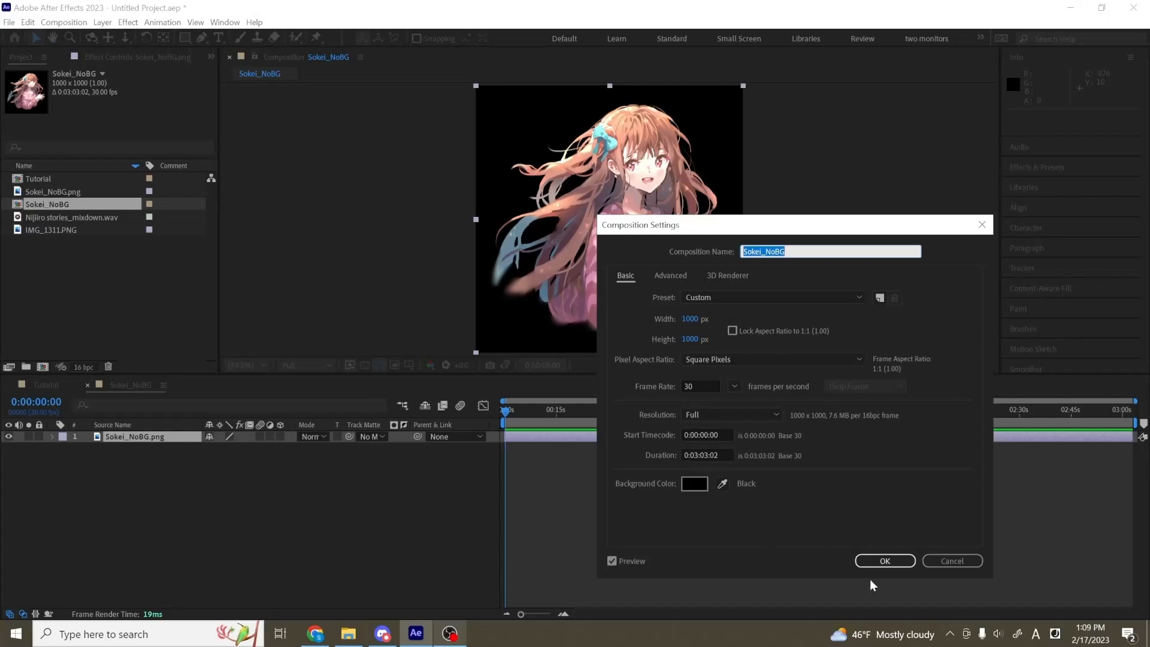
pyautogui.click(64, 22)
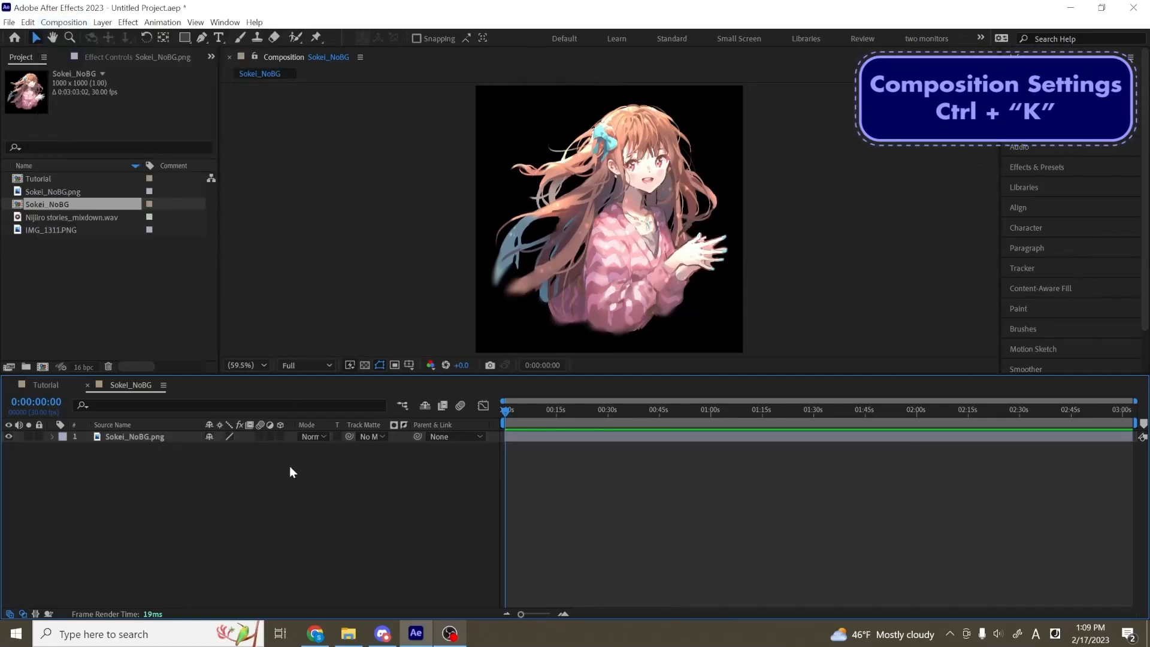
pyautogui.click(71, 217)
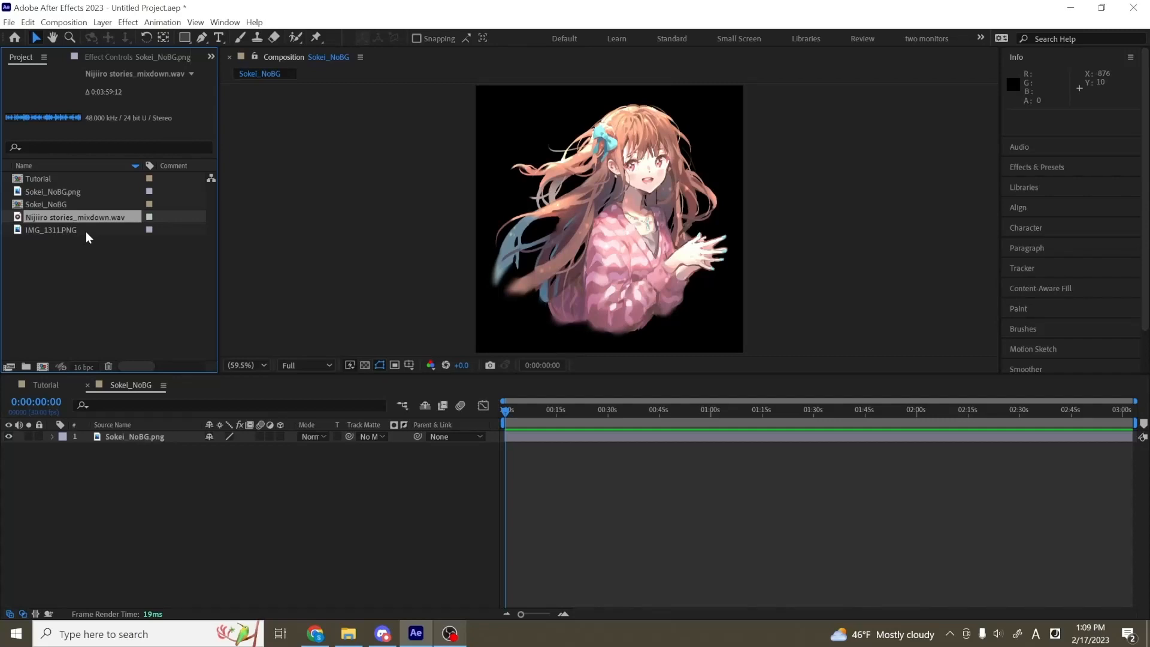
# Add Sokei_NoBG.png above IMG_1311.PNG in Tutorial, then select the IMG_1311.PNG layer
pyautogui.click(45, 385)
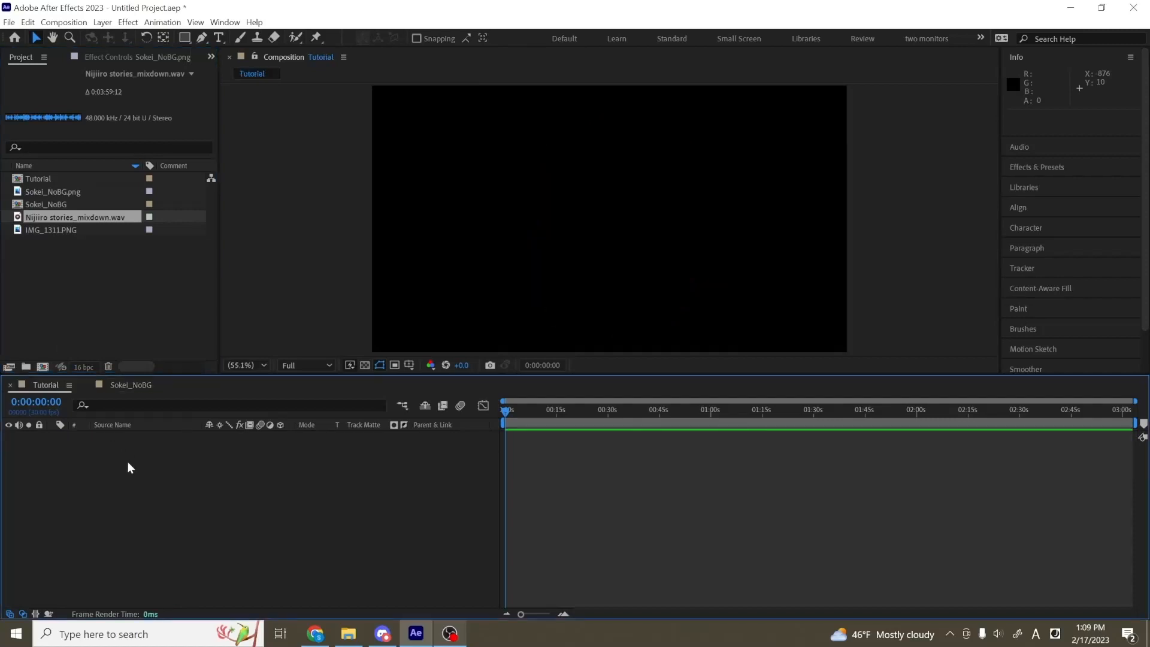
pyautogui.moveTo(130, 491)
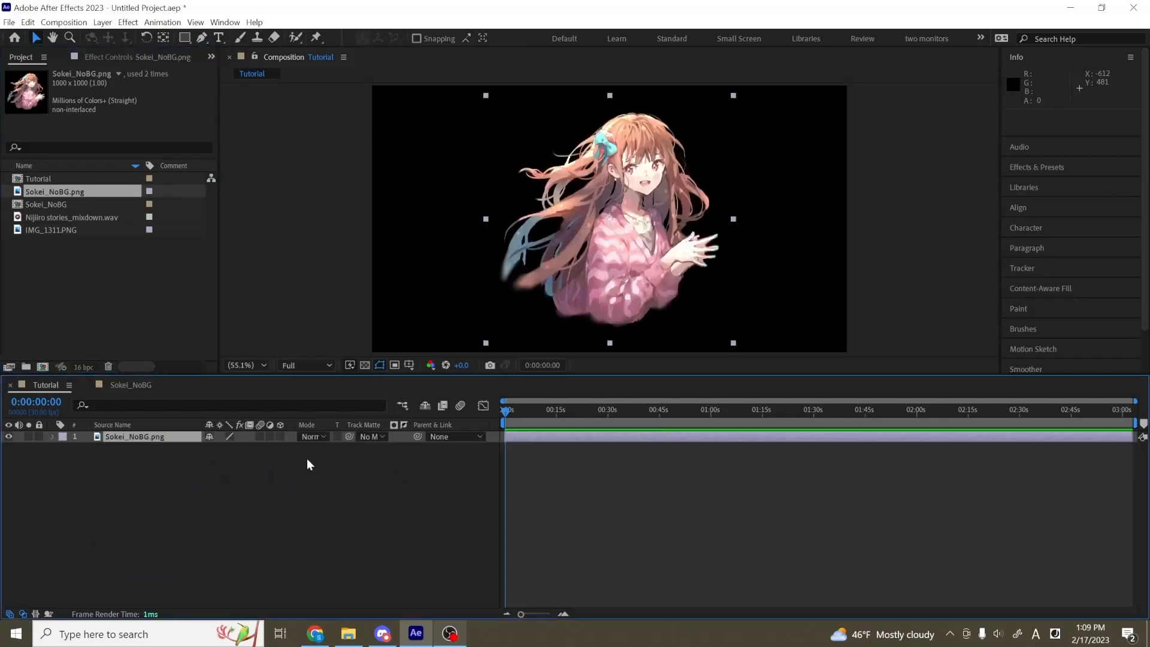
pyautogui.moveTo(434, 473)
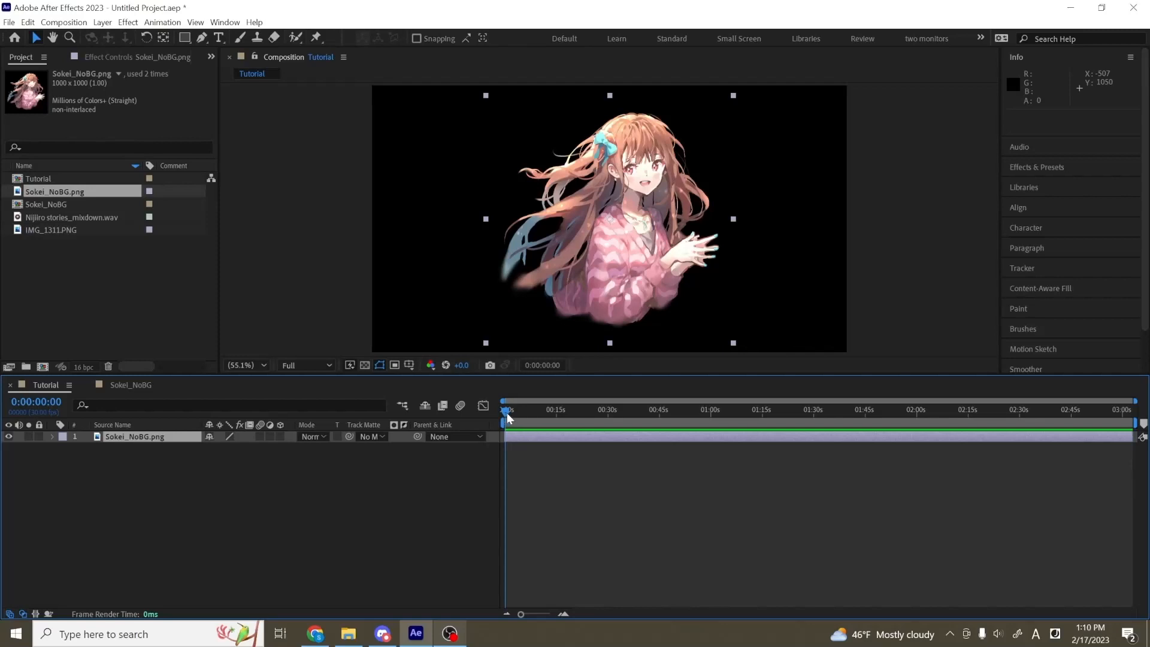
pyautogui.moveTo(557, 443)
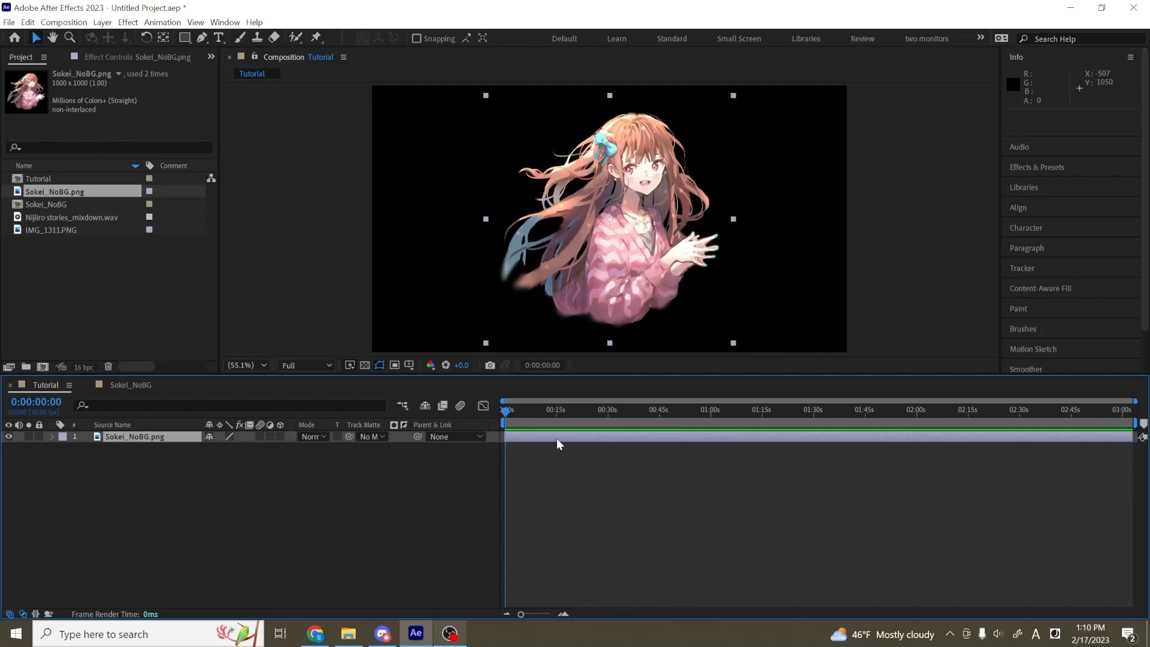
pyautogui.moveTo(609, 434)
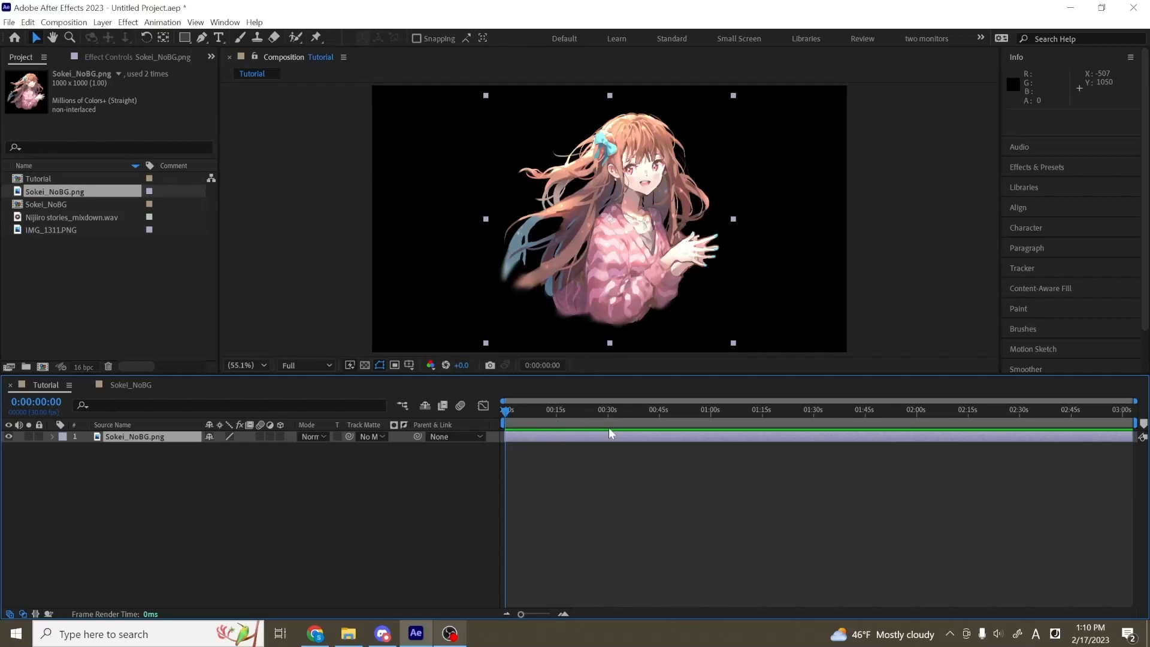
pyautogui.moveTo(579, 448)
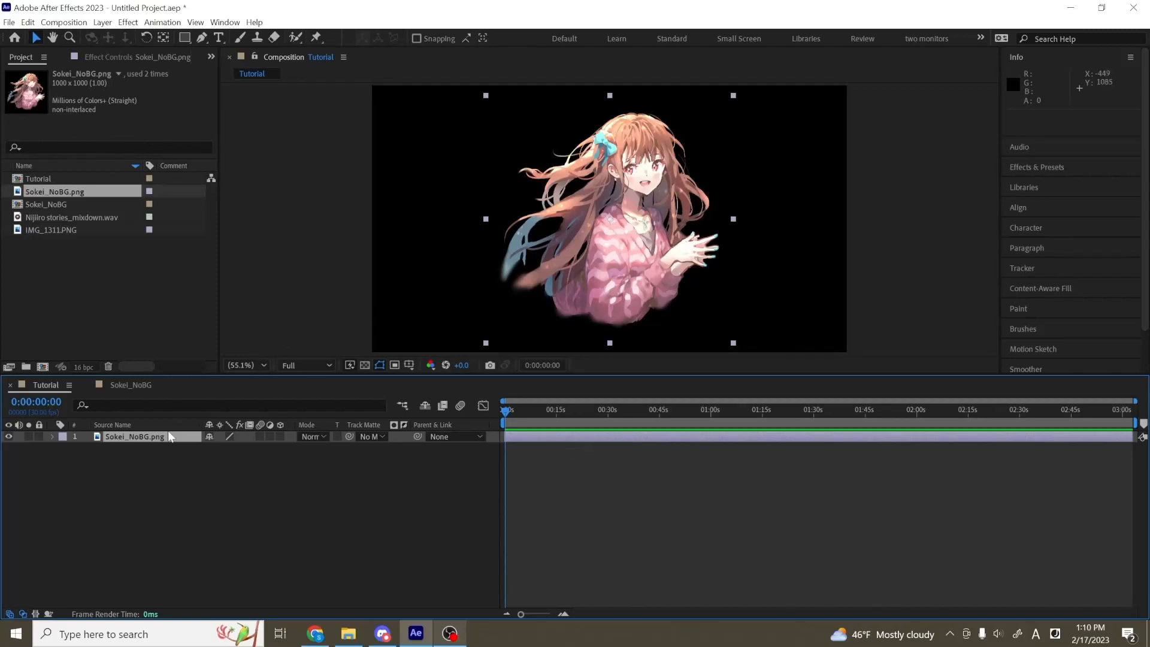
pyautogui.moveTo(627, 458)
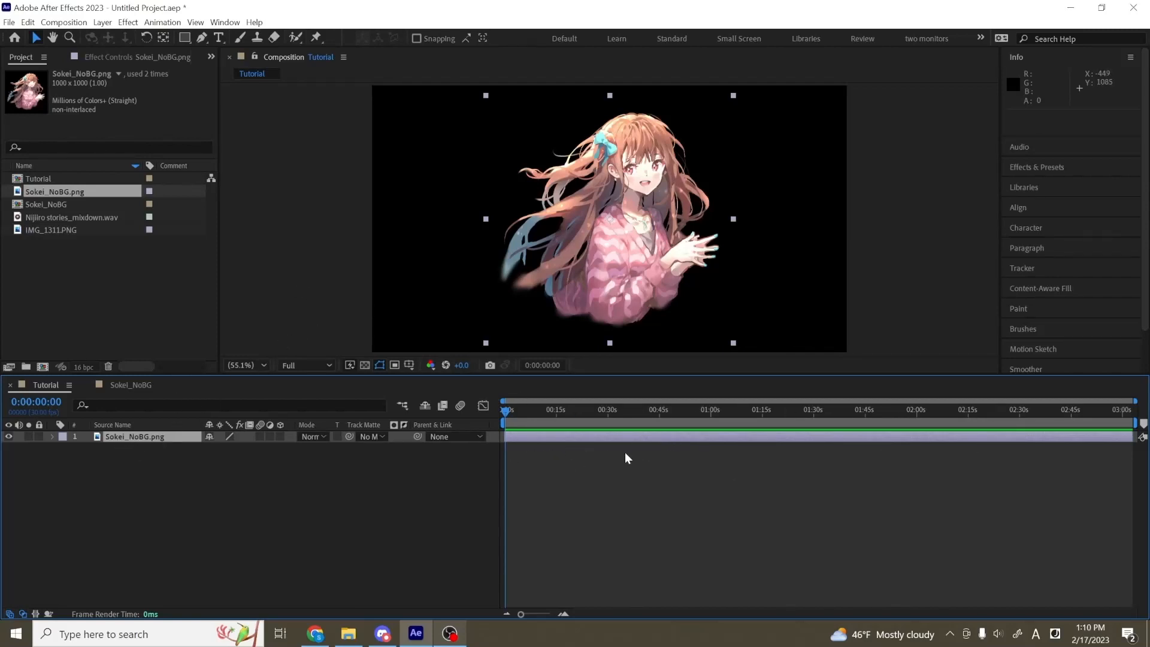
pyautogui.moveTo(185, 270)
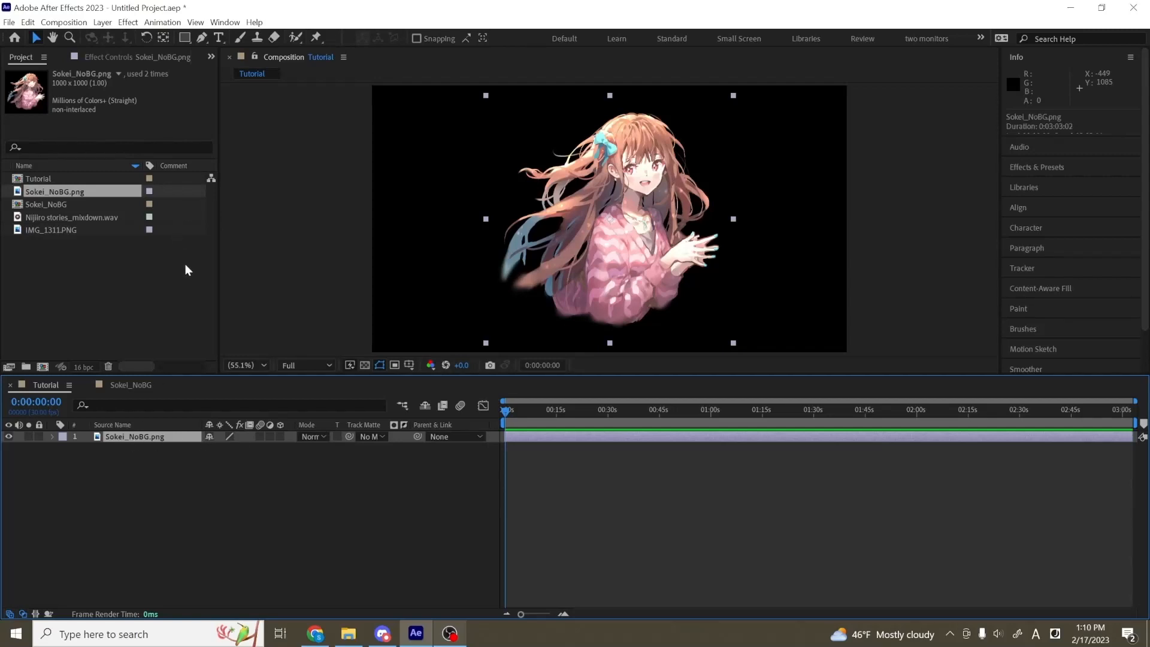
pyautogui.moveTo(534, 445)
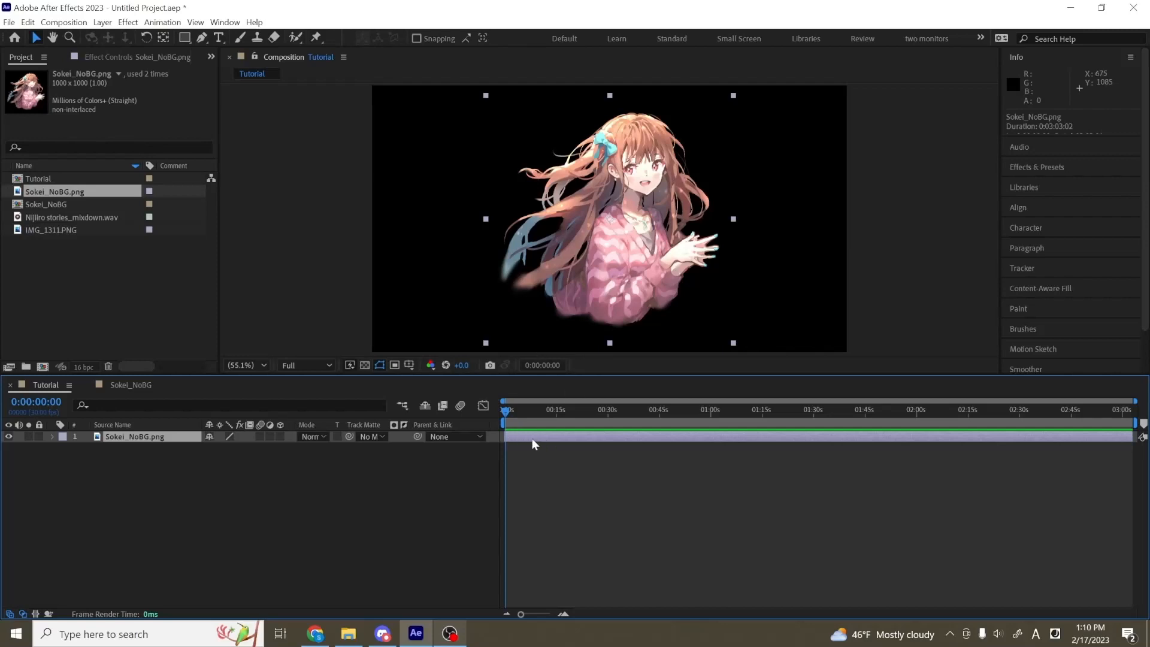
pyautogui.moveTo(188, 267)
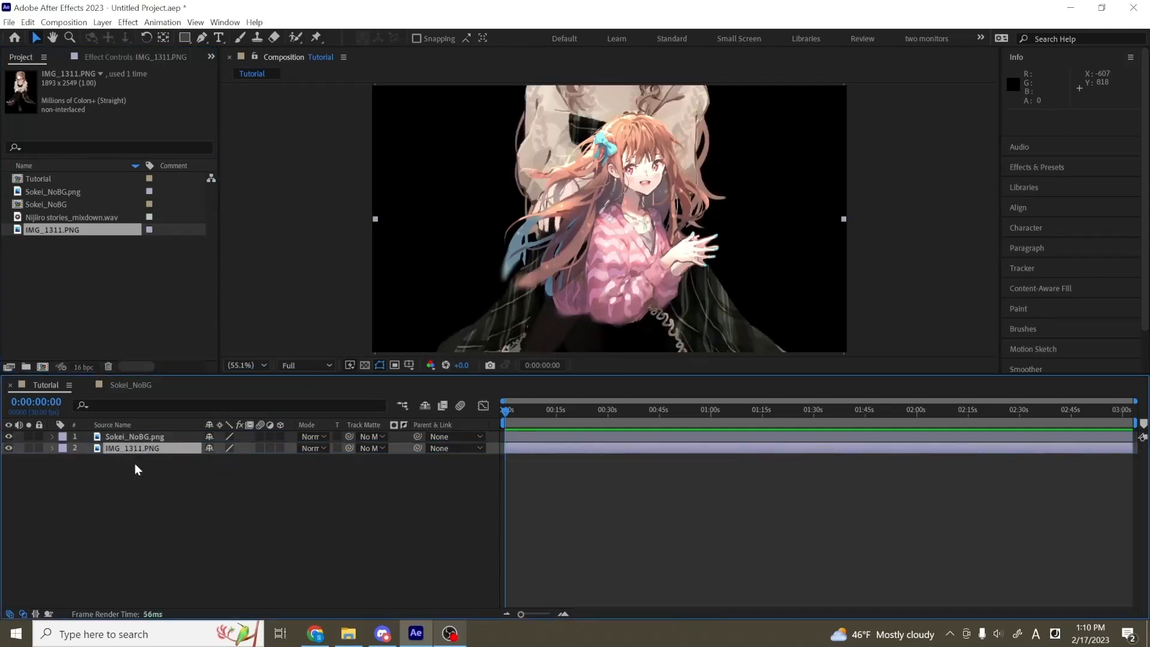
pyautogui.click(132, 448)
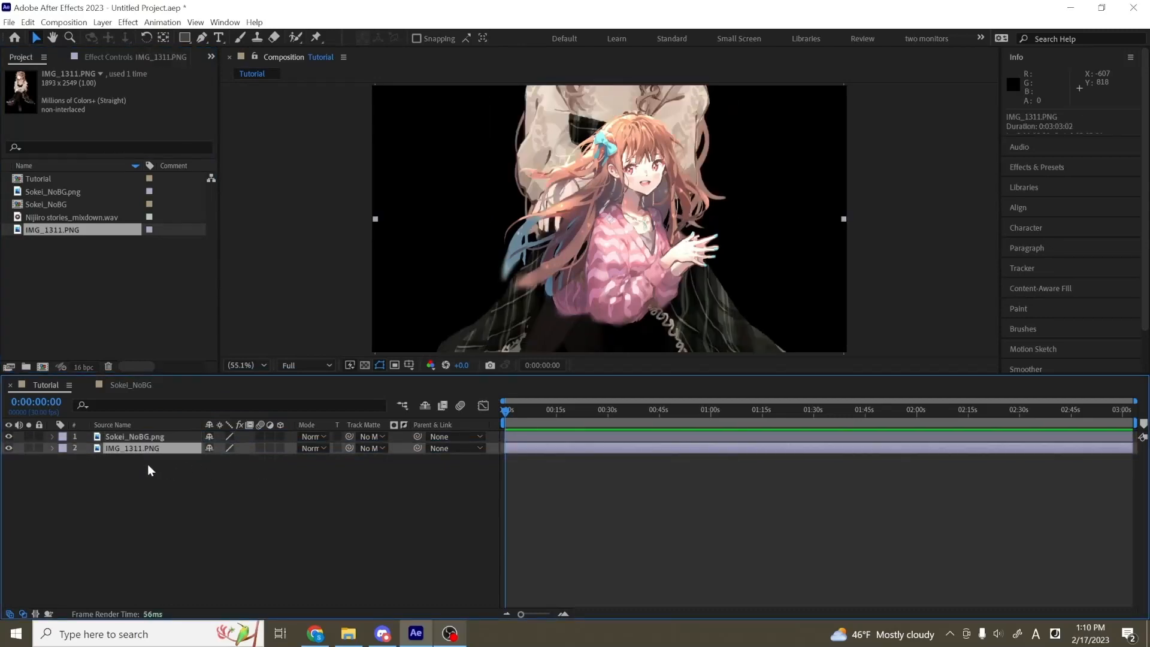
# Delete the IMG_1311.PNG layer from the Tutorial composition
pyautogui.press('Delete')
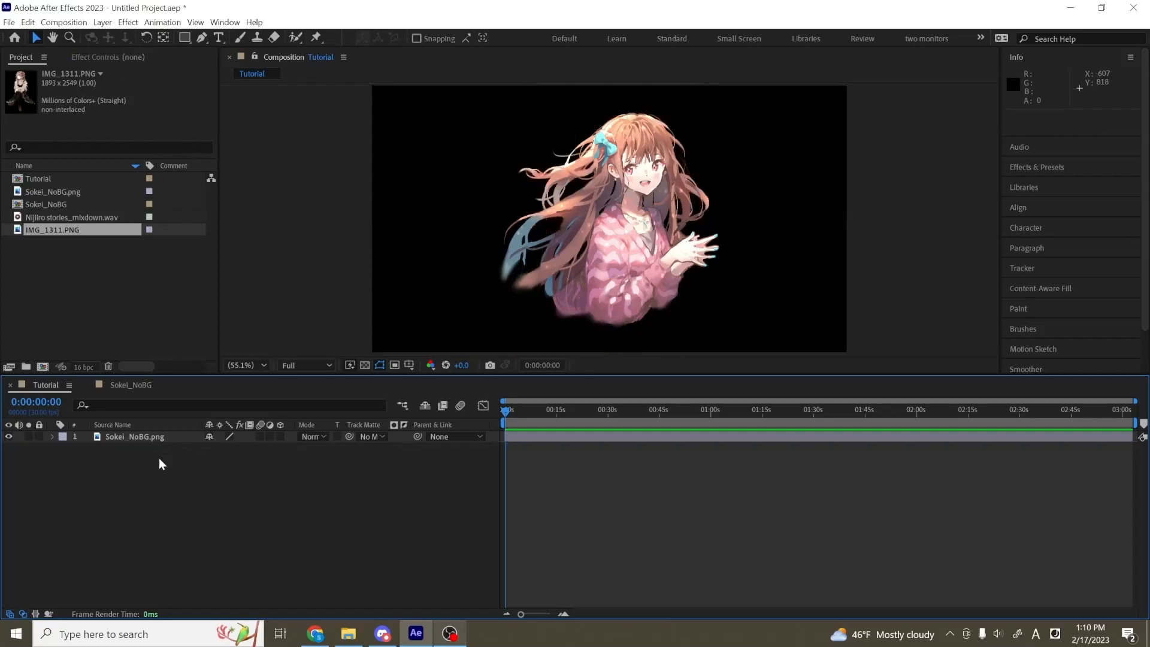
pyautogui.moveTo(304, 526)
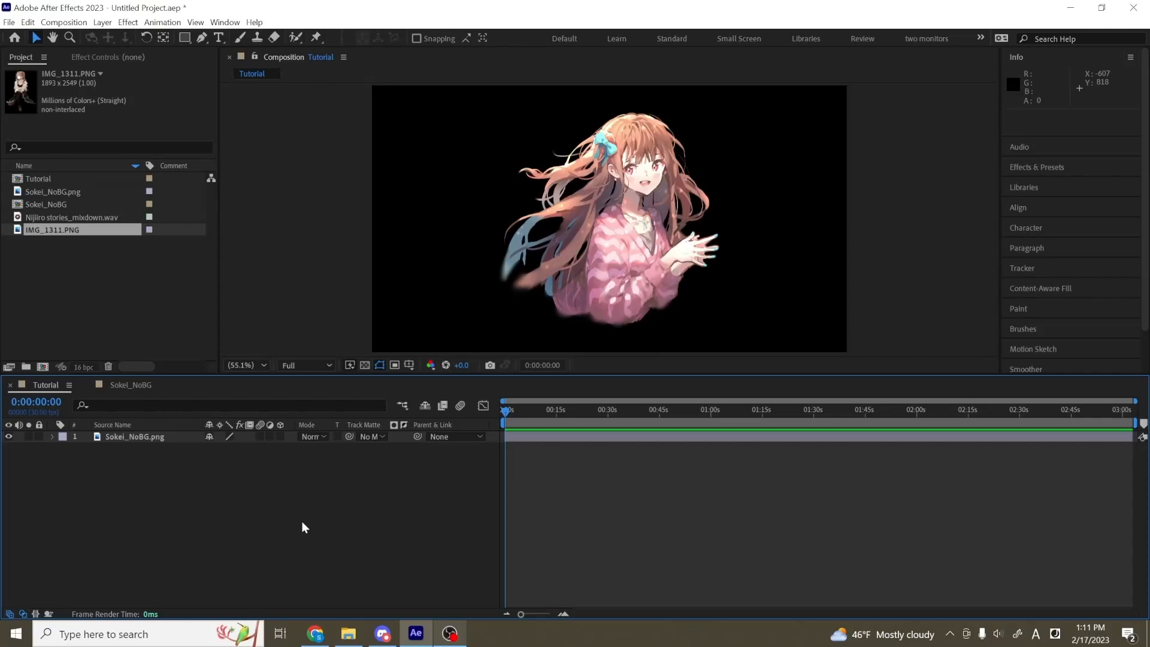
pyautogui.moveTo(82, 422)
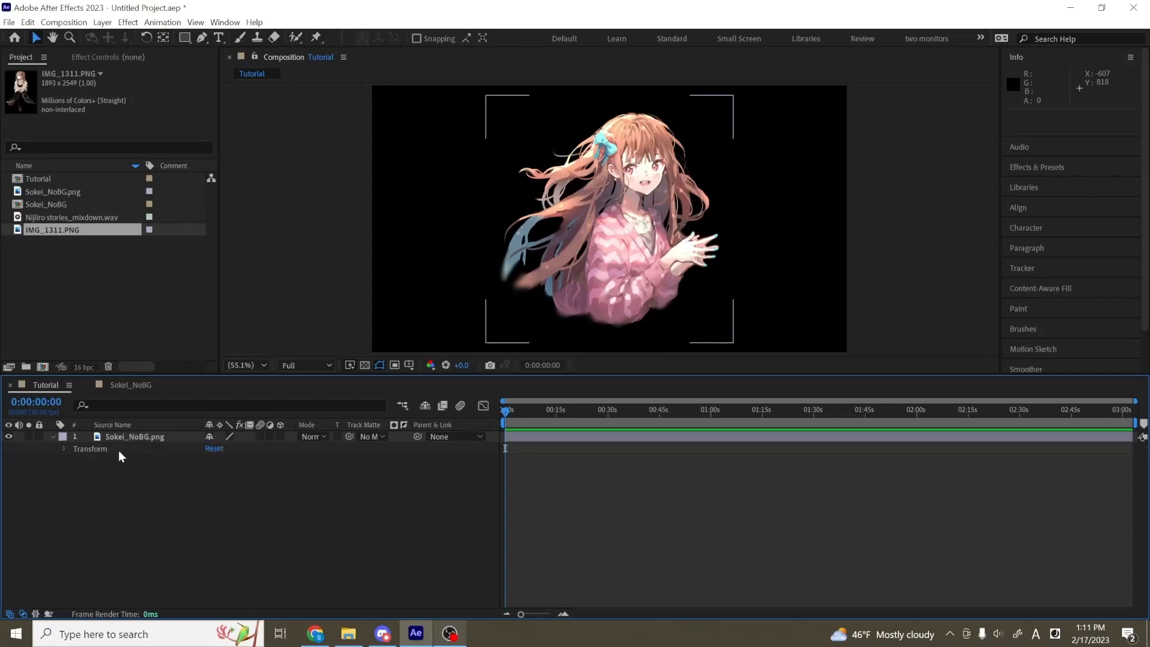
pyautogui.moveTo(65, 452)
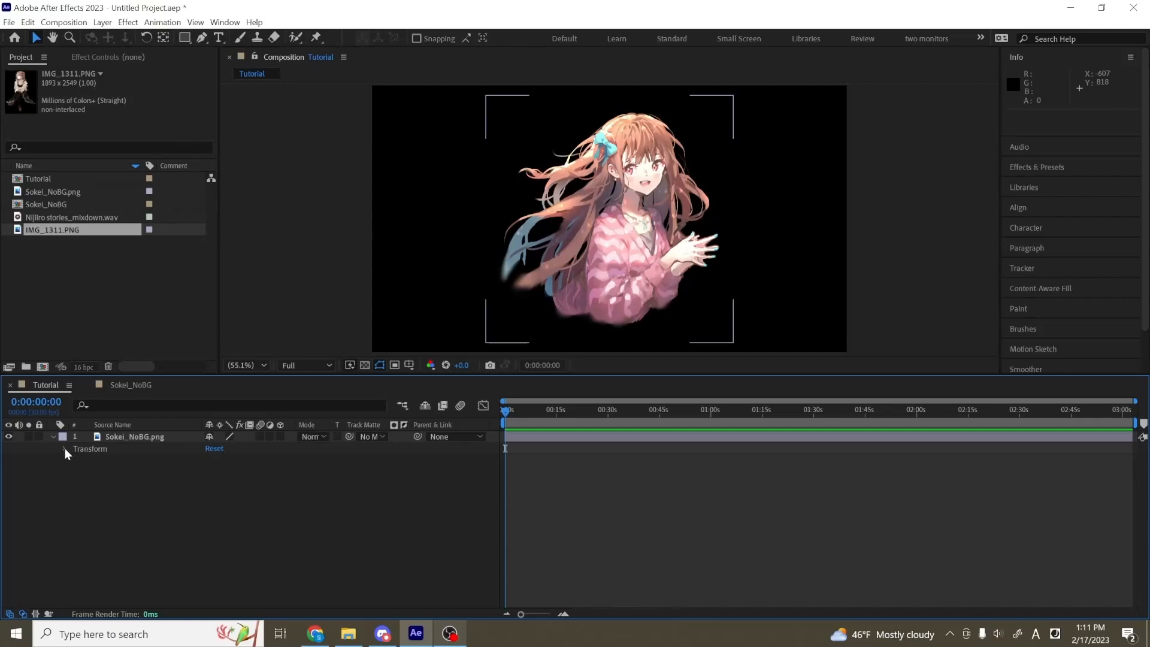
# Expand the Sokei_NoBG.png layer's Transform group and reselect the character in the viewer
pyautogui.click(65, 448)
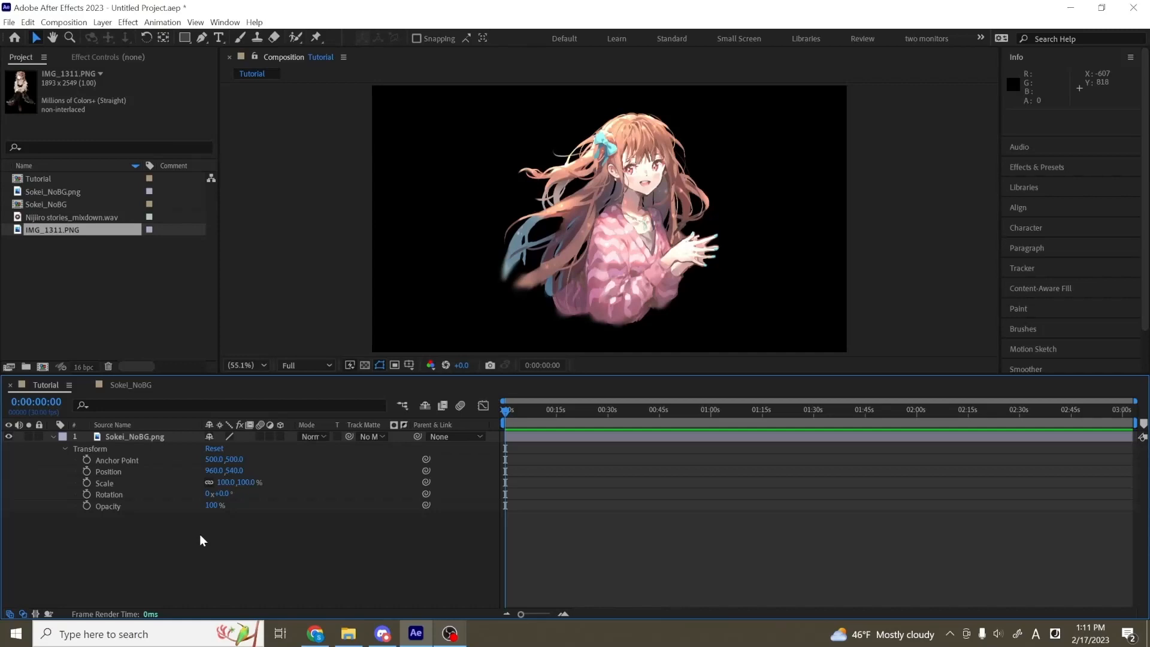
pyautogui.click(134, 436)
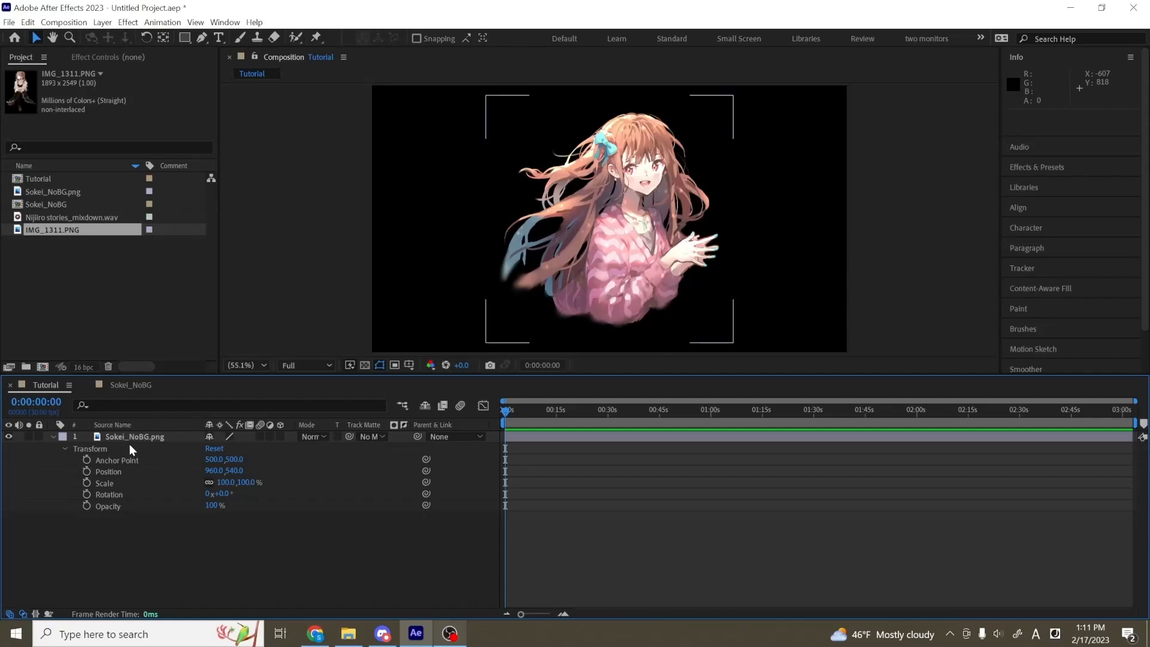
pyautogui.click(609, 220)
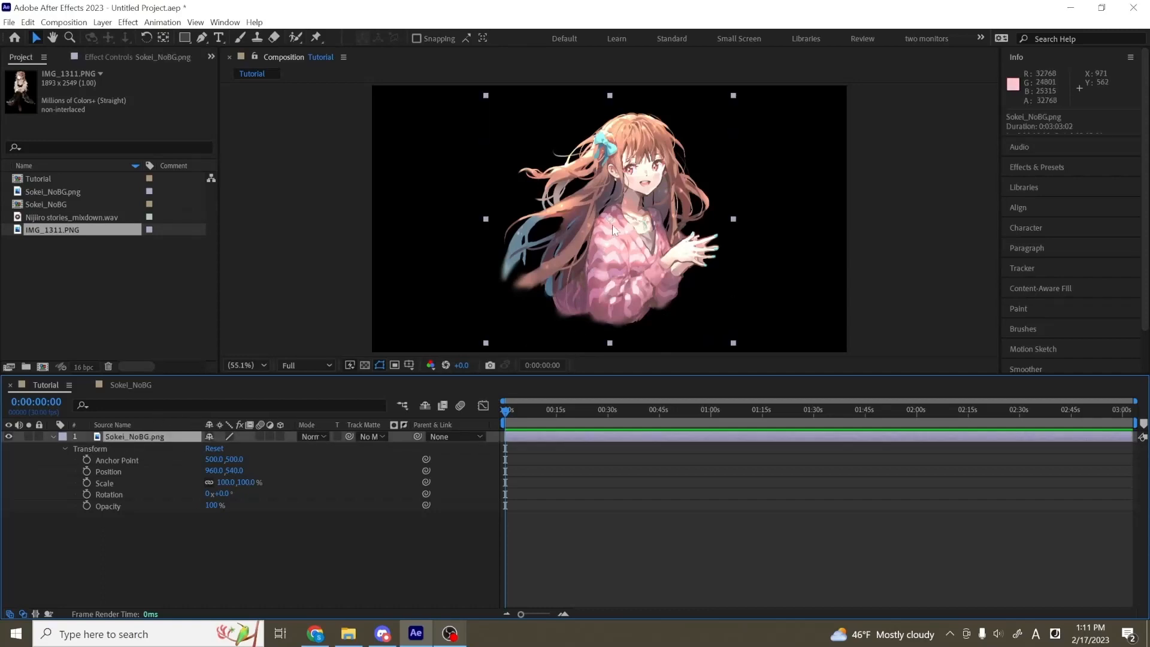
pyautogui.moveTo(605, 223)
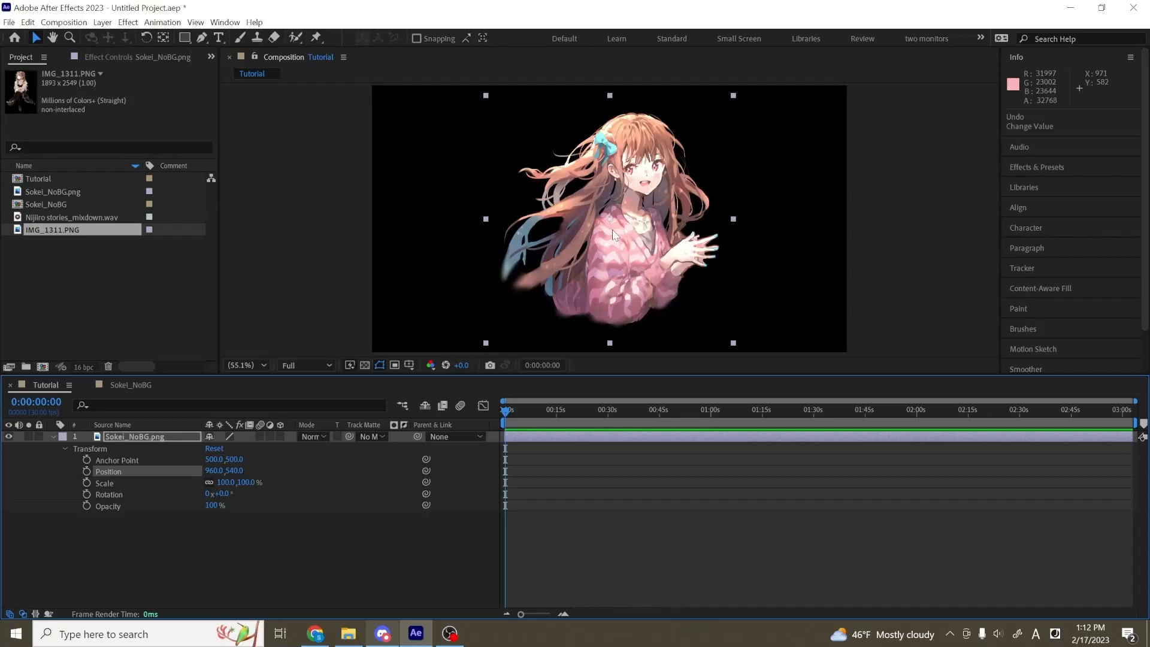
pyautogui.moveTo(165, 40)
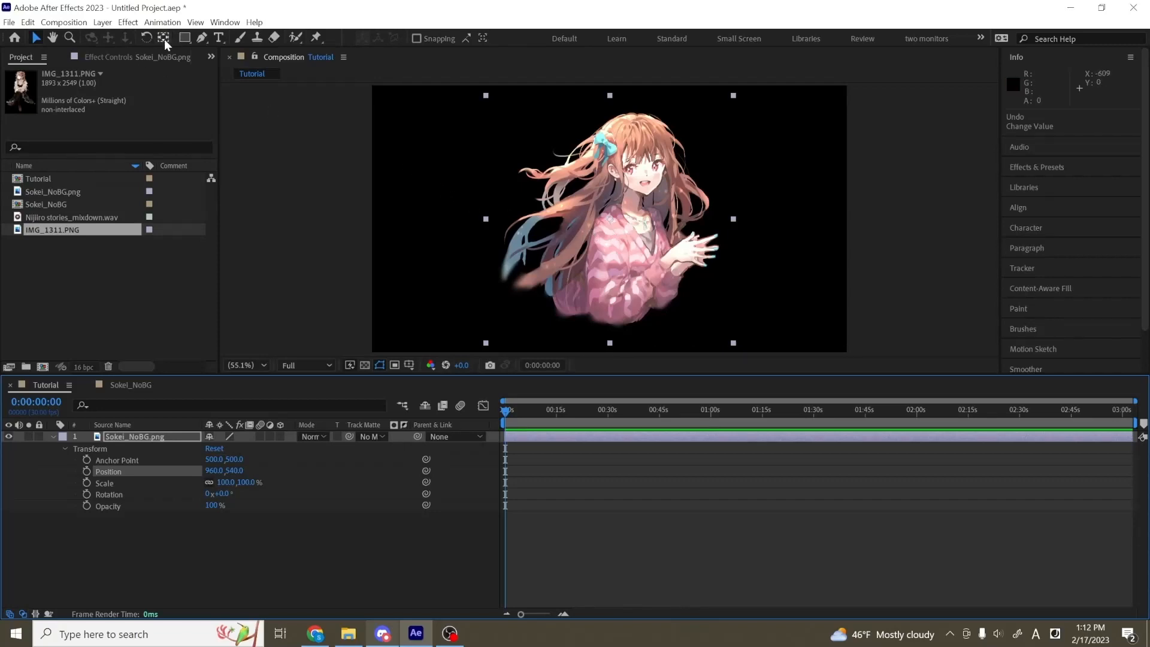
pyautogui.moveTo(164, 38)
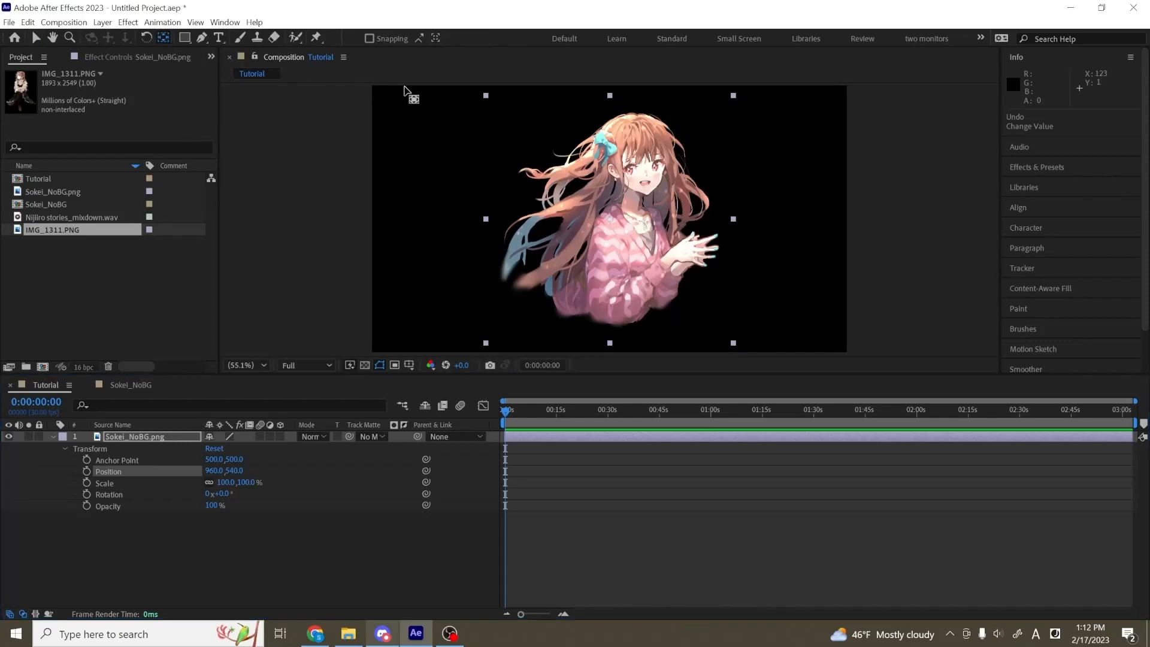
pyautogui.moveTo(622, 229)
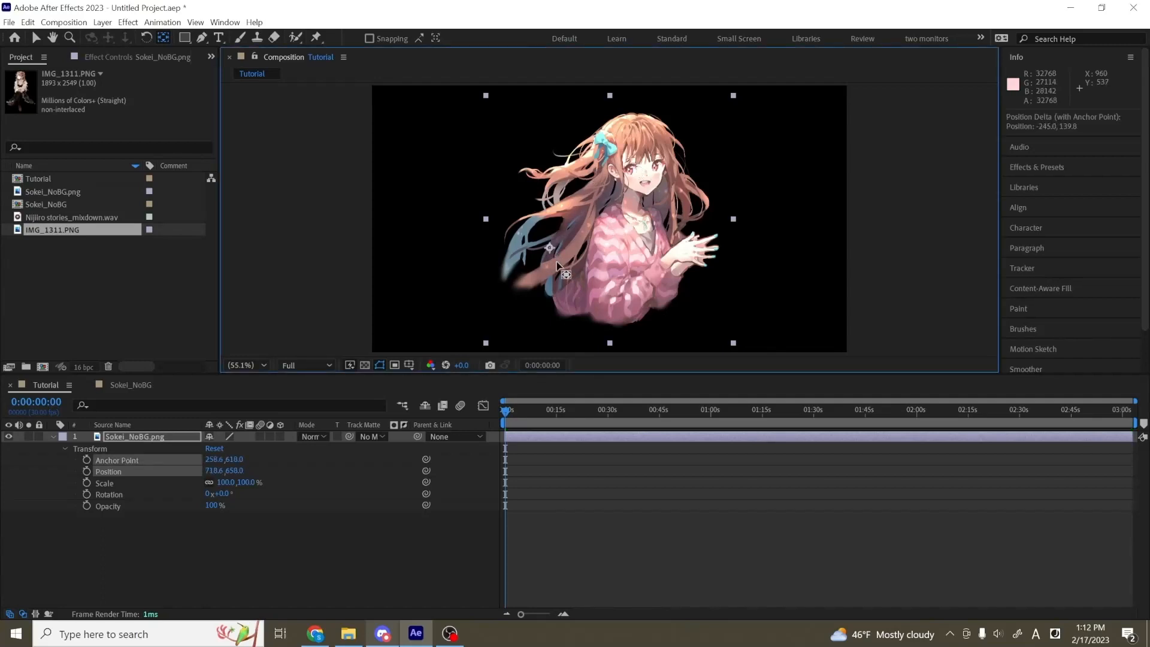
# Drag the Sokei layer's anchor point to about 521.8, 547.2 with Pan Behind
pyautogui.moveTo(548, 247); pyautogui.dragTo(567, 280)
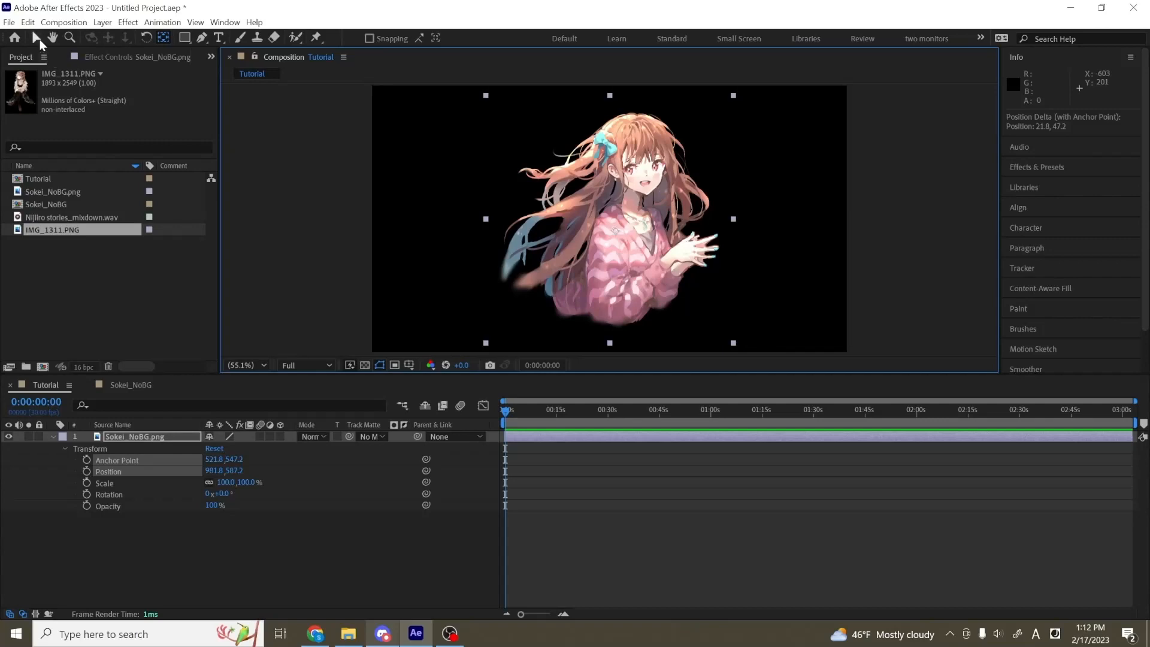
pyautogui.moveTo(34, 37)
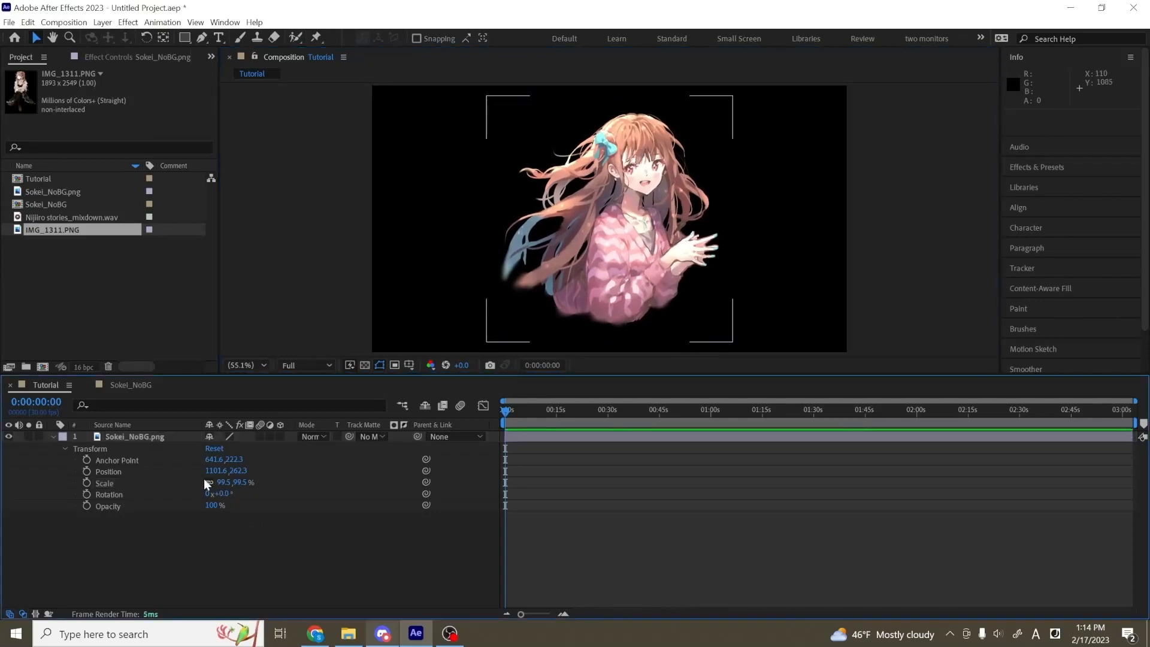
pyautogui.moveTo(209, 483)
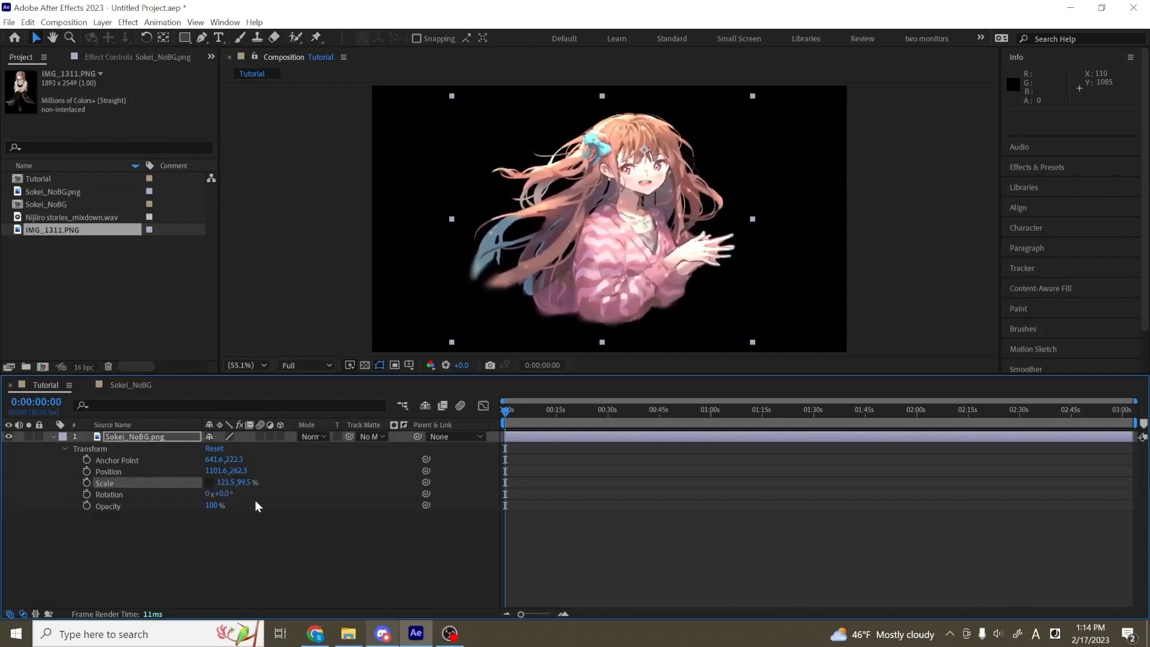
# Place the anchor point at 641.6, 222.3 and restore Scale to 100%
pyautogui.click(209, 482)
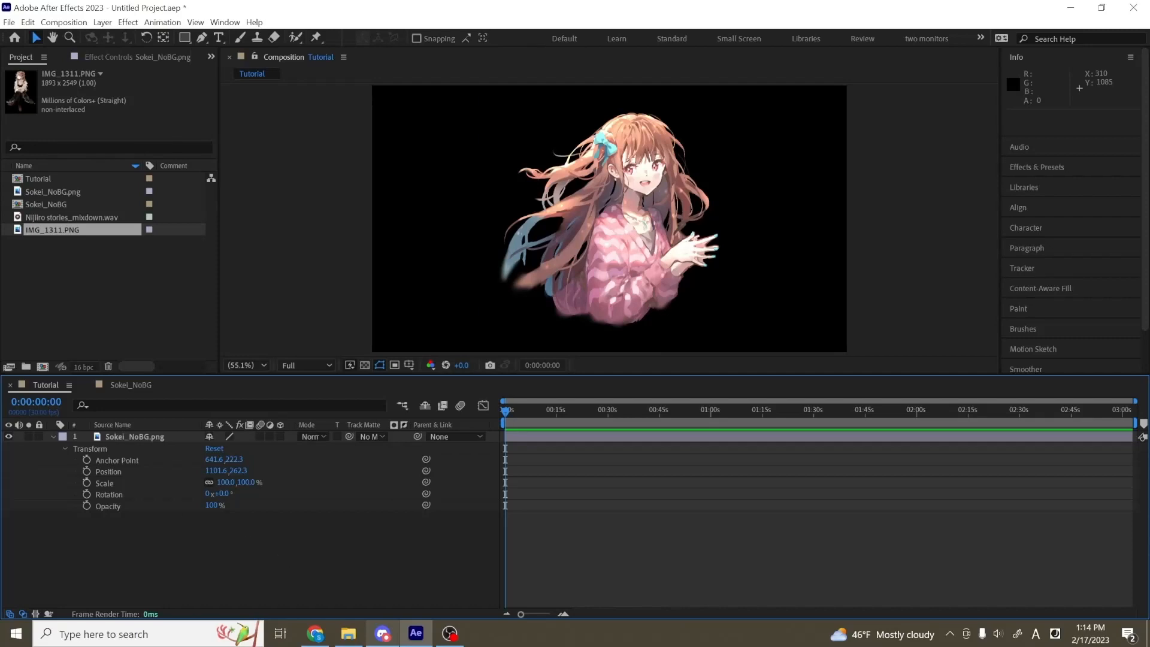
pyautogui.moveTo(251, 532)
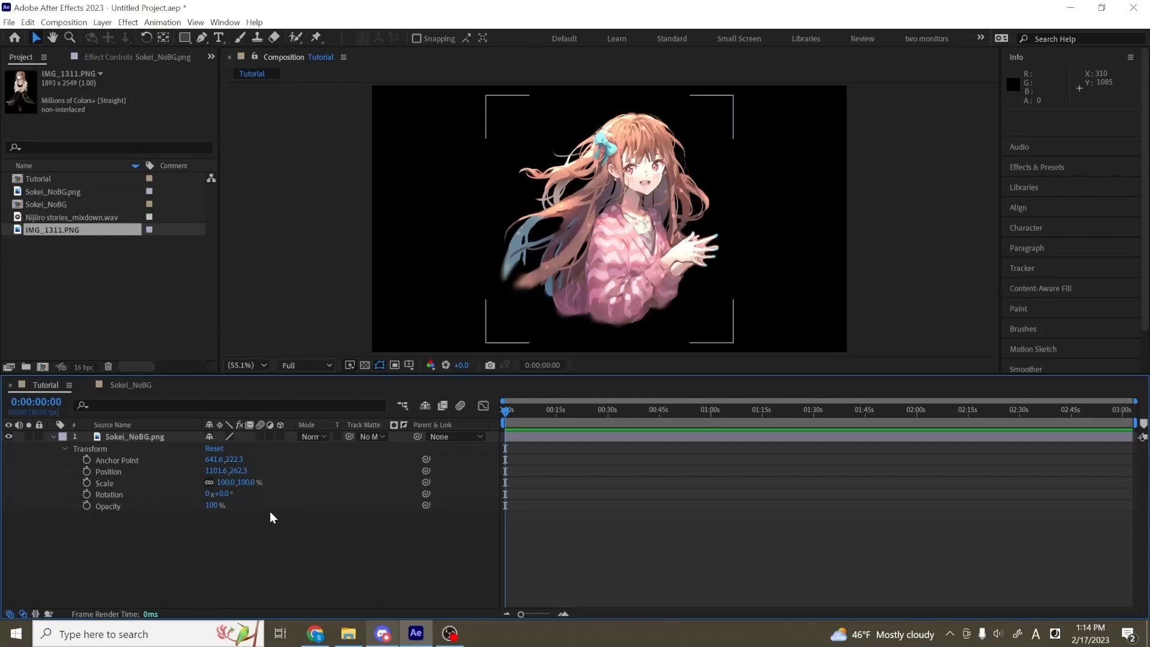
# Isolate Position, Scale, Rotation, then Opacity (100%) on the Sokei_NoBG.png layer
pyautogui.click(134, 436)
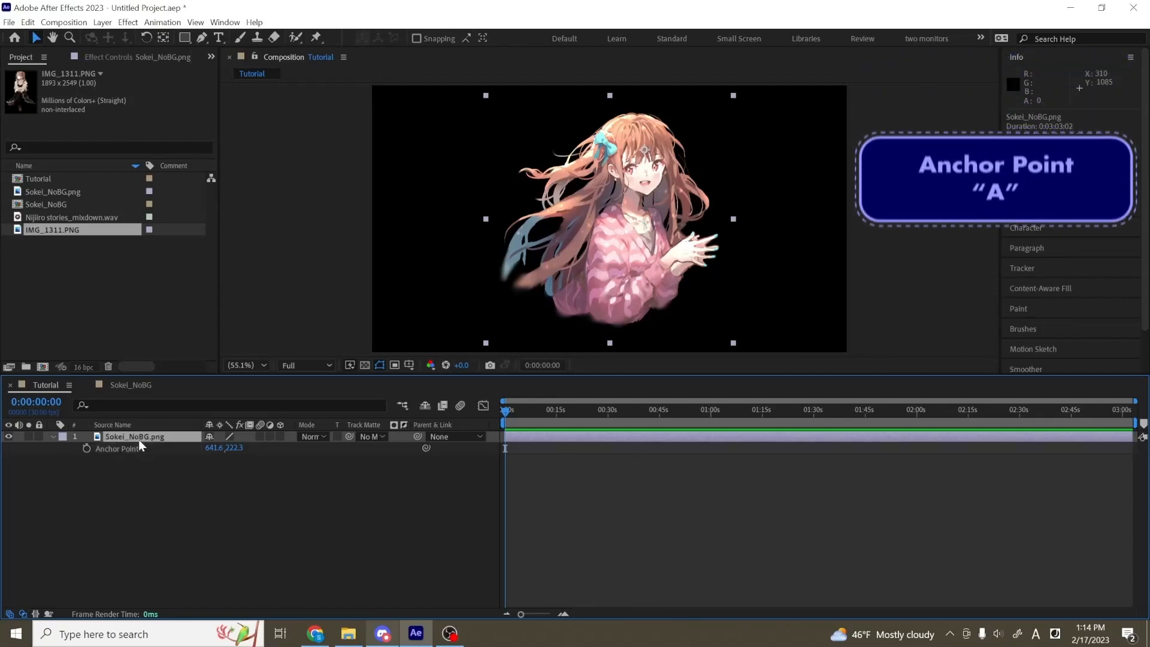
pyautogui.press('p')
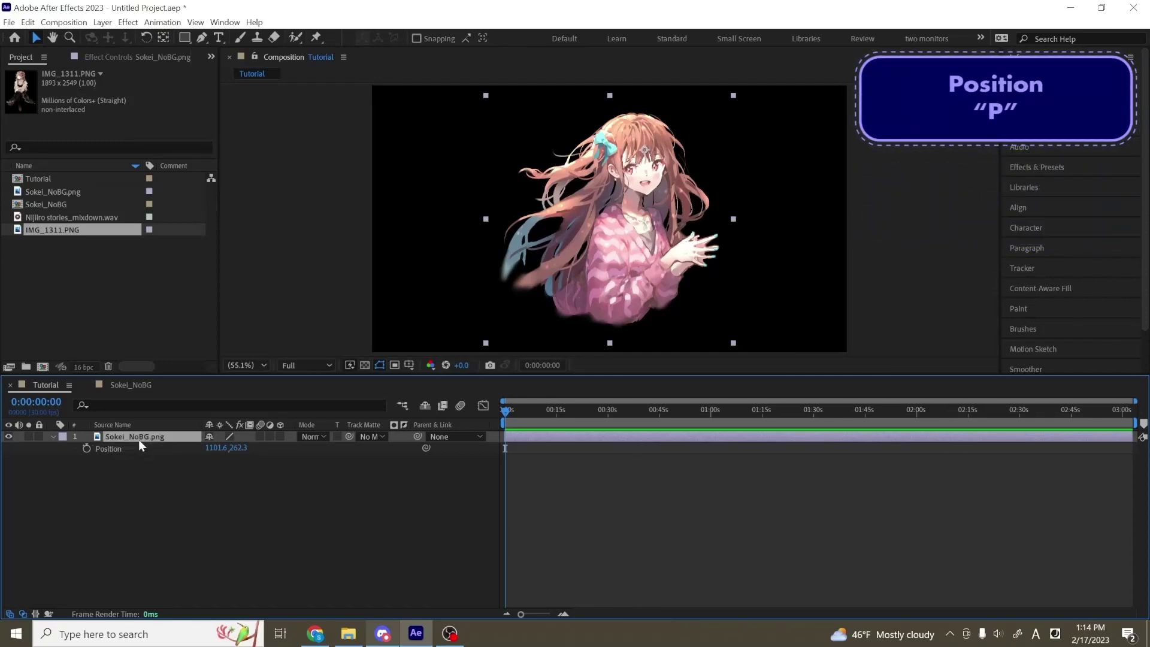
pyautogui.press('s')
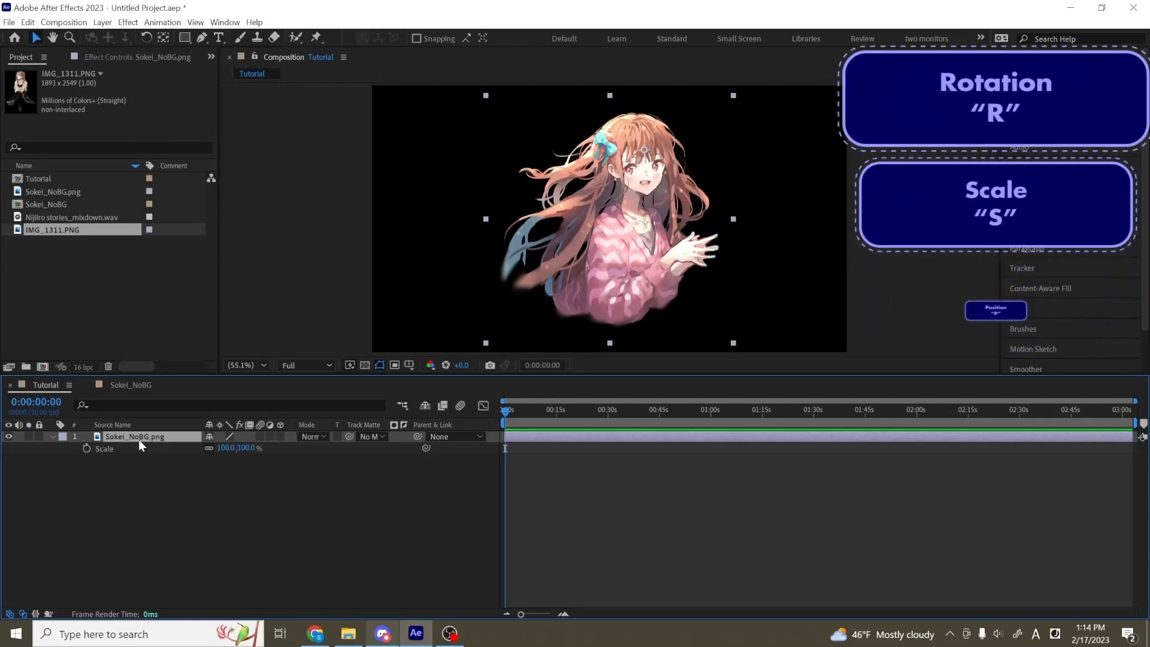
pyautogui.press('r')
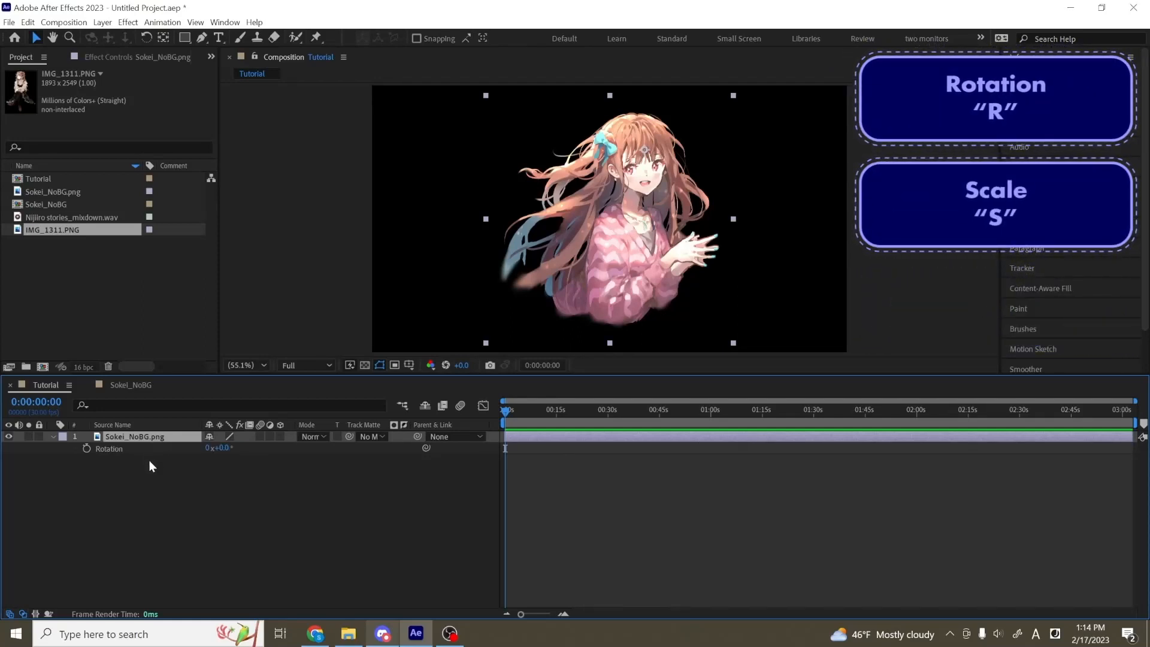
pyautogui.press('t')
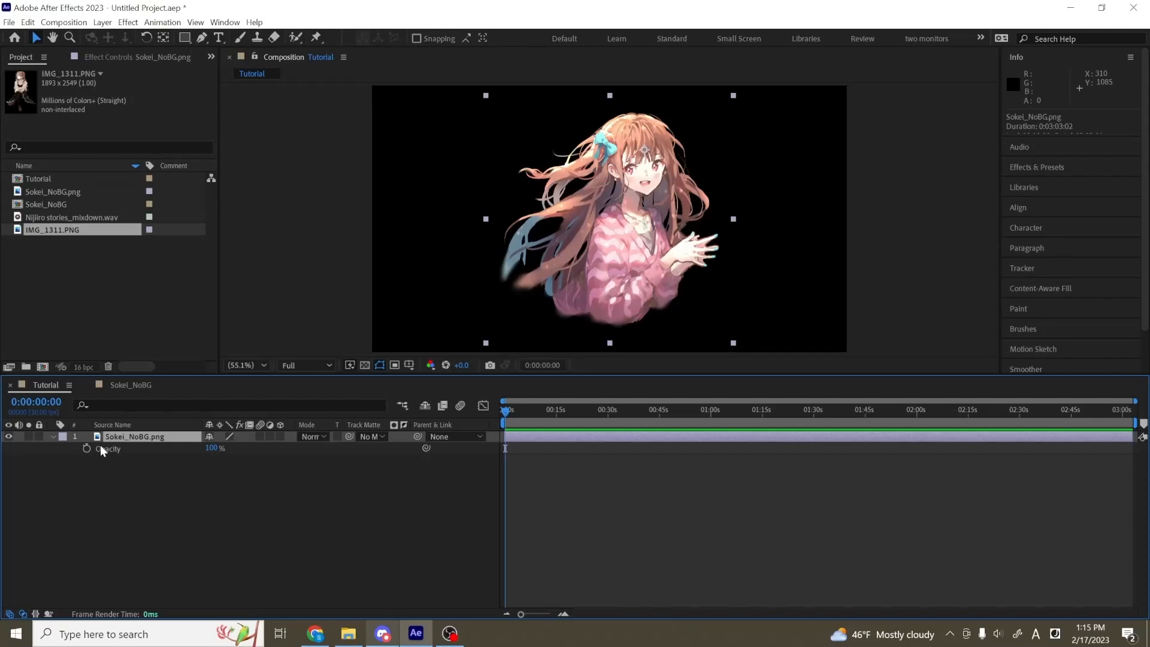
pyautogui.moveTo(123, 484)
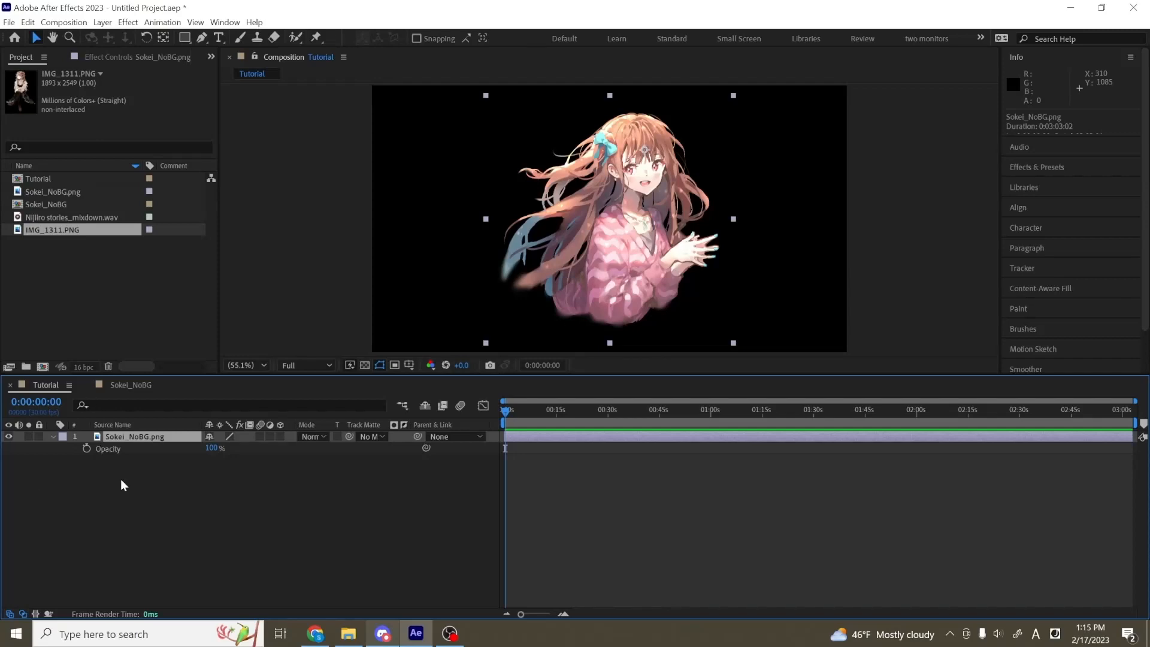
pyautogui.moveTo(269, 530)
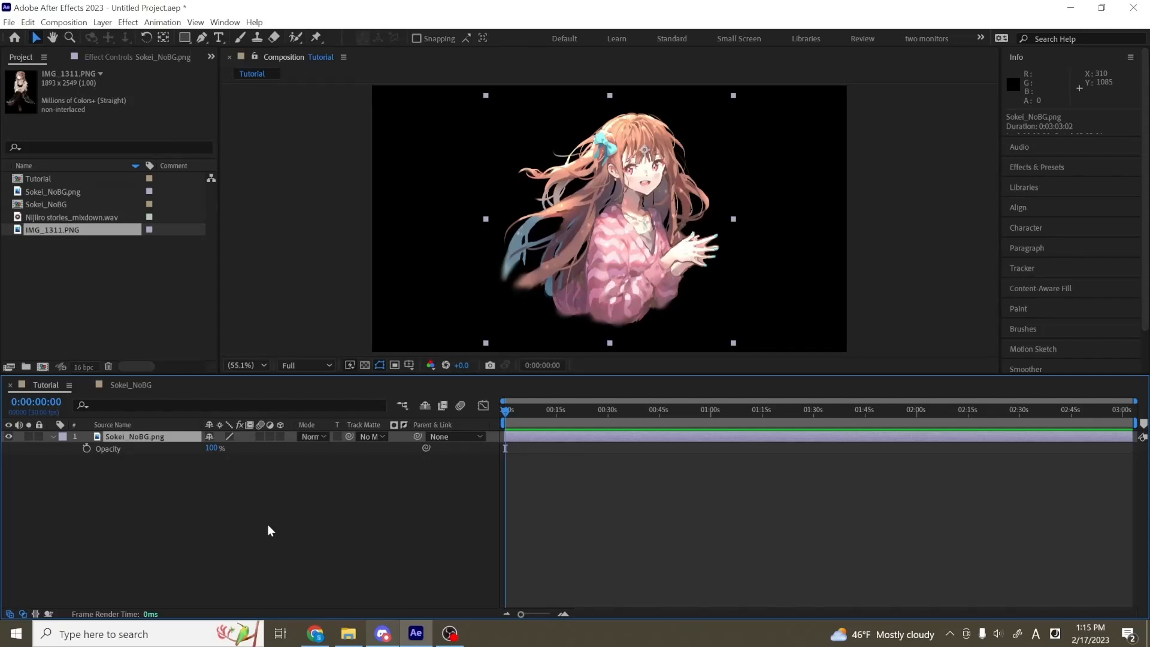
pyautogui.moveTo(143, 401)
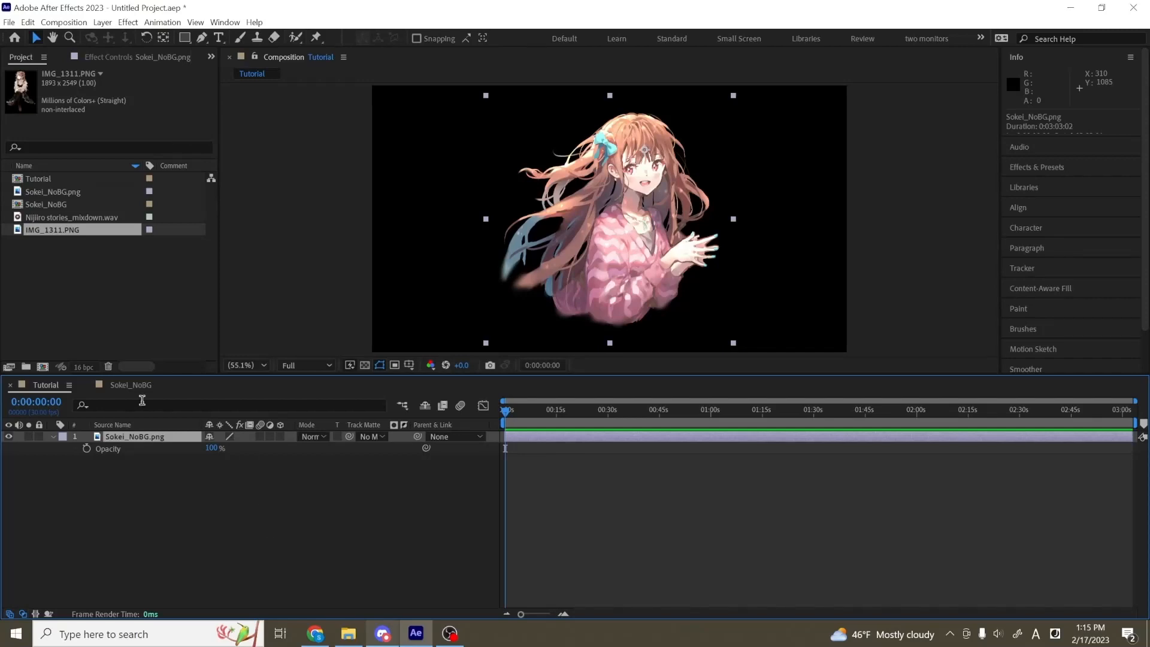
pyautogui.moveTo(130, 443)
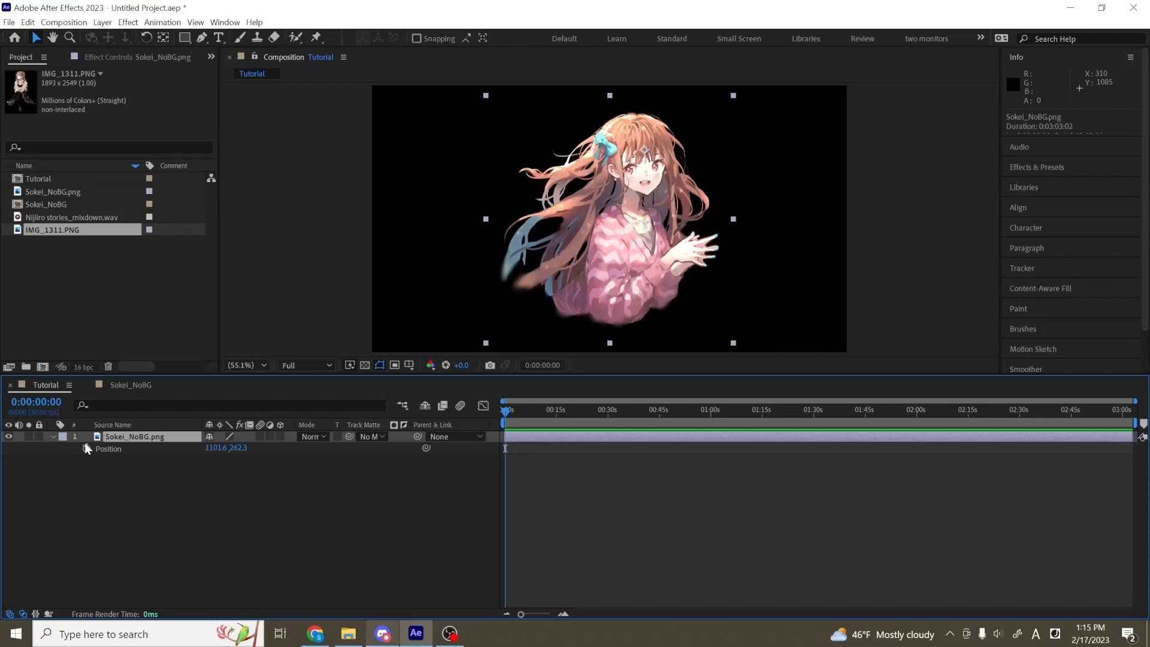
pyautogui.moveTo(86, 448)
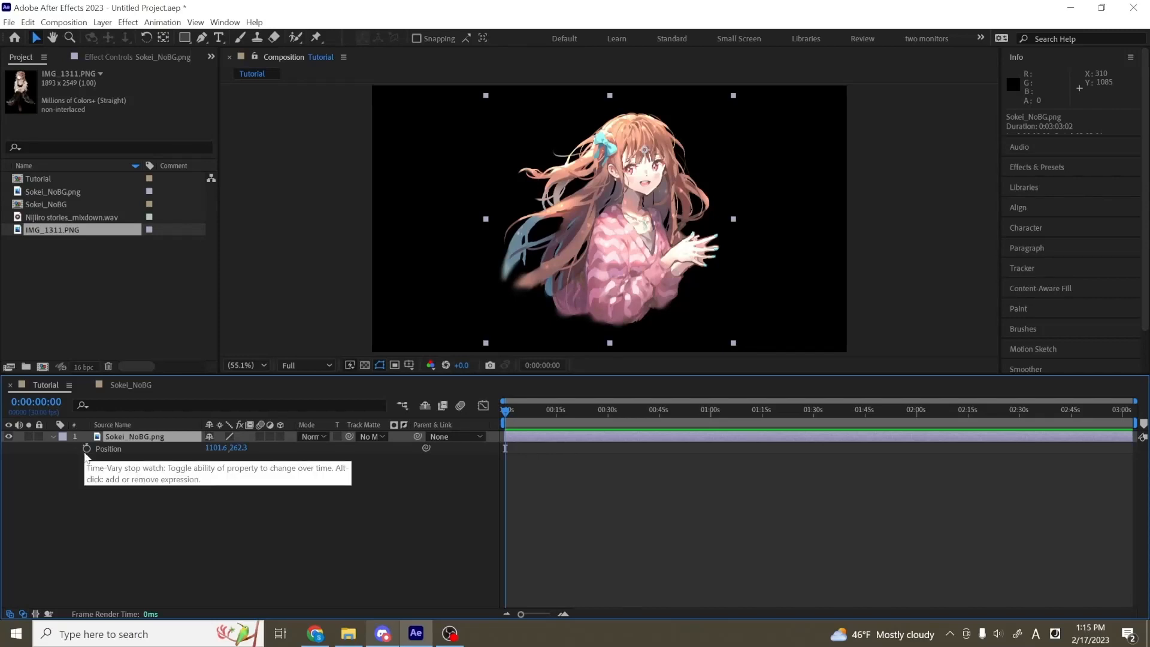
# Set a Position keyframe for the Sokei layer at 0:00 (1101.6, 262.3)
pyautogui.click(86, 448)
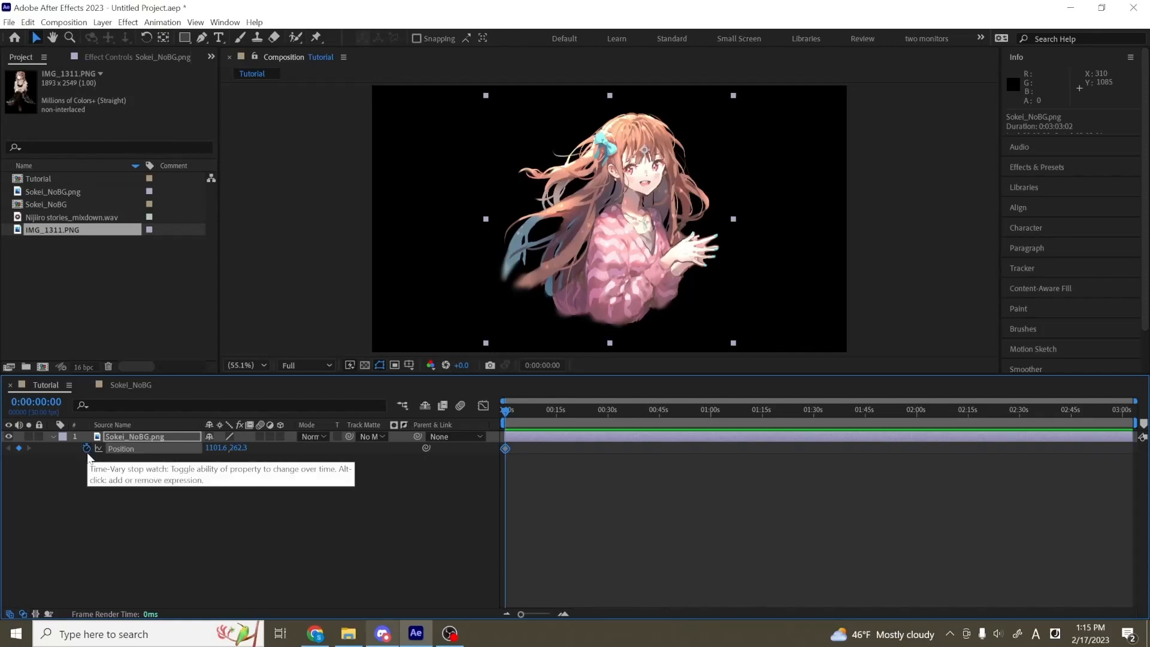
pyautogui.click(87, 448)
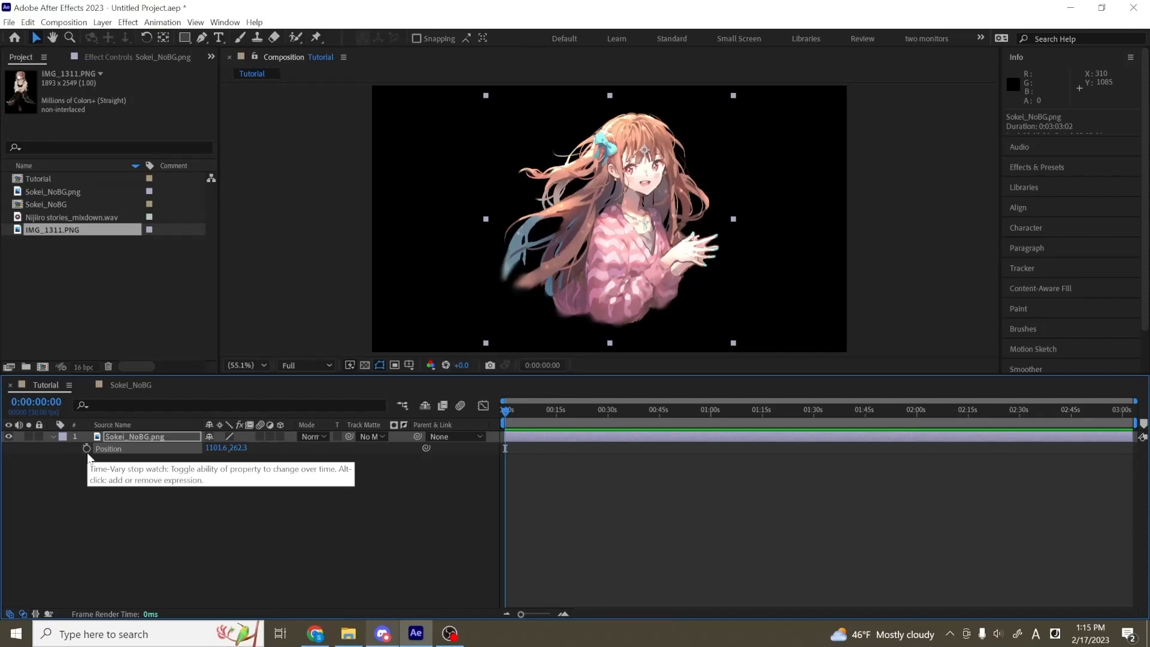
pyautogui.click(86, 448)
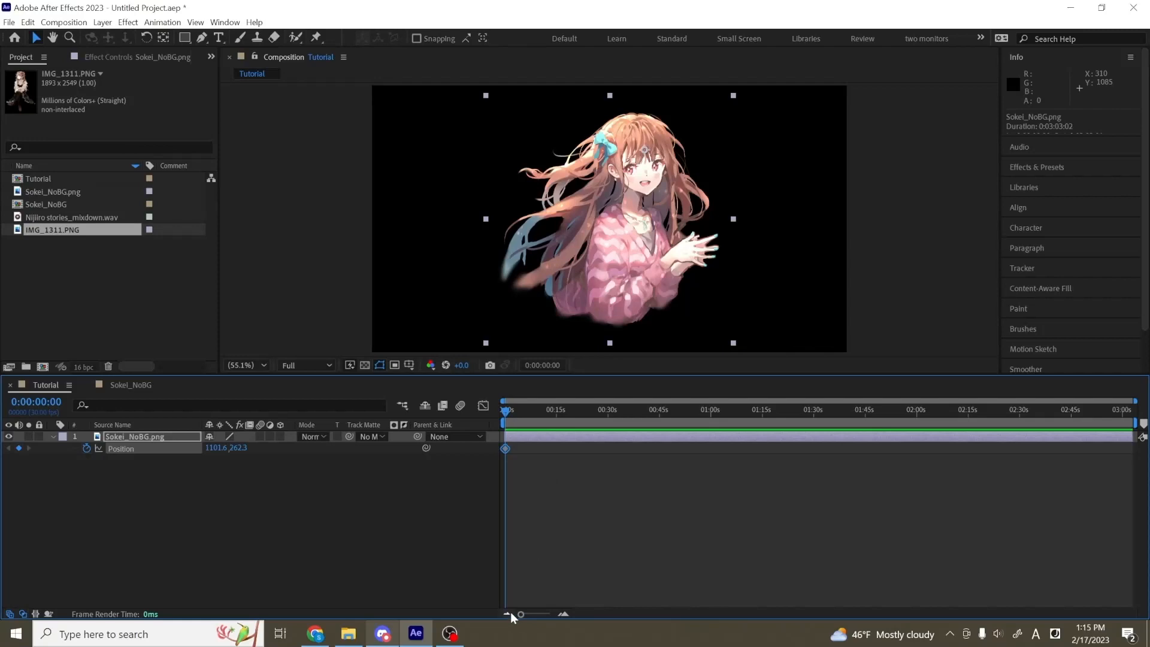
# Zoom the timeline in twice so about eleven seconds fill the ruler
pyautogui.click(563, 614)
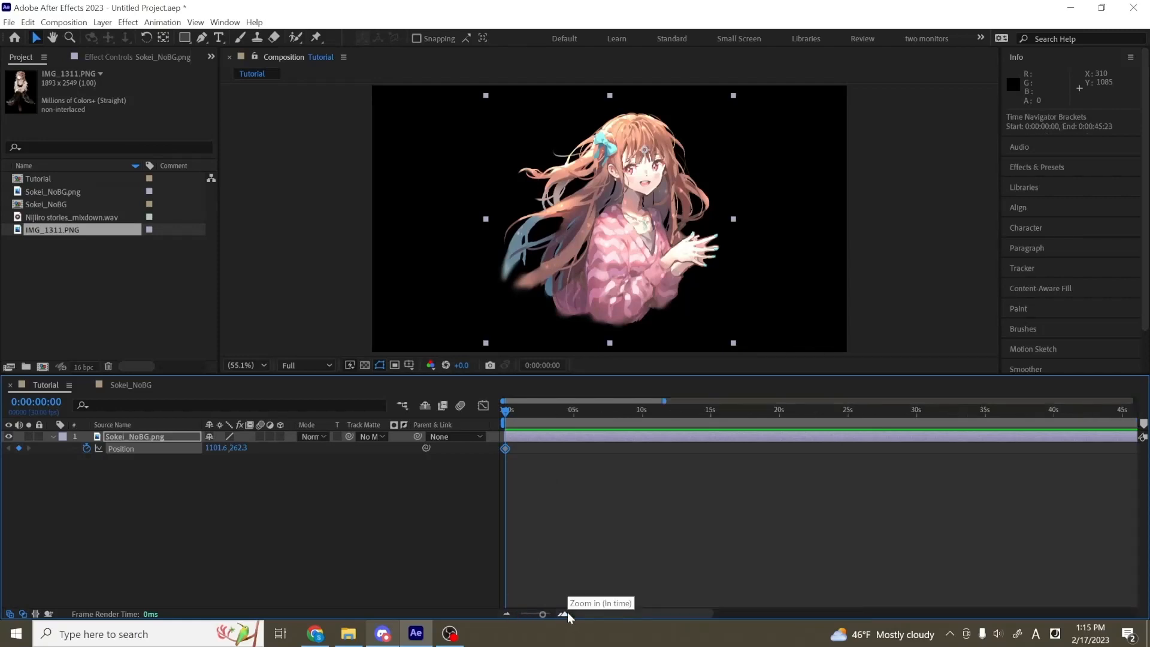
pyautogui.click(564, 613)
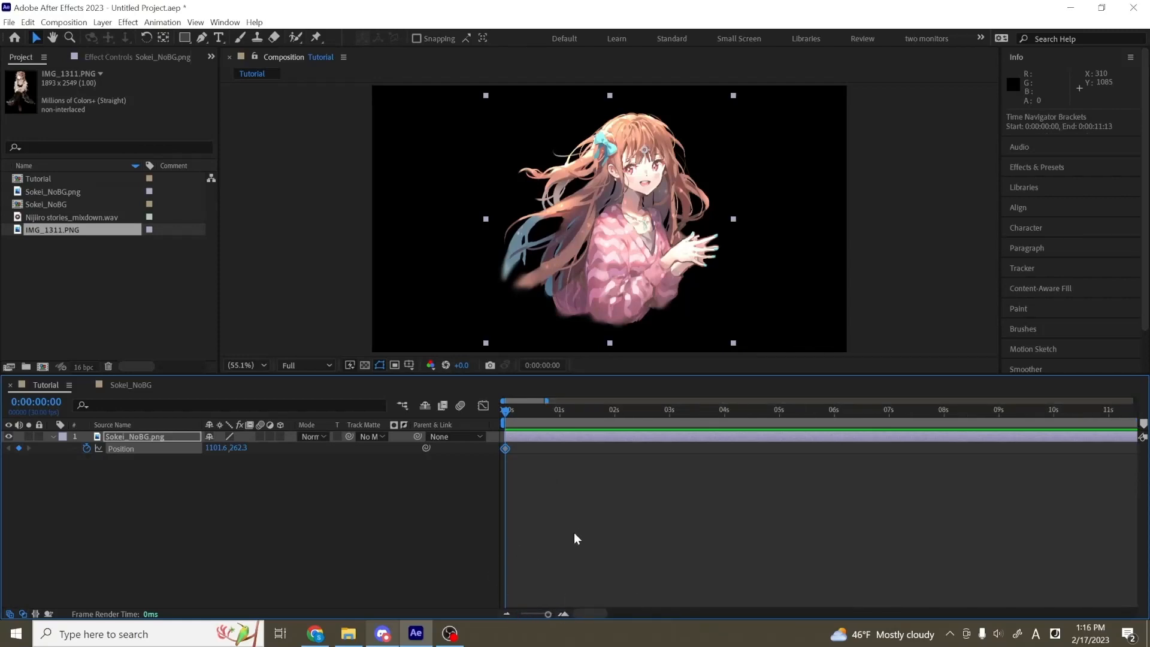
pyautogui.moveTo(571, 533)
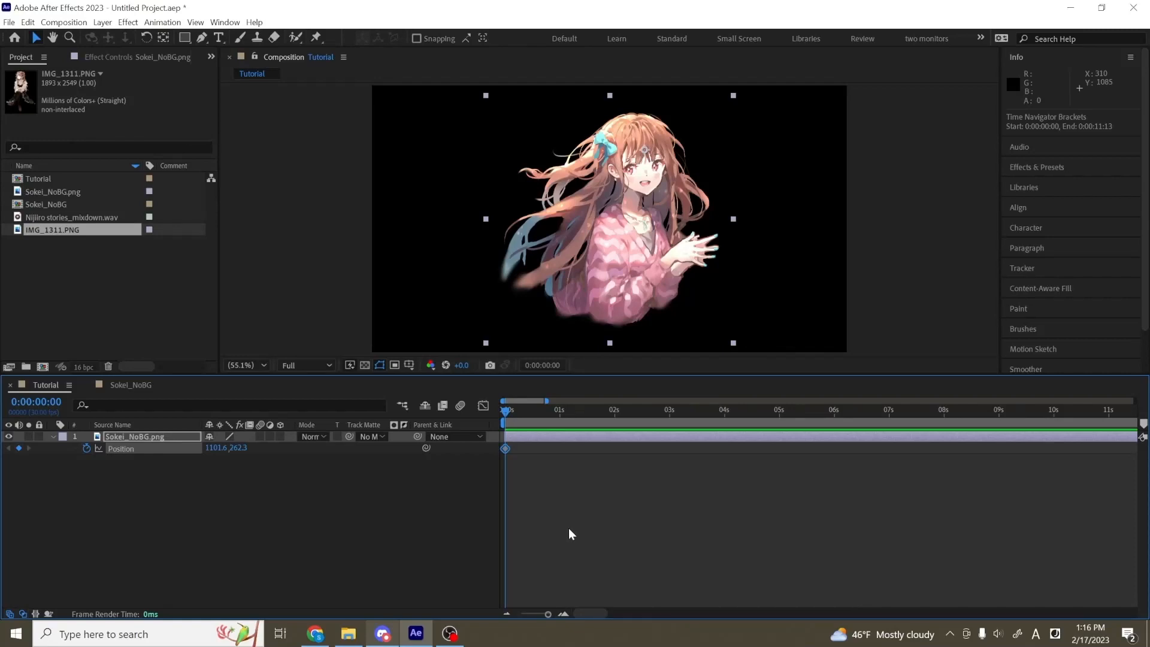
pyautogui.moveTo(568, 534)
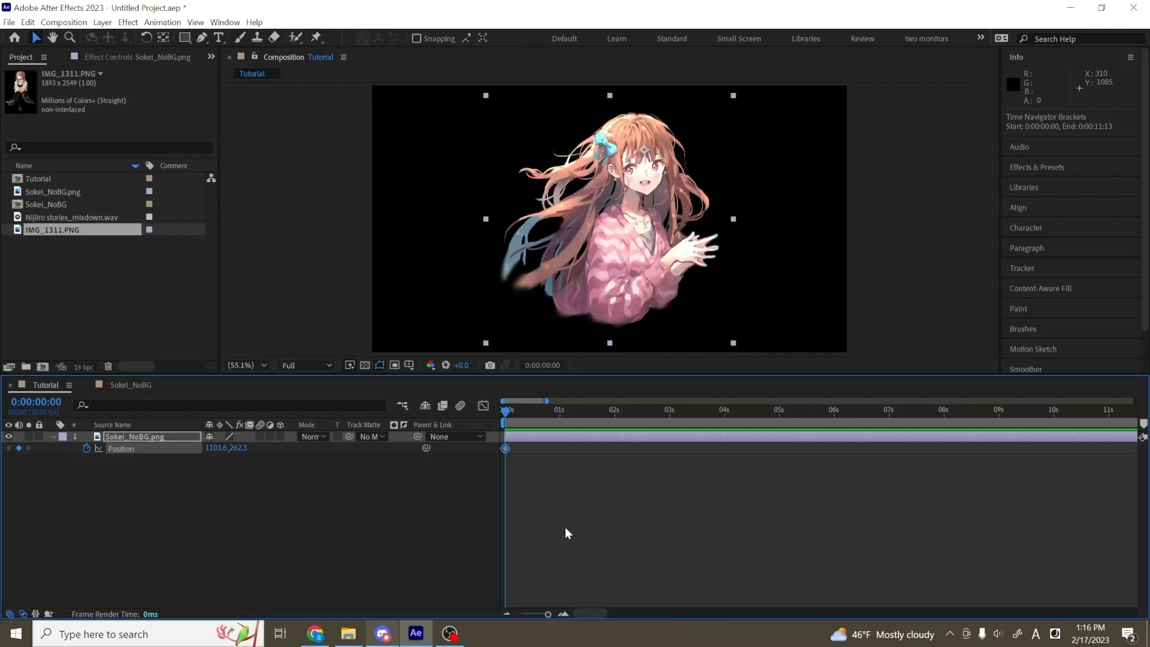
pyautogui.moveTo(440, 496)
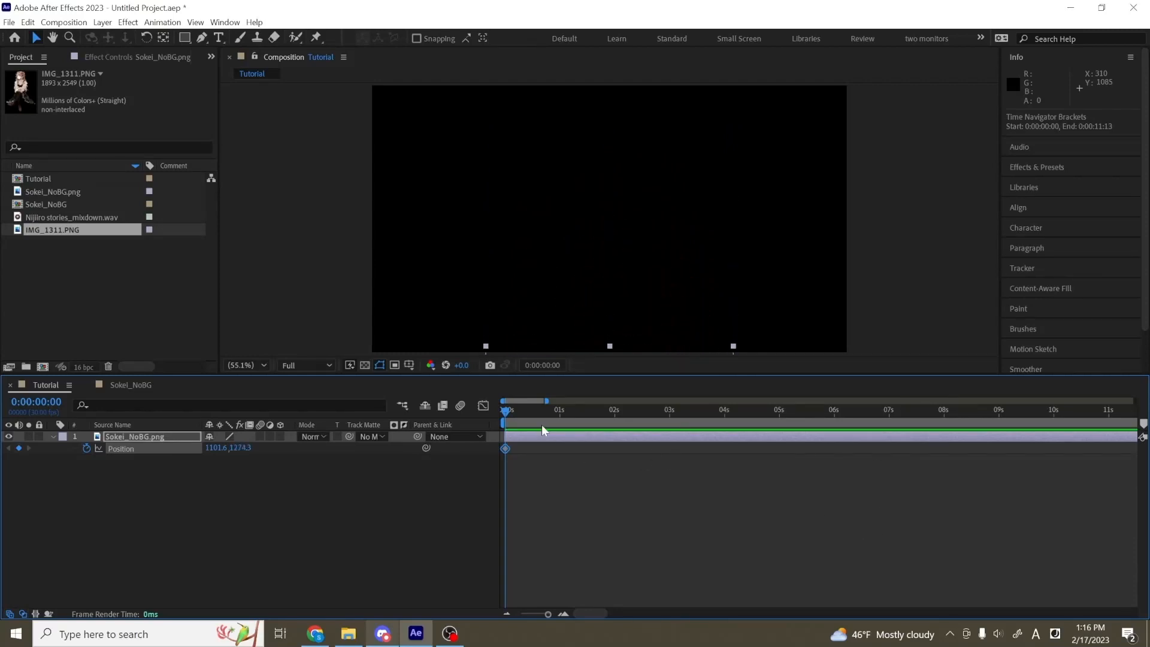
# Keyframe Position Y at 1274.3 at 0:00 and 269.3 at 4:00
pyautogui.click(588, 409)
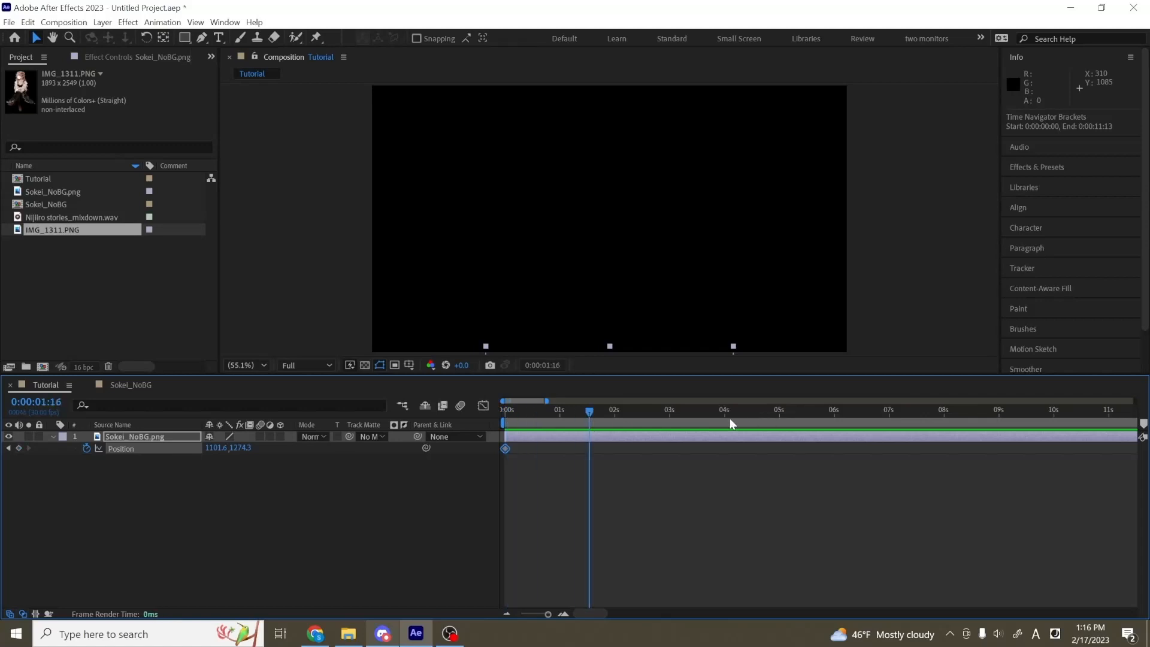
pyautogui.click(724, 409)
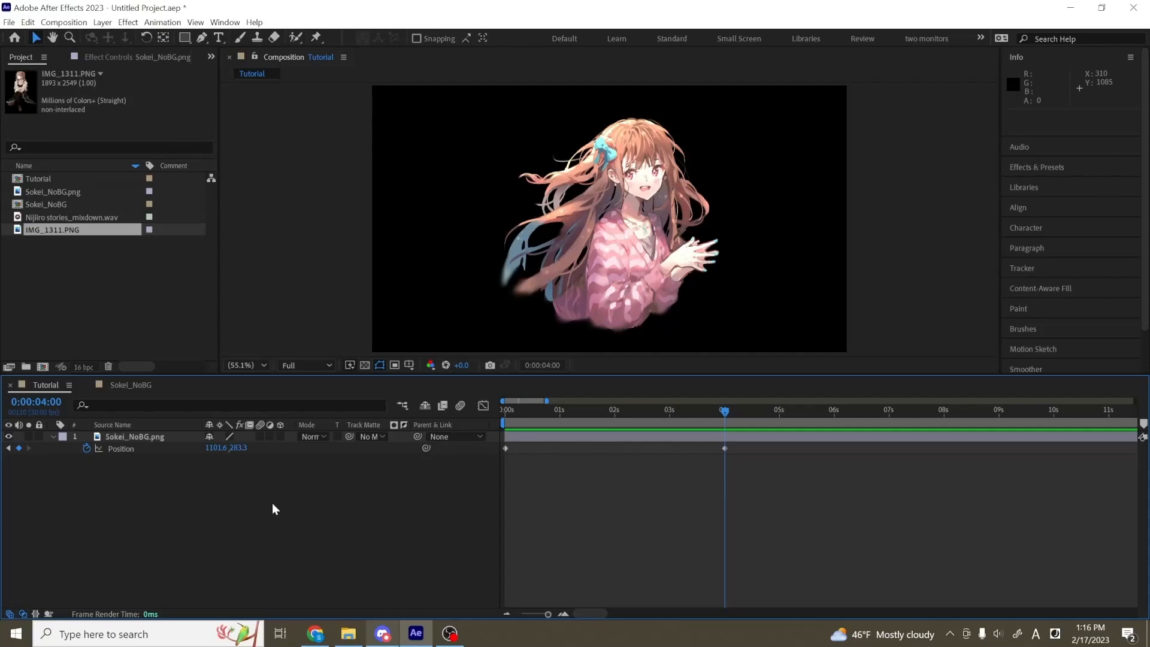
pyautogui.moveTo(615, 419)
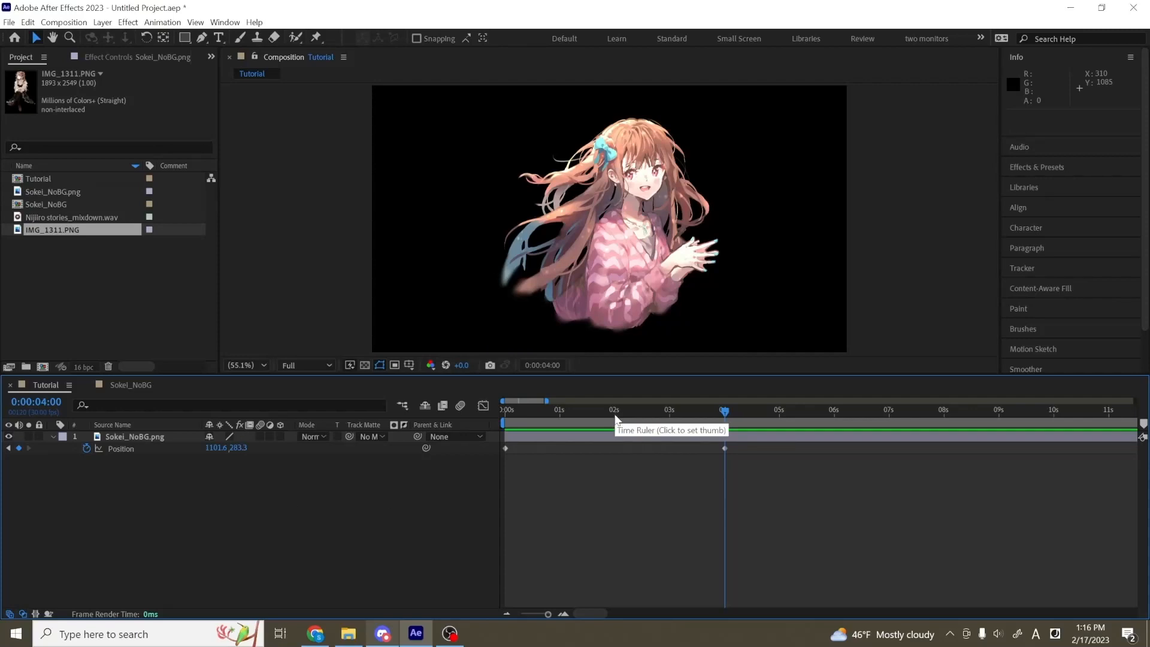
pyautogui.click(614, 409)
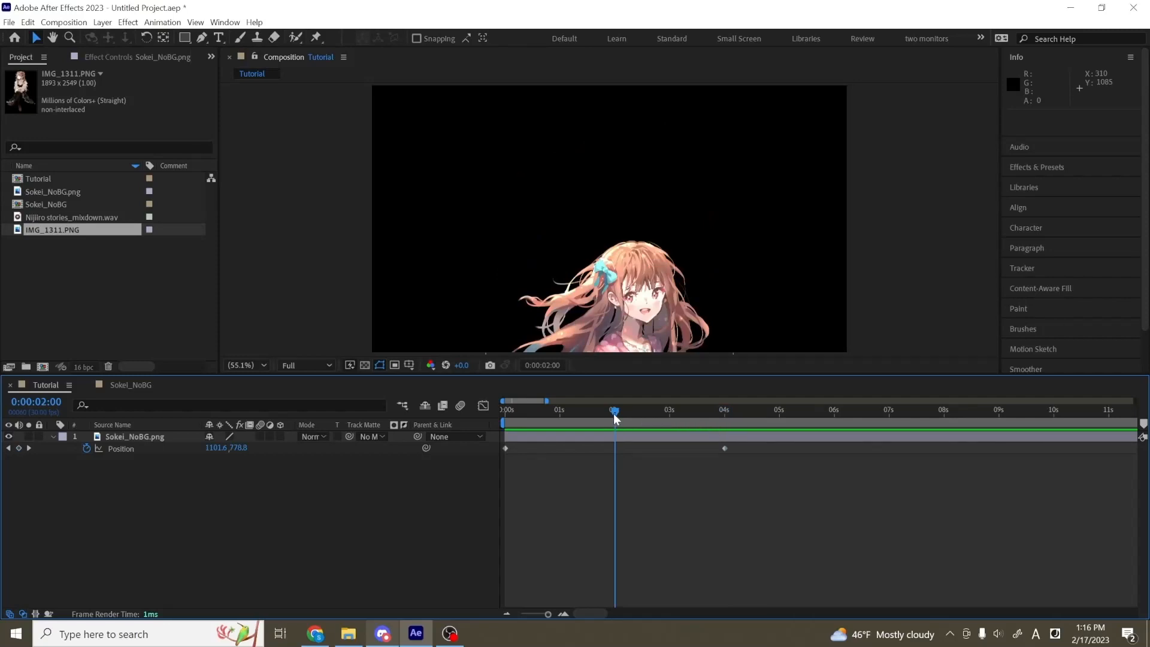
pyautogui.click(20, 448)
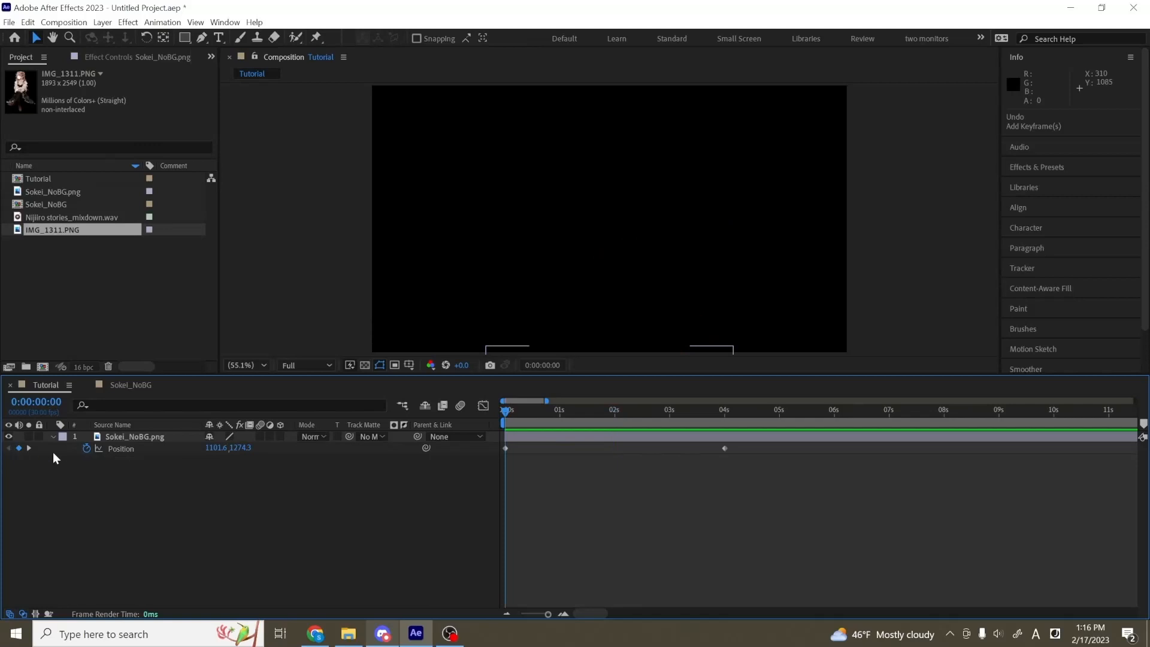
pyautogui.moveTo(29, 447)
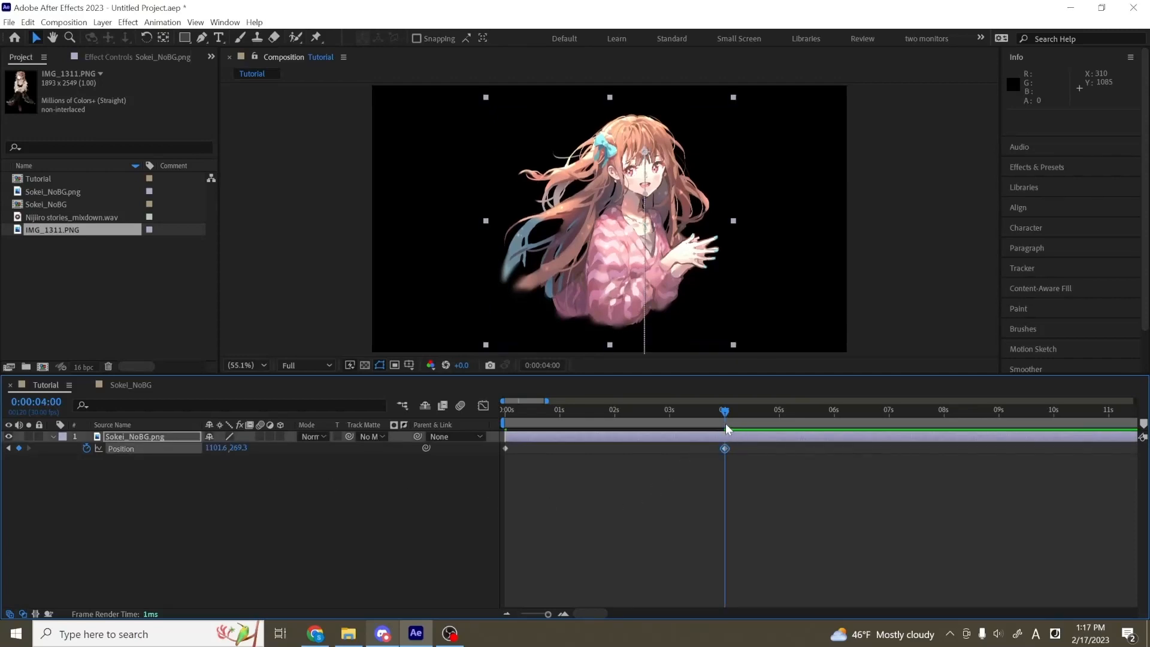
pyautogui.click(484, 506)
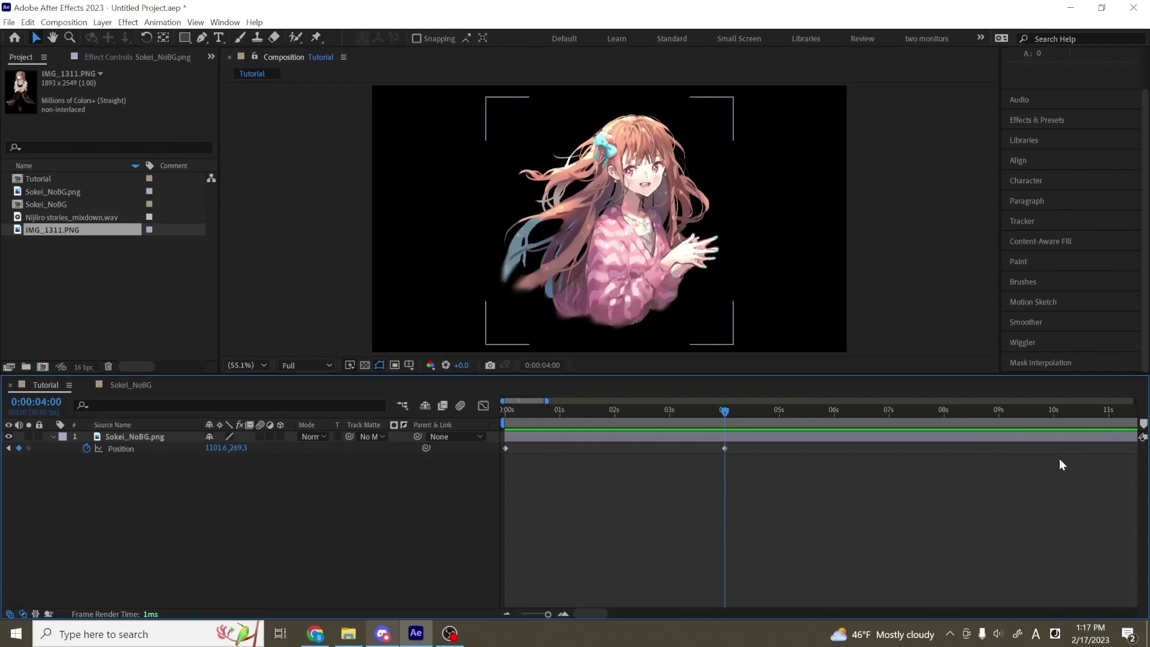
# Open the Preview panel from the Window menu and expand its playback settings
pyautogui.click(224, 22)
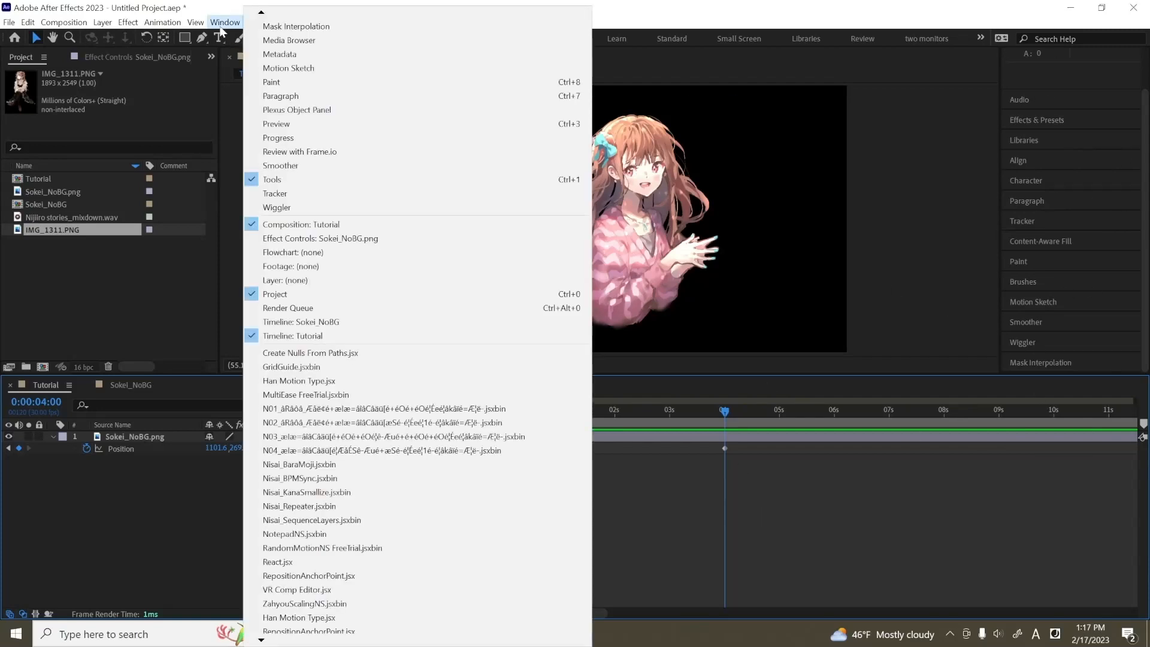
pyautogui.moveTo(320, 151)
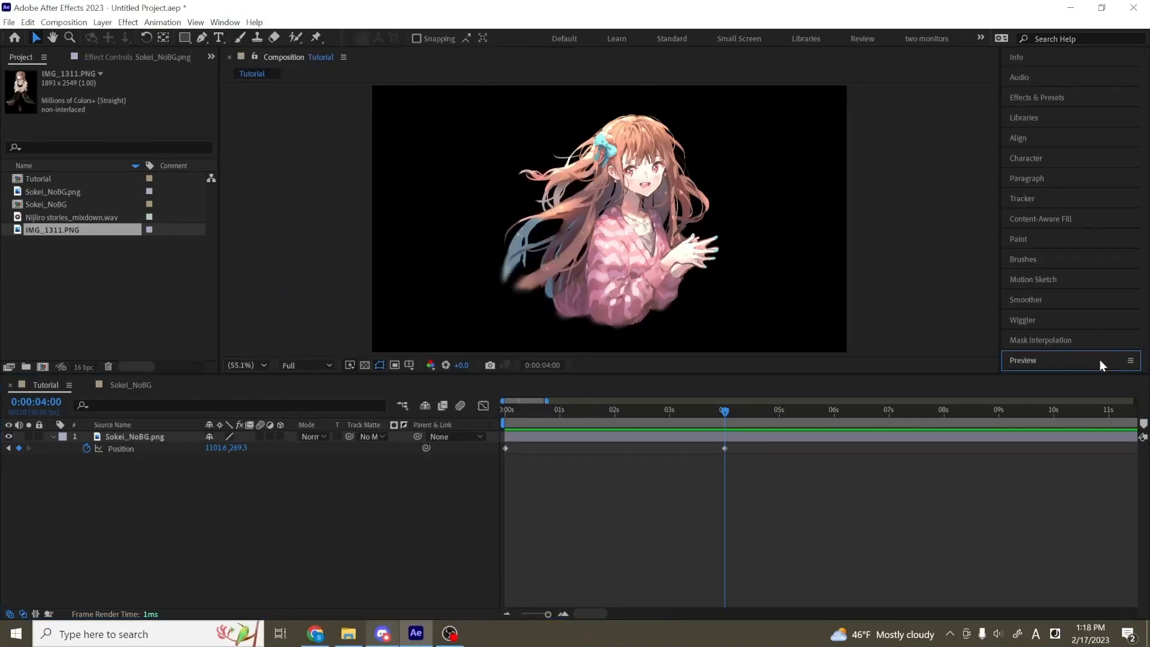
pyautogui.click(1022, 360)
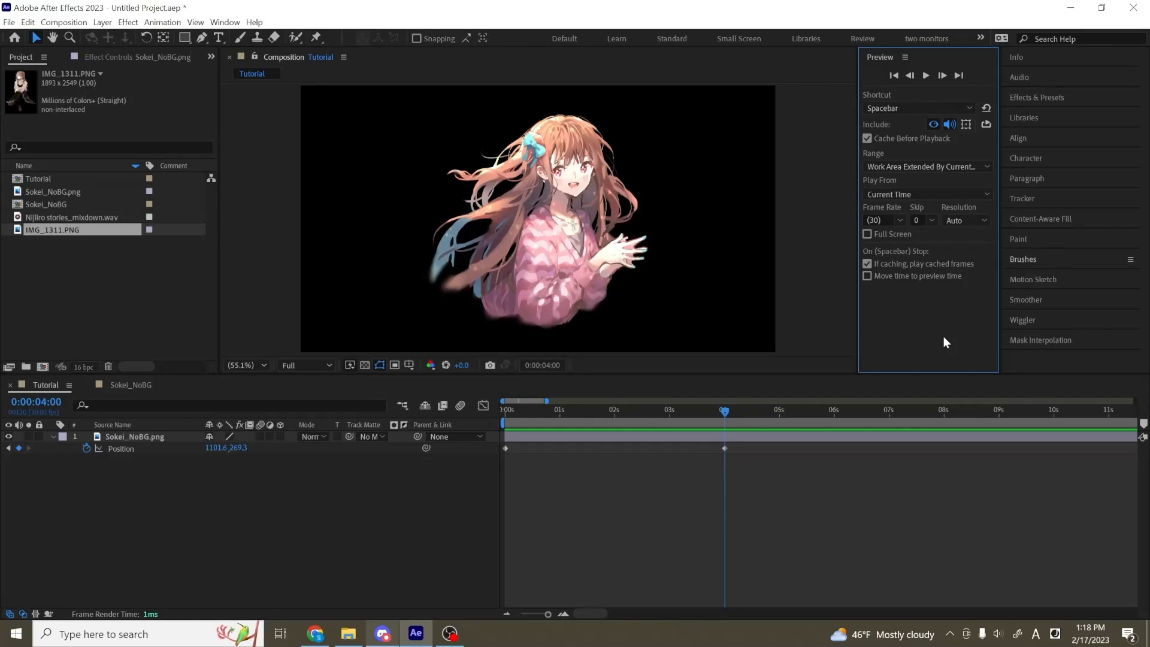
pyautogui.moveTo(890, 152)
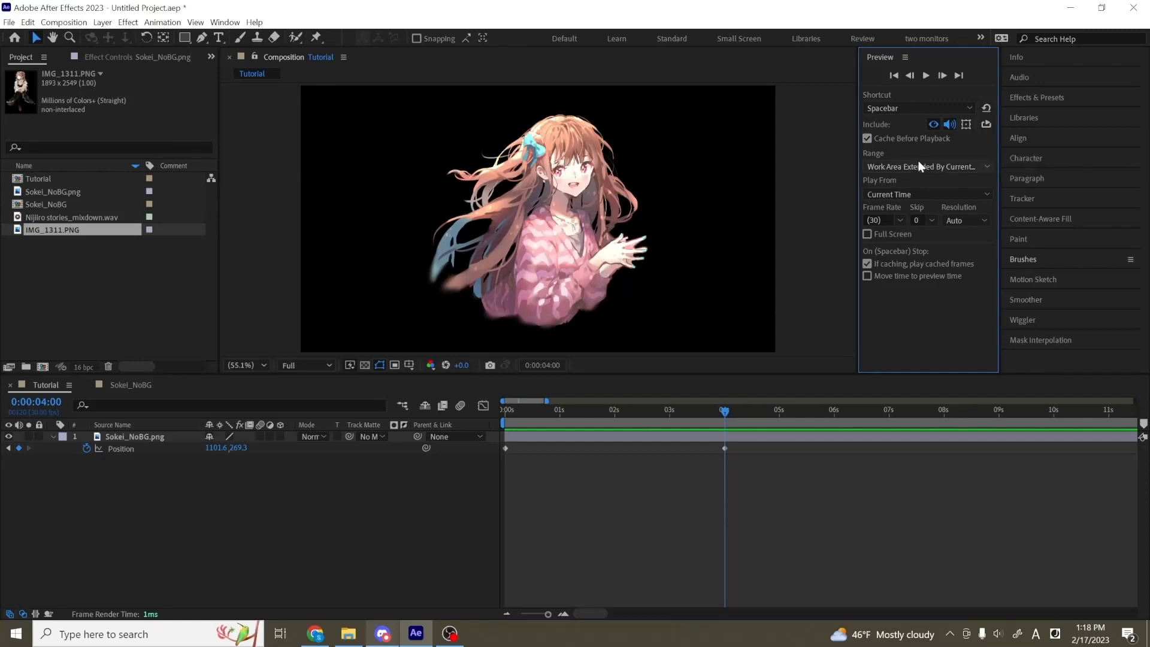
pyautogui.moveTo(938, 267)
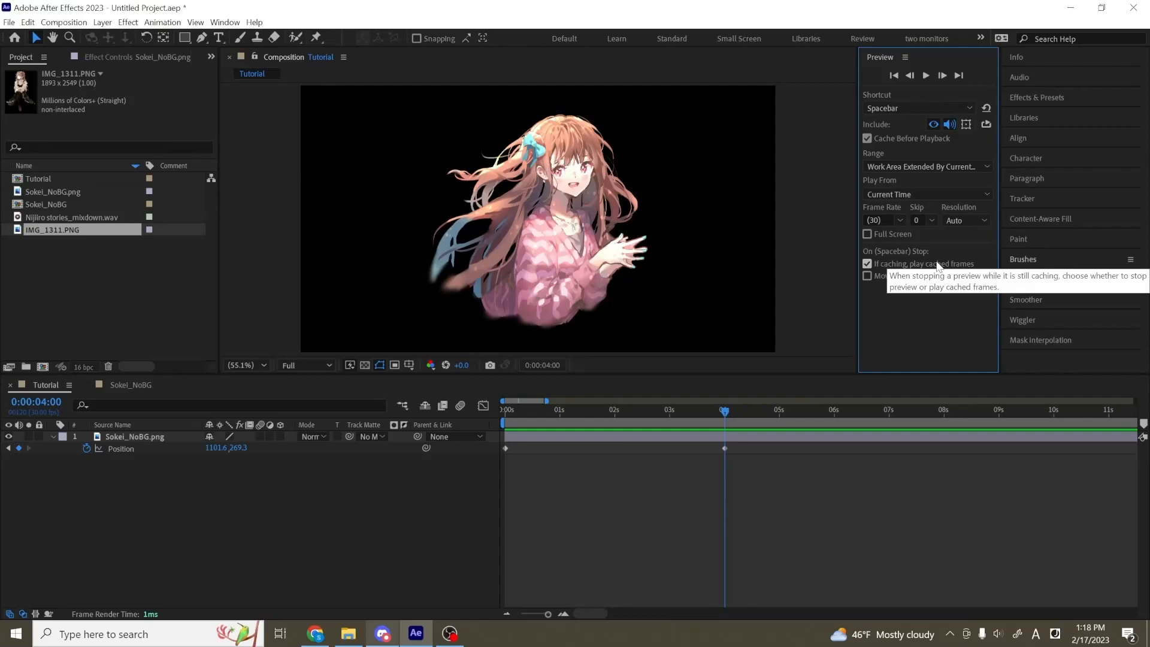
pyautogui.moveTo(863, 560)
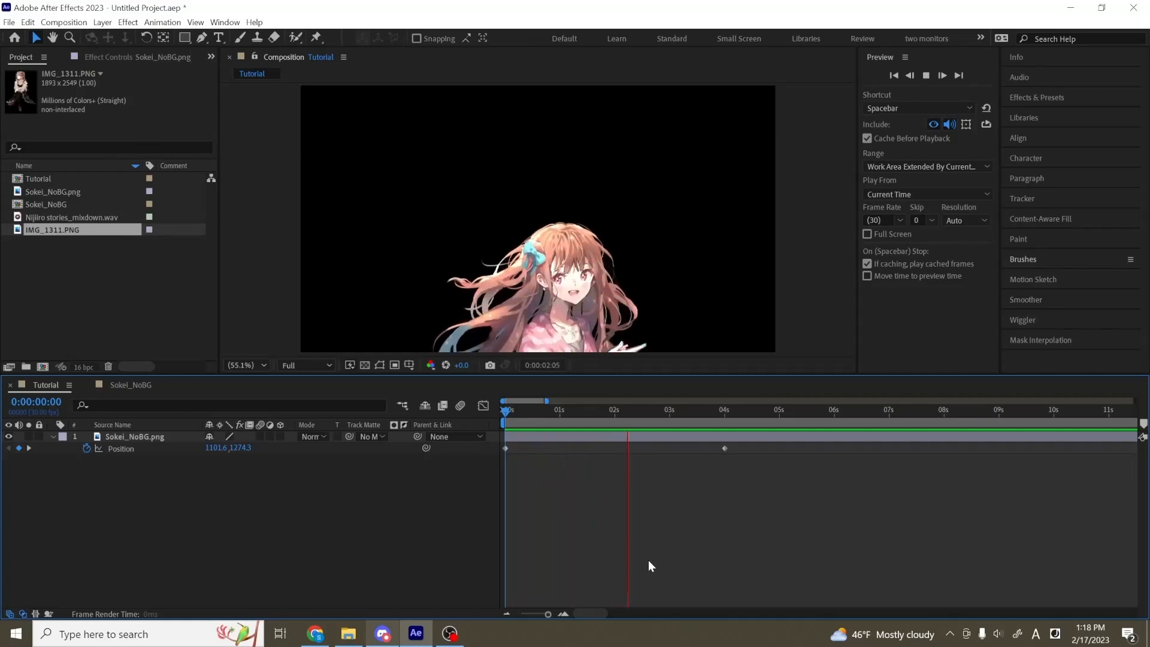
# Stop the preview so the composition rests back at 0:00
pyautogui.click(737, 409)
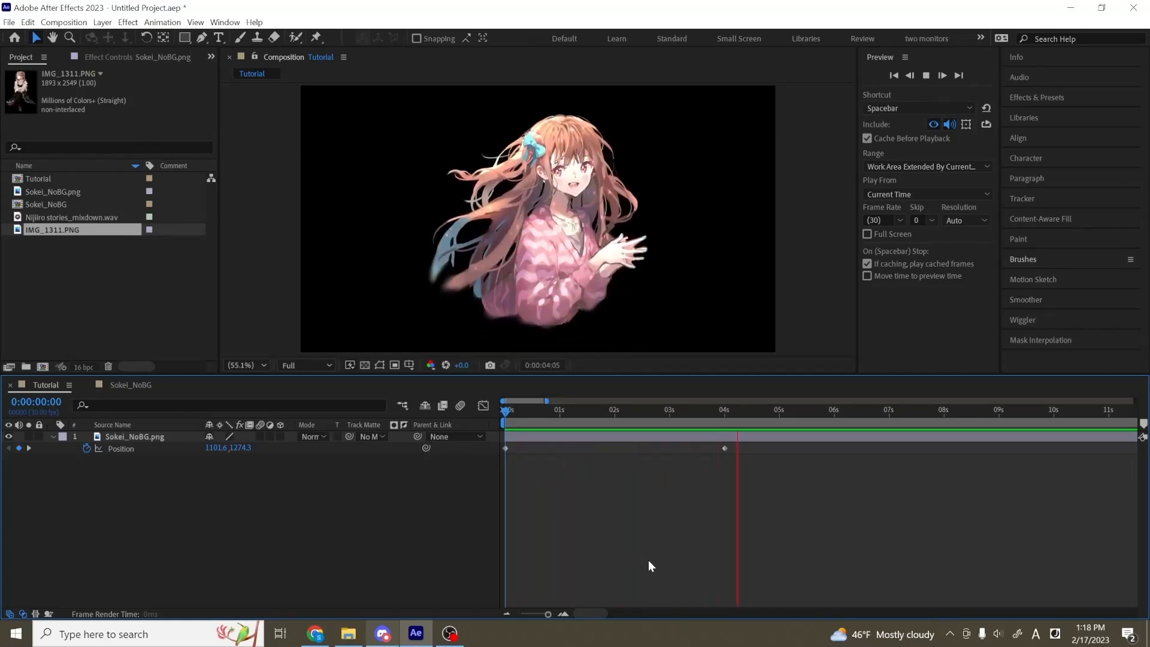
pyautogui.click(504, 409)
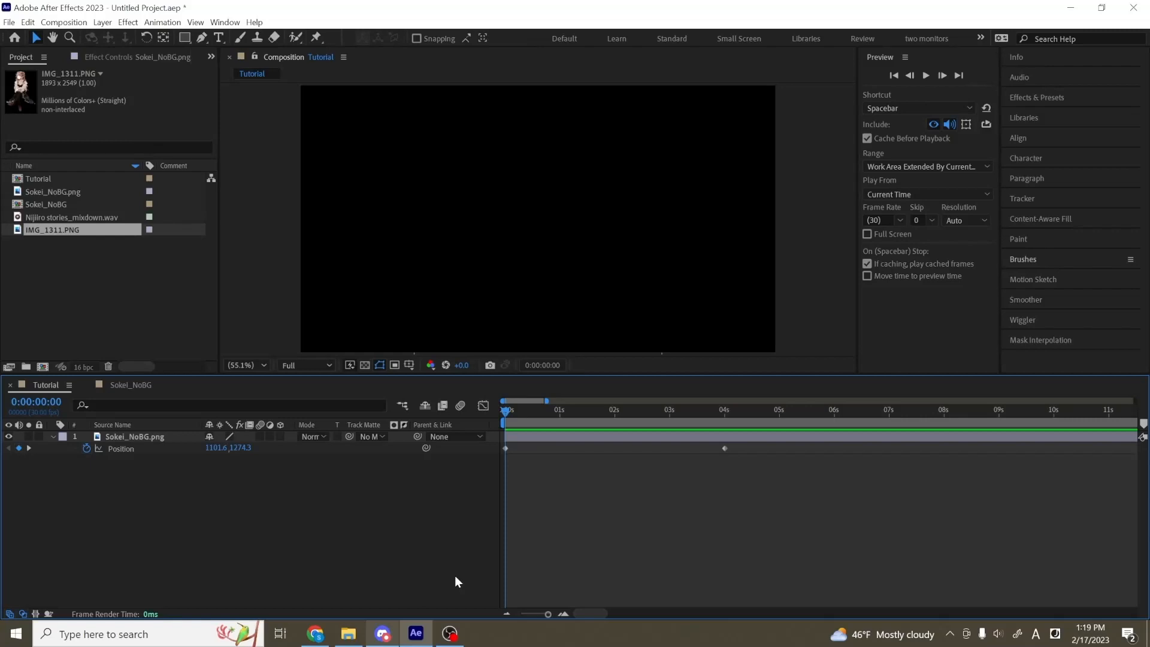
# Keyframe the Sokei_NoBG.png layer's Opacity from 0% at 0:00 to 100% at 2 seconds
pyautogui.click(134, 437)
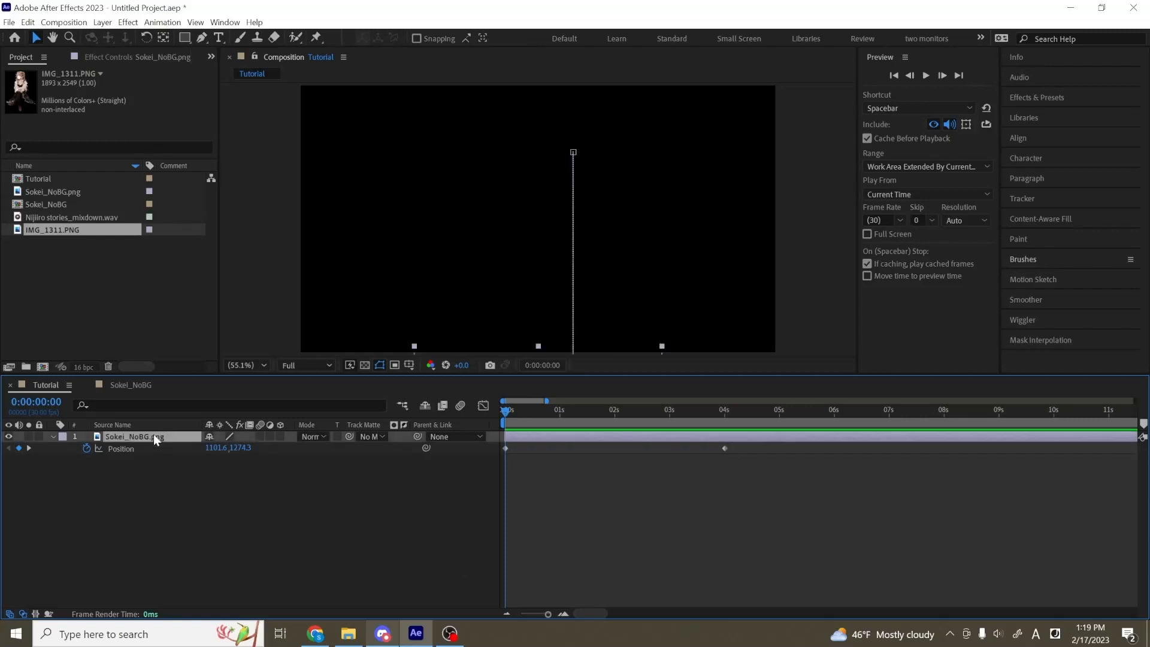
pyautogui.press('t')
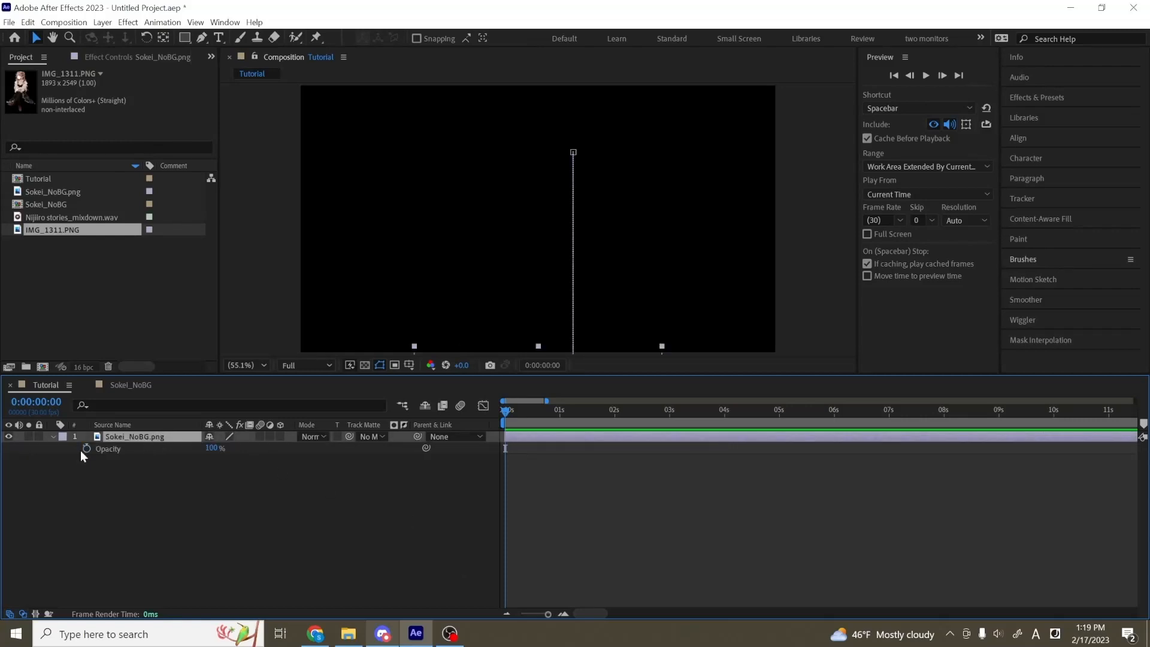
pyautogui.click(86, 448)
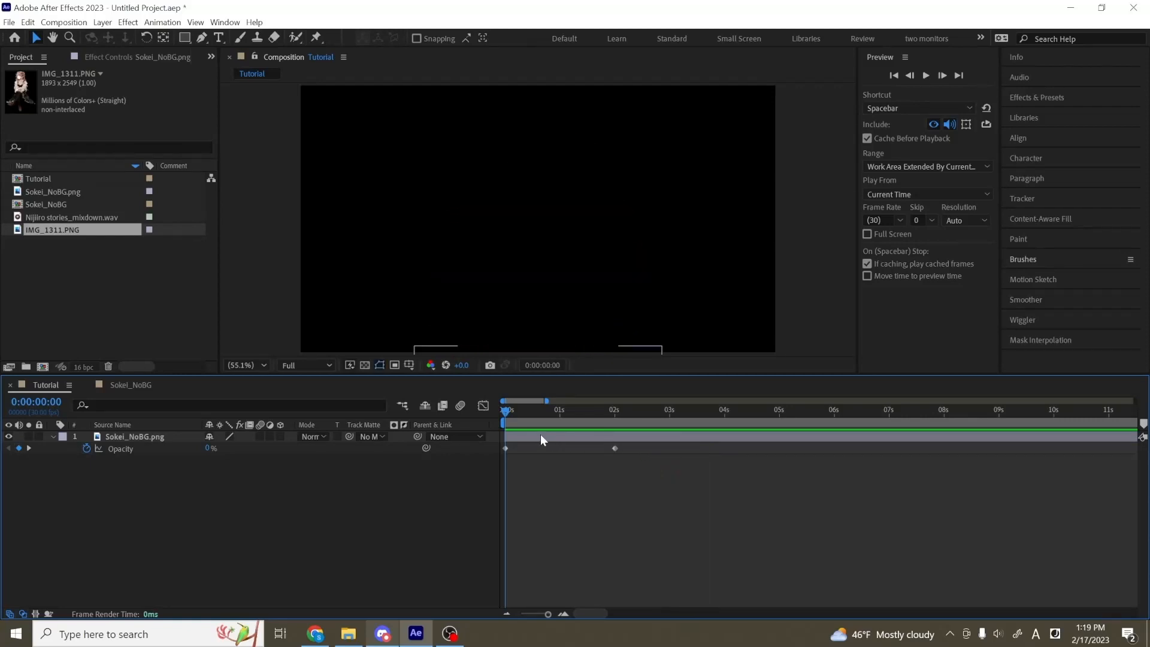
pyautogui.moveTo(556, 440)
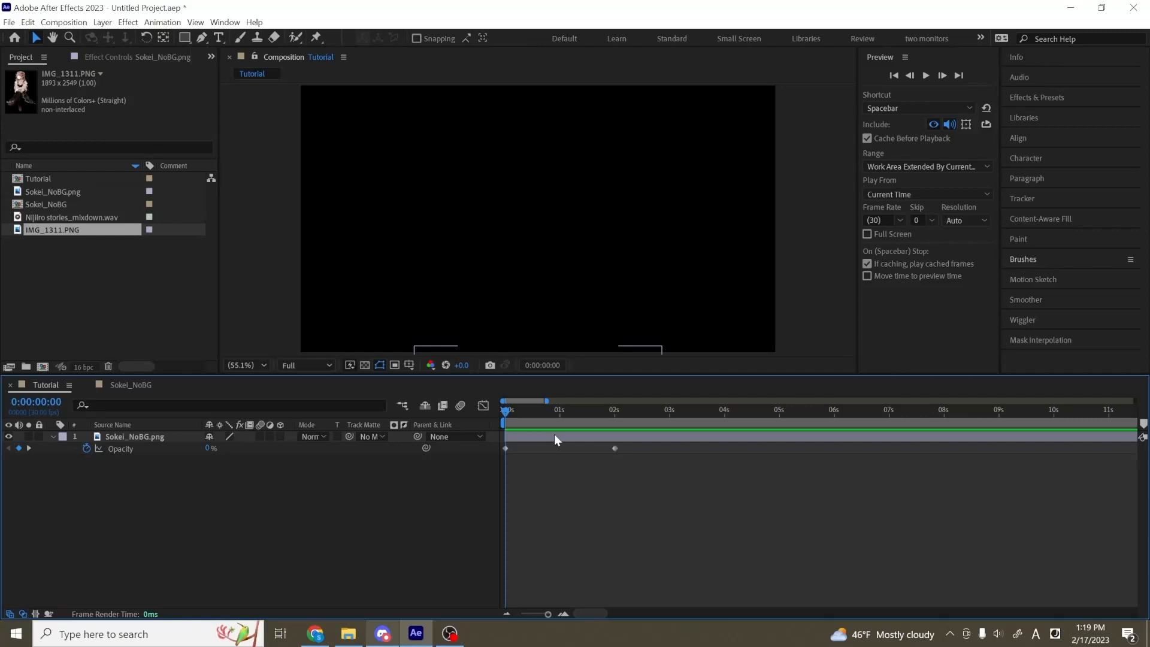
pyautogui.click(684, 409)
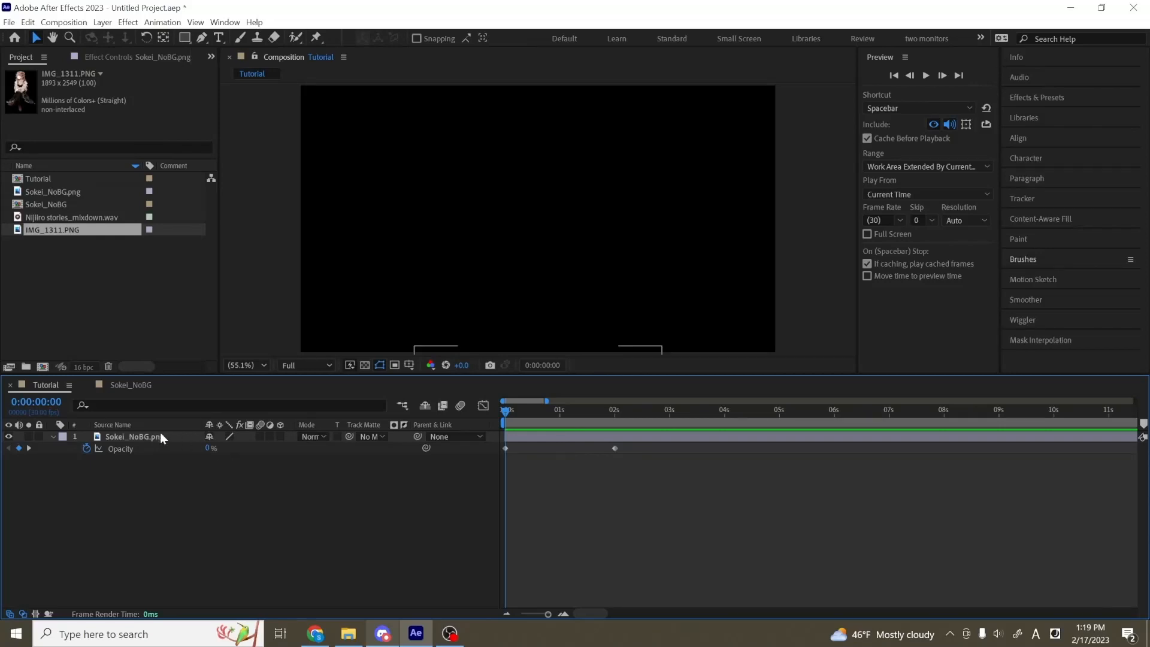
# Show animated properties and move the end Position keyframe from 4s to 2s
pyautogui.press('u')
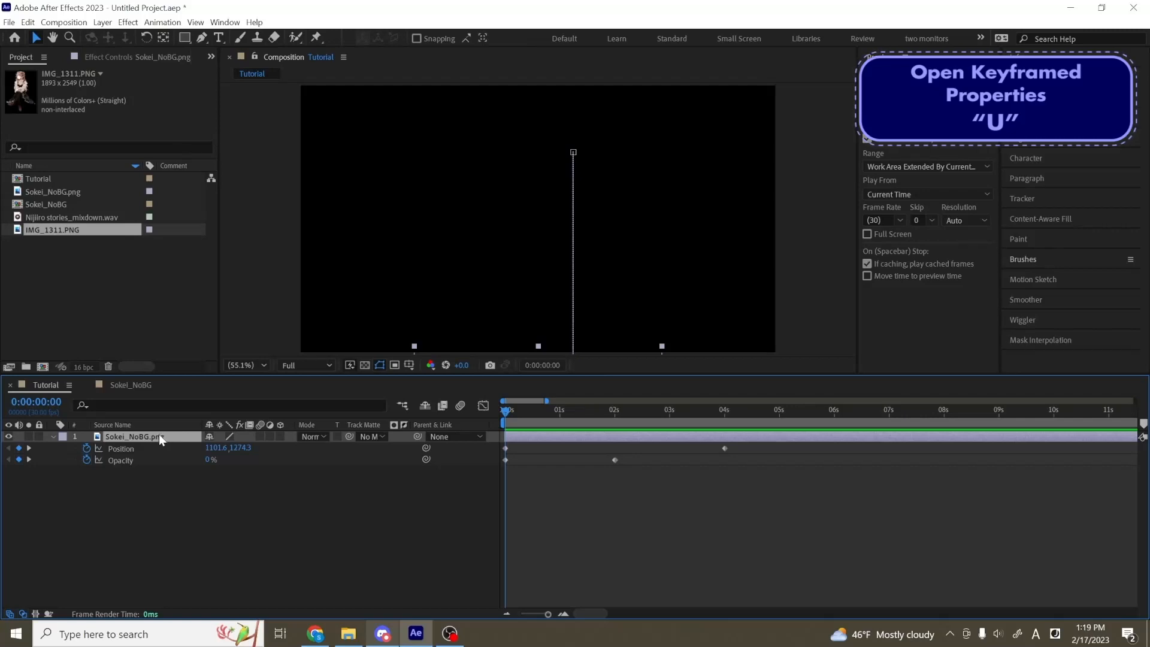
pyautogui.moveTo(557, 438)
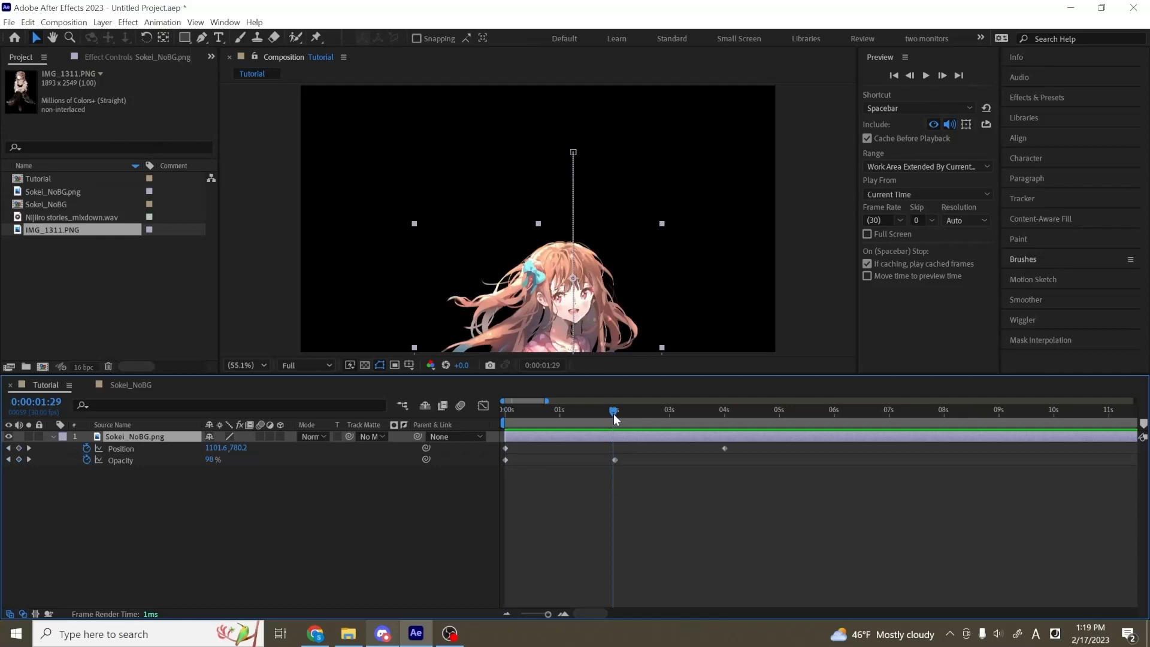
pyautogui.click(614, 410)
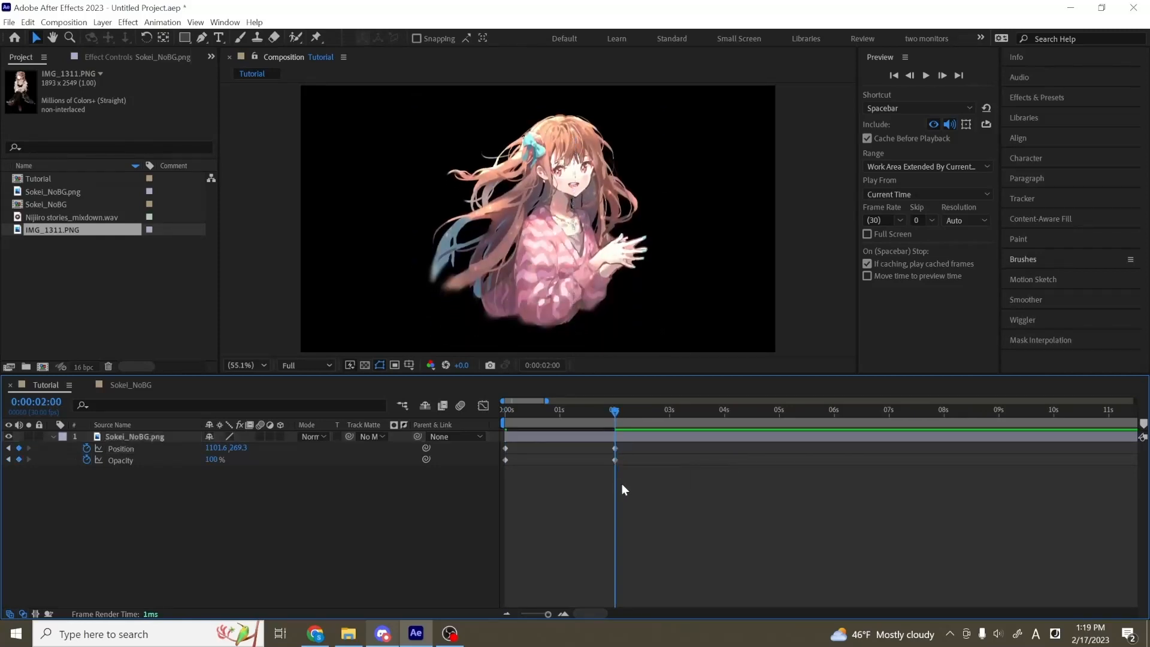
pyautogui.click(503, 409)
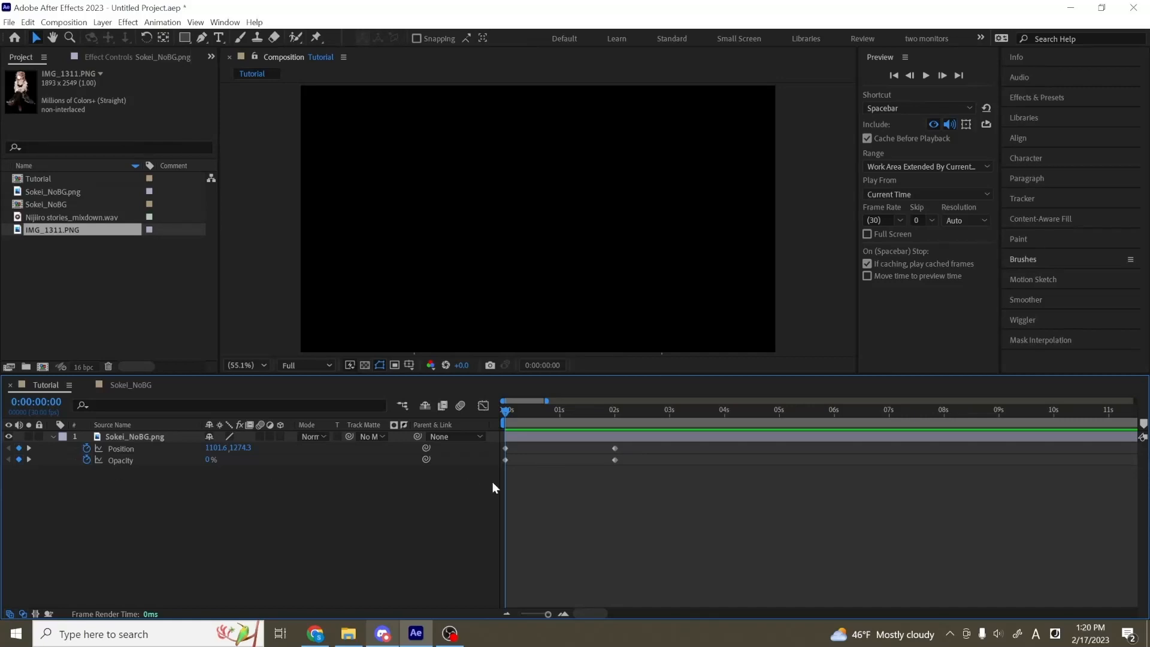
pyautogui.moveTo(507, 482)
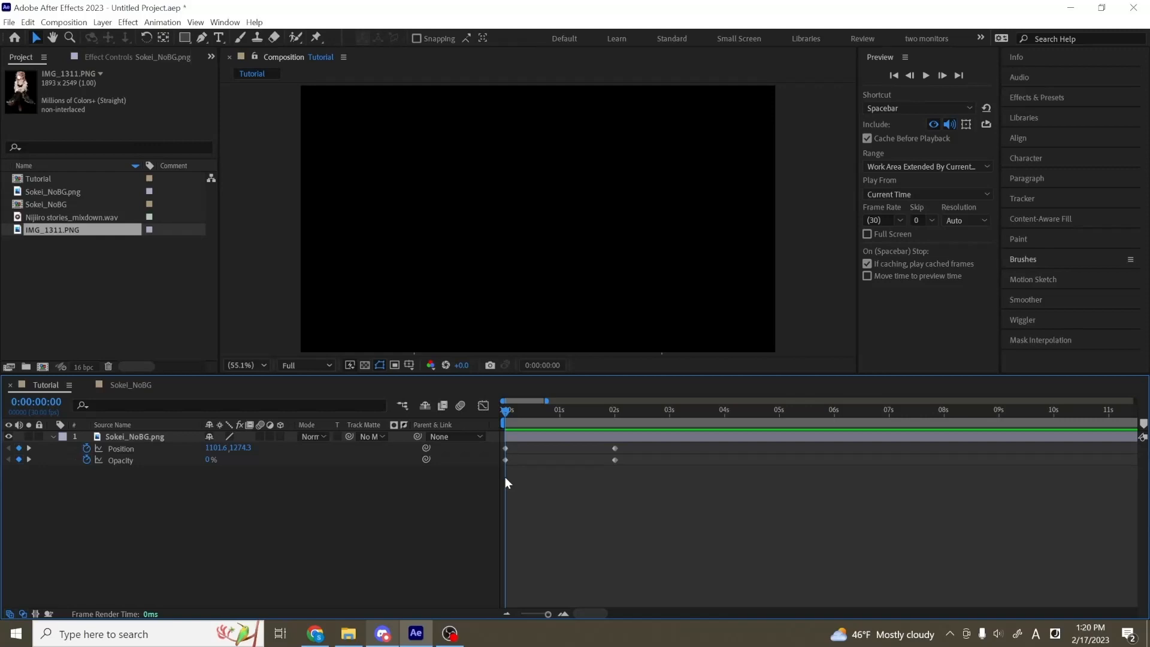
pyautogui.moveTo(454, 563)
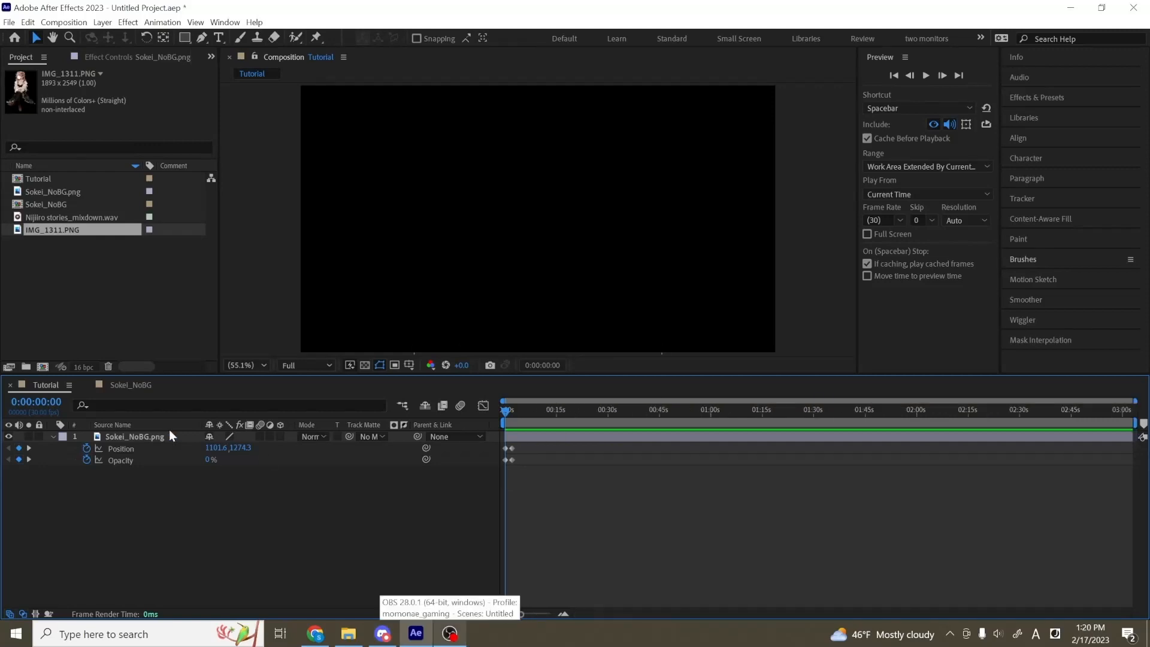
# Trim the Sokei layer's out point to 2:04 with Alt+]
pyautogui.click(133, 436)
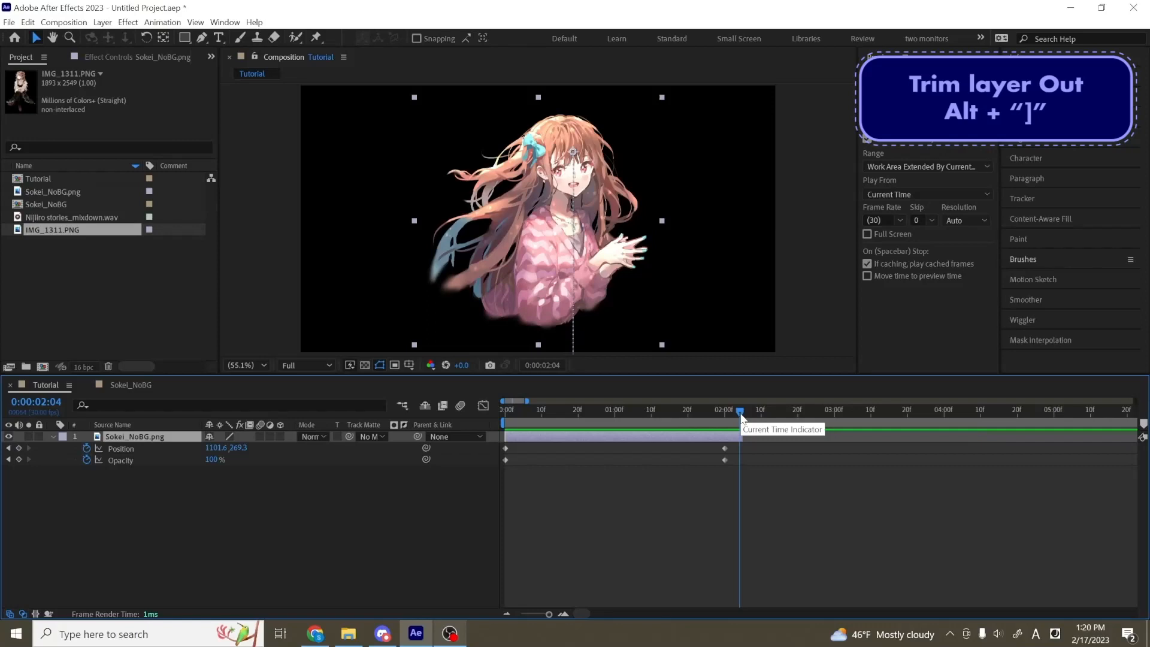
pyautogui.press('alt+]')
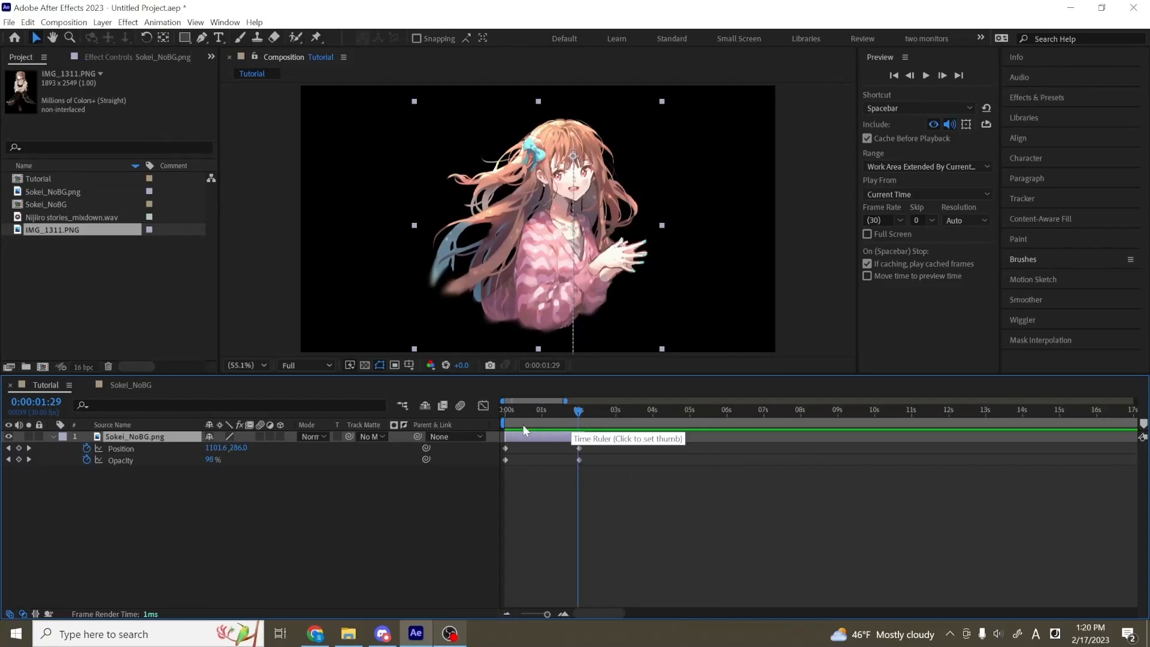
# Move the Sokei layer to start around 2:26 and end at 5 seconds, checking its in/out points
pyautogui.click(578, 409)
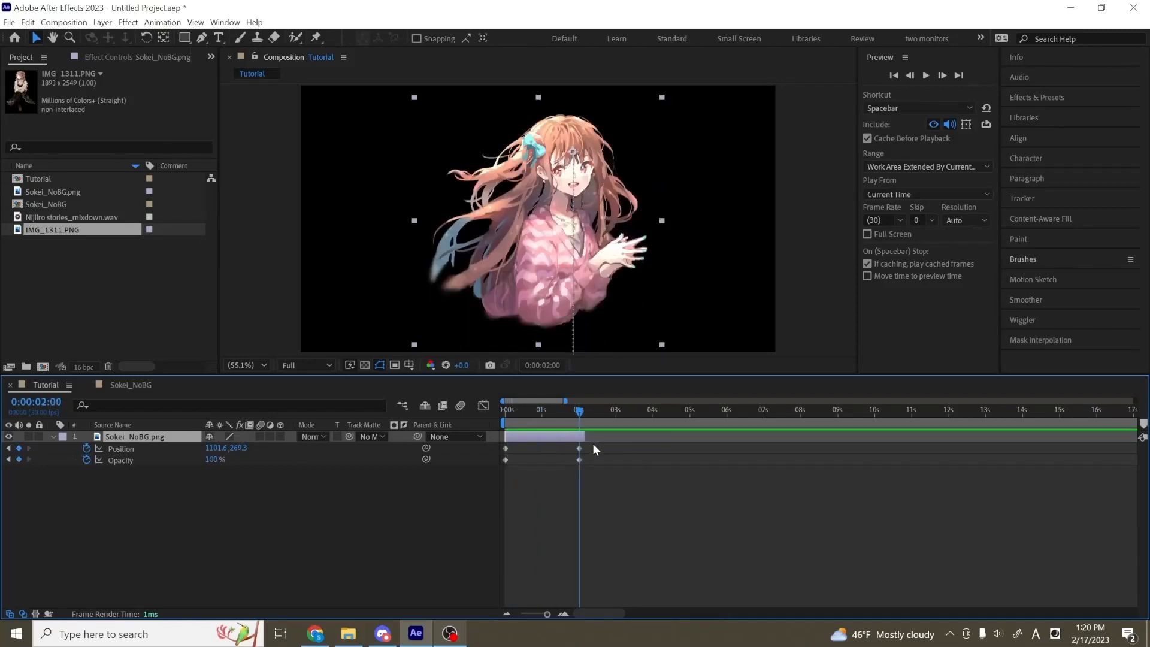
pyautogui.press('[')
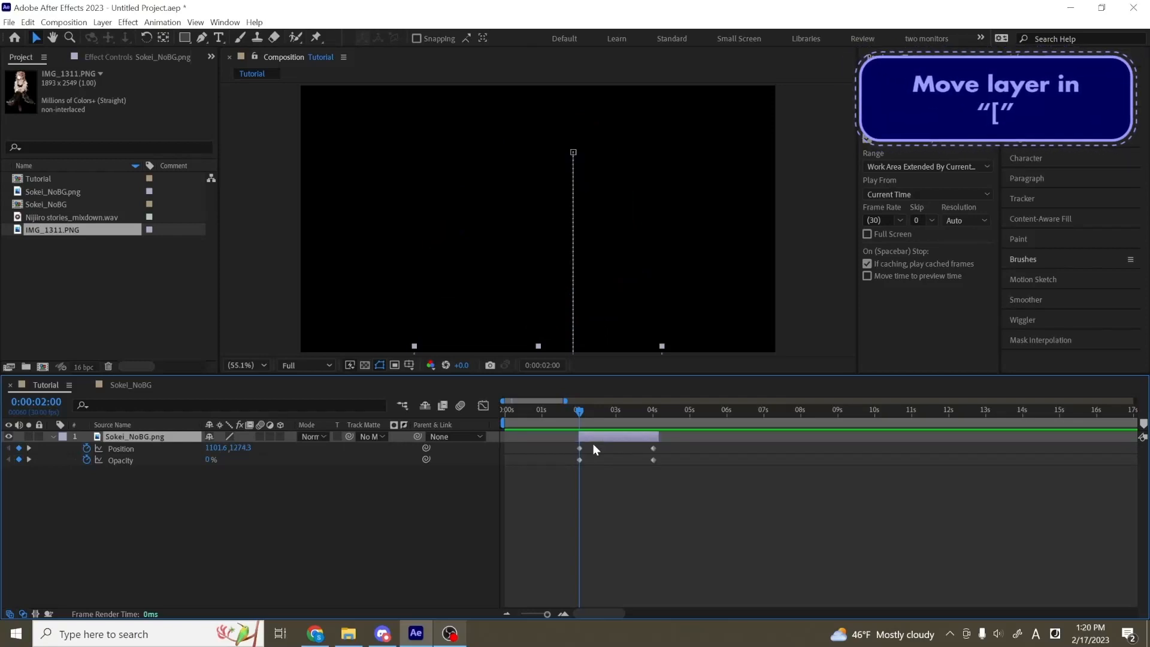
pyautogui.moveTo(684, 430)
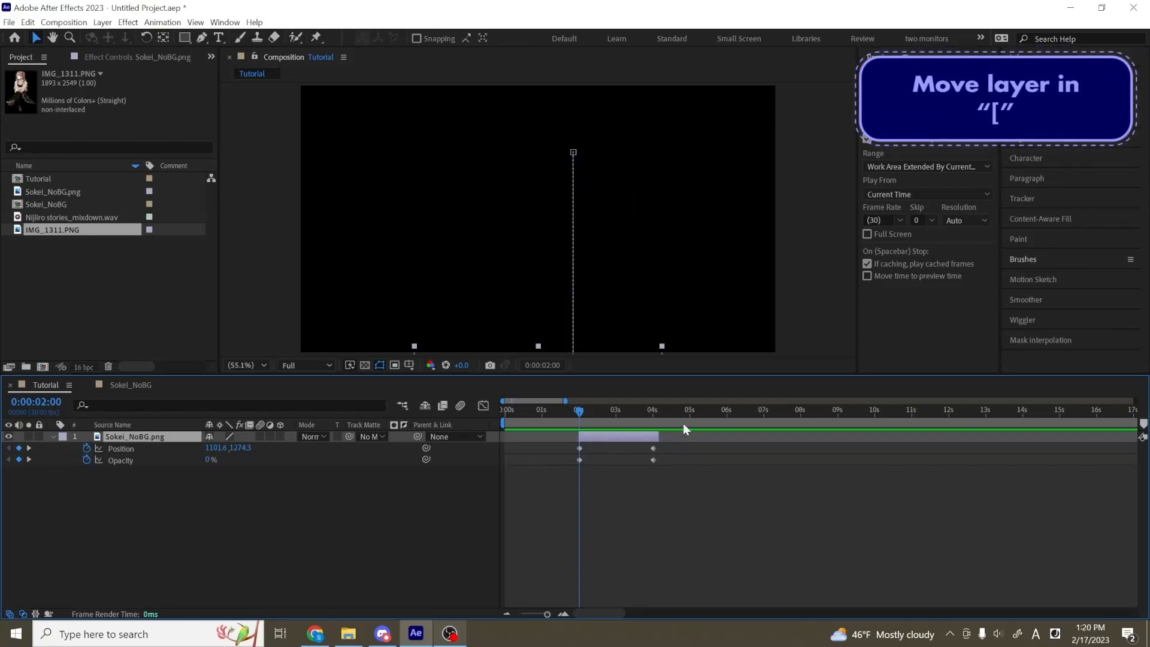
pyautogui.moveTo(689, 420)
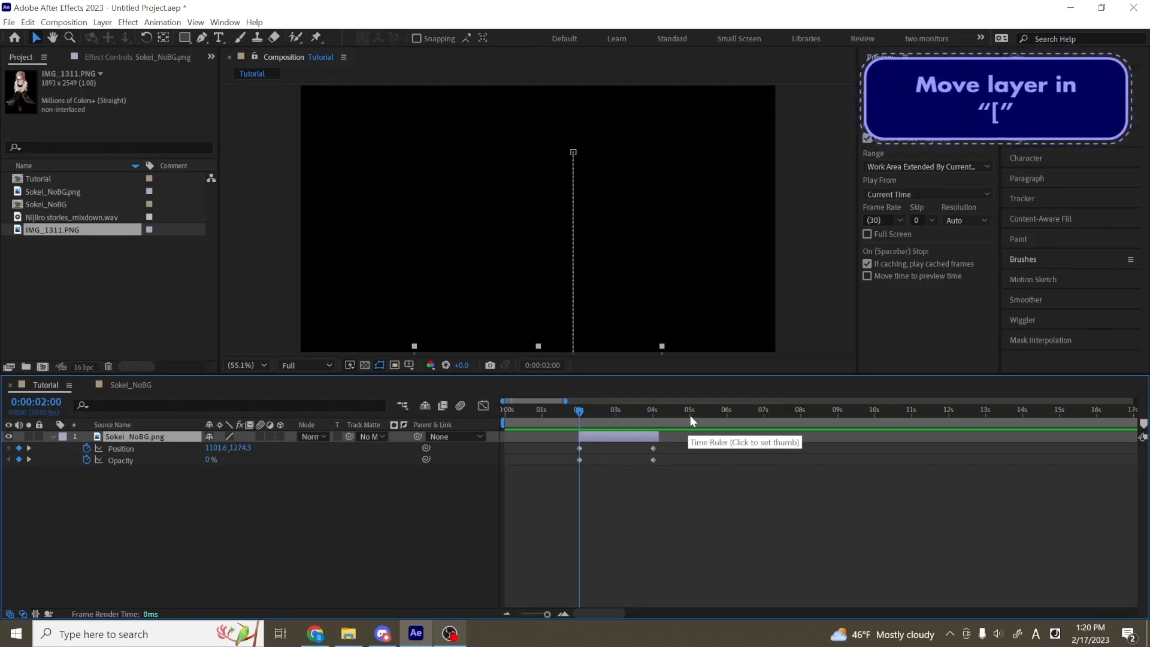
pyautogui.click(689, 409)
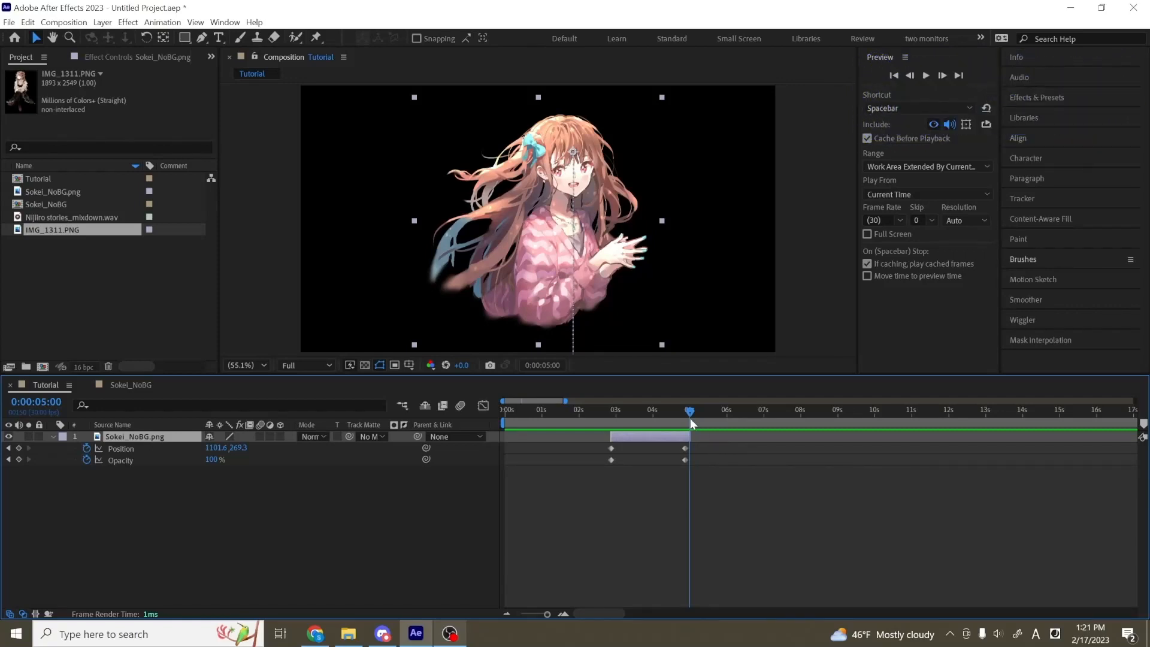
pyautogui.moveTo(709, 443)
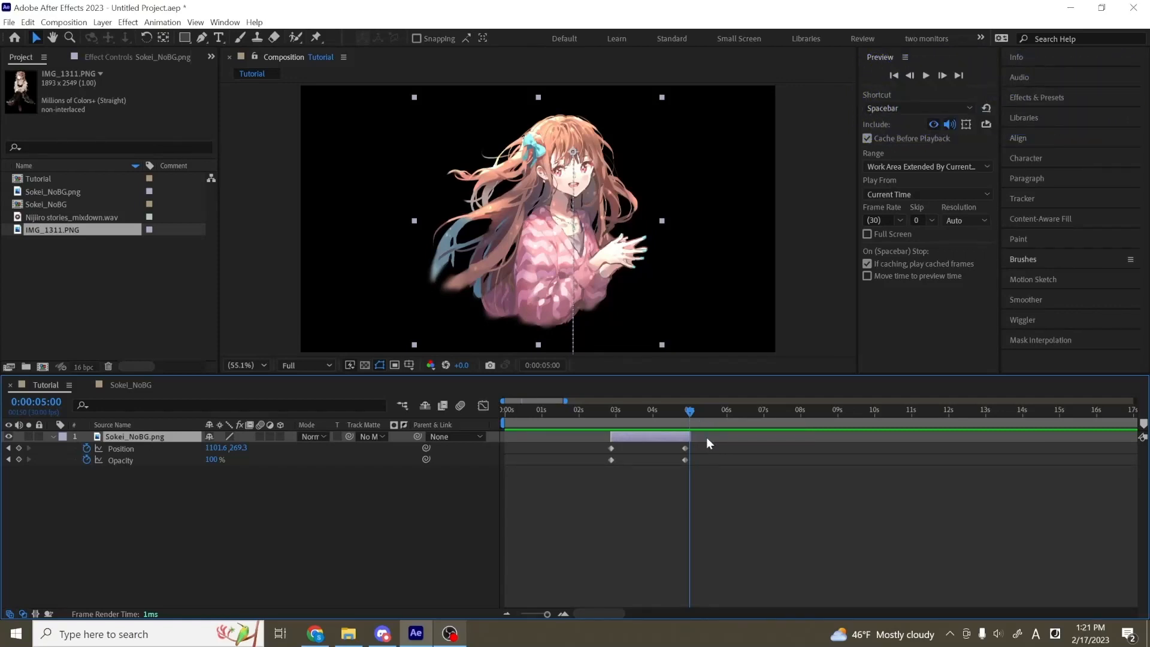
pyautogui.press('i')
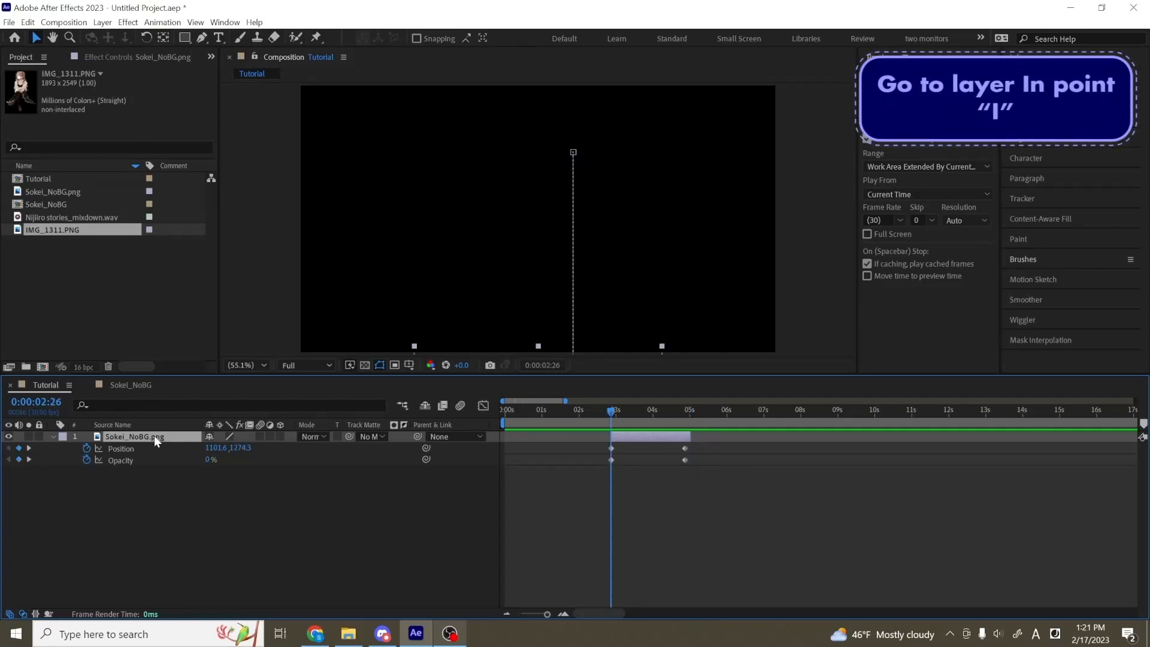
pyautogui.press('o')
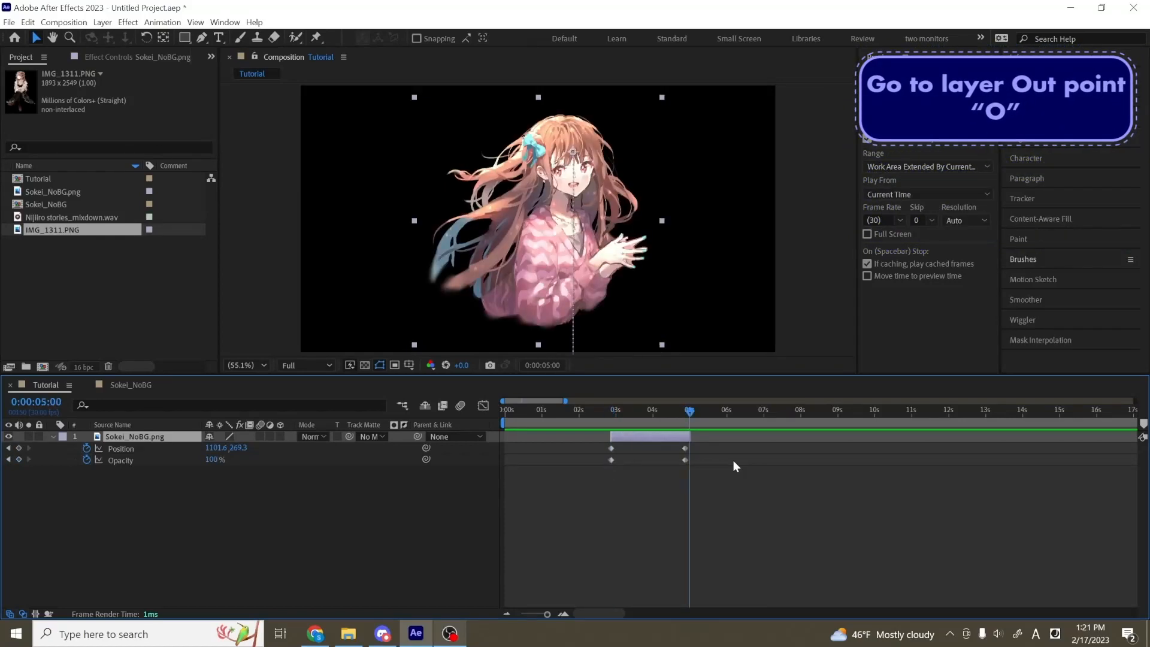
pyautogui.click(611, 409)
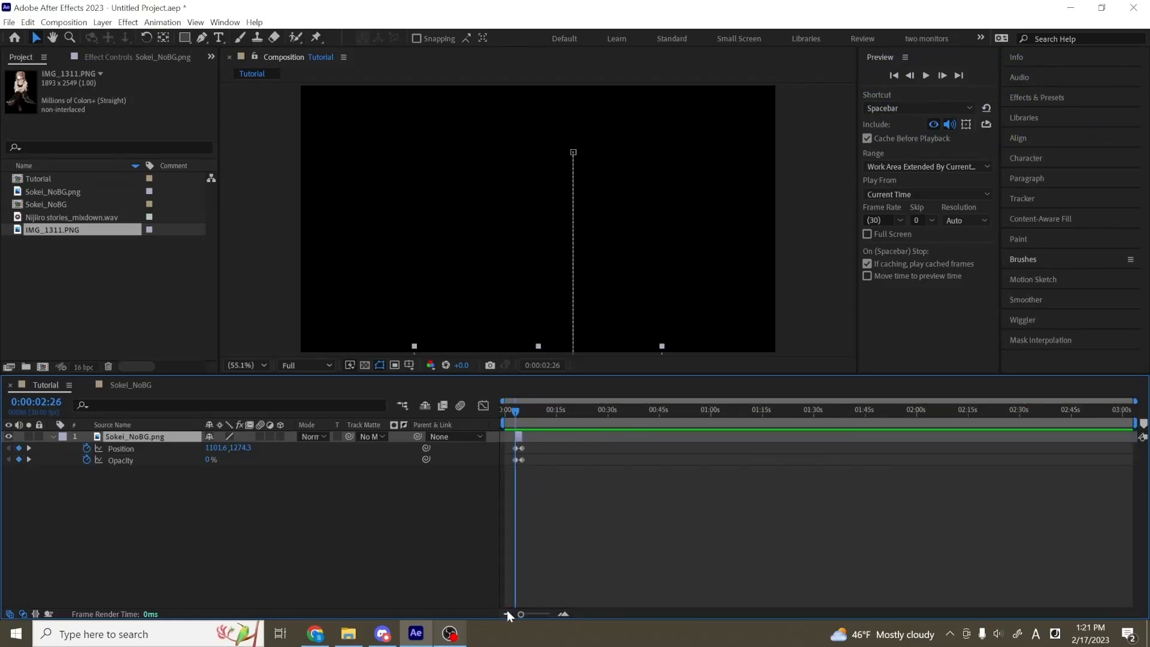
pyautogui.moveTo(565, 624)
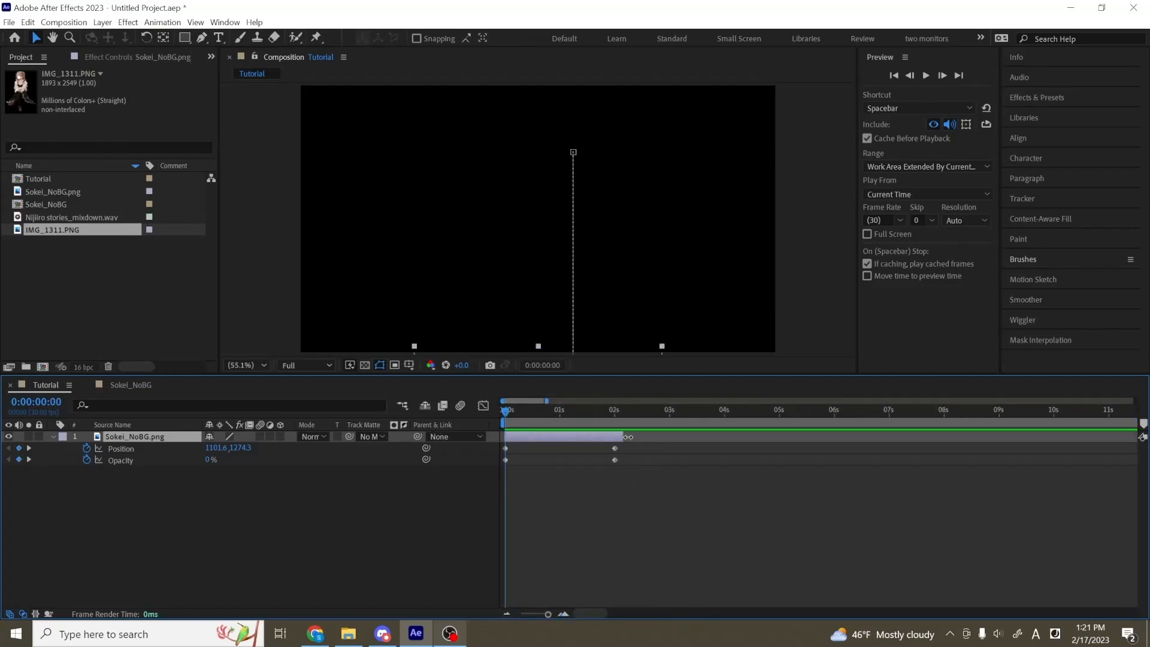
# Set the current time just past two seconds after undoing the move and trim
pyautogui.click(647, 409)
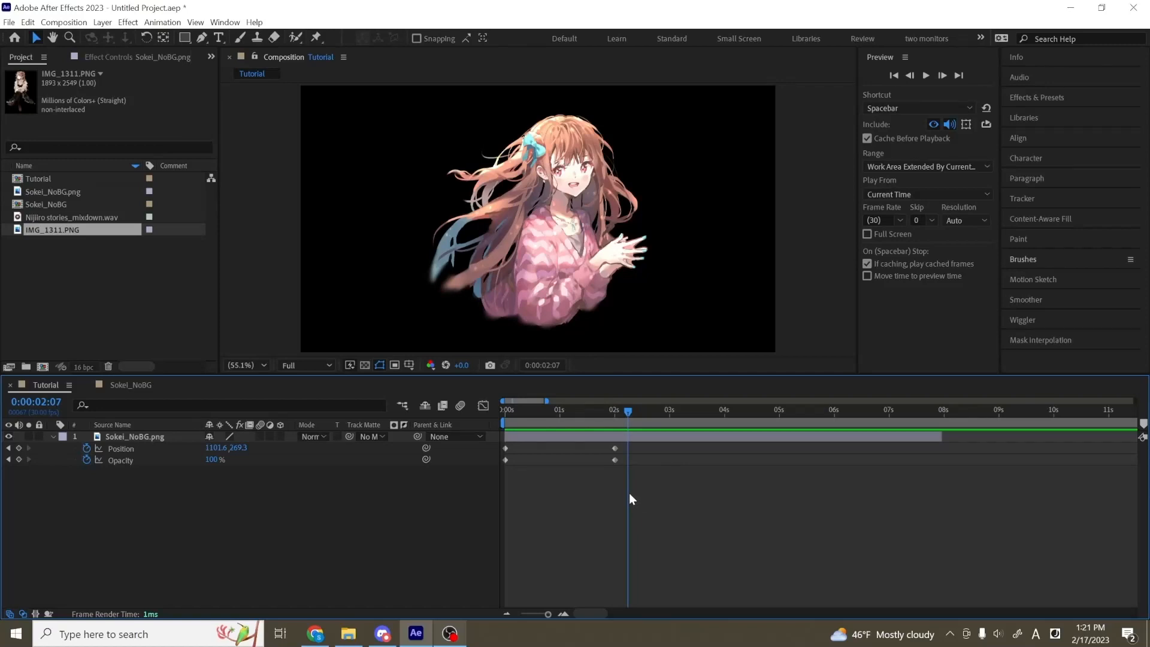
pyautogui.moveTo(387, 267)
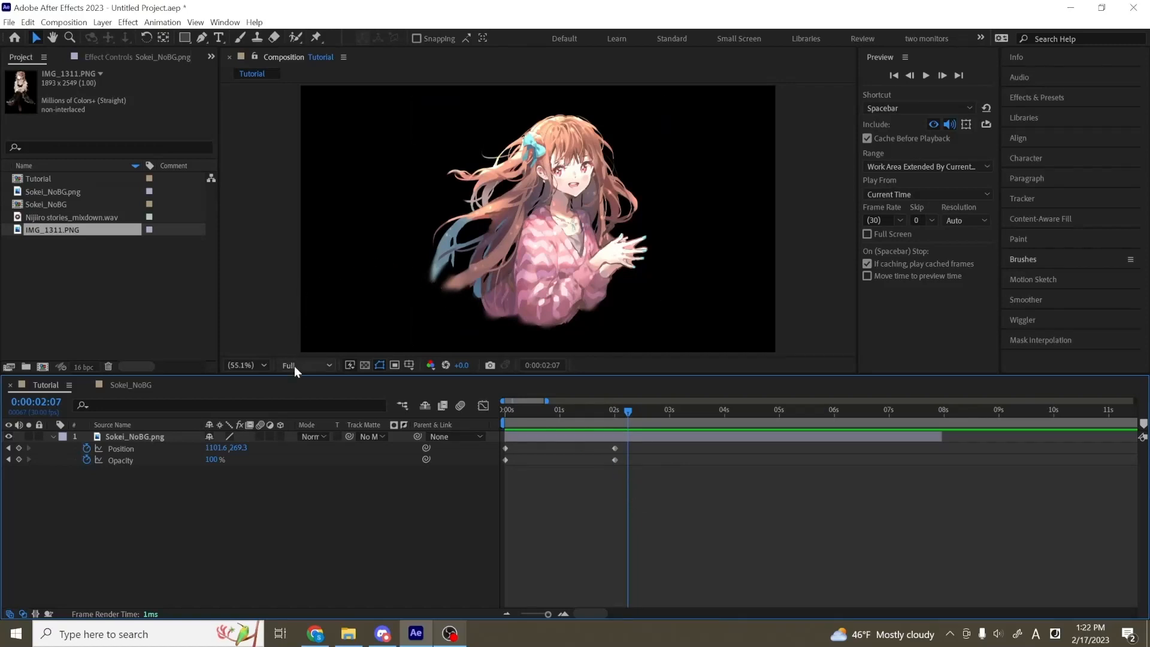
pyautogui.moveTo(304, 364)
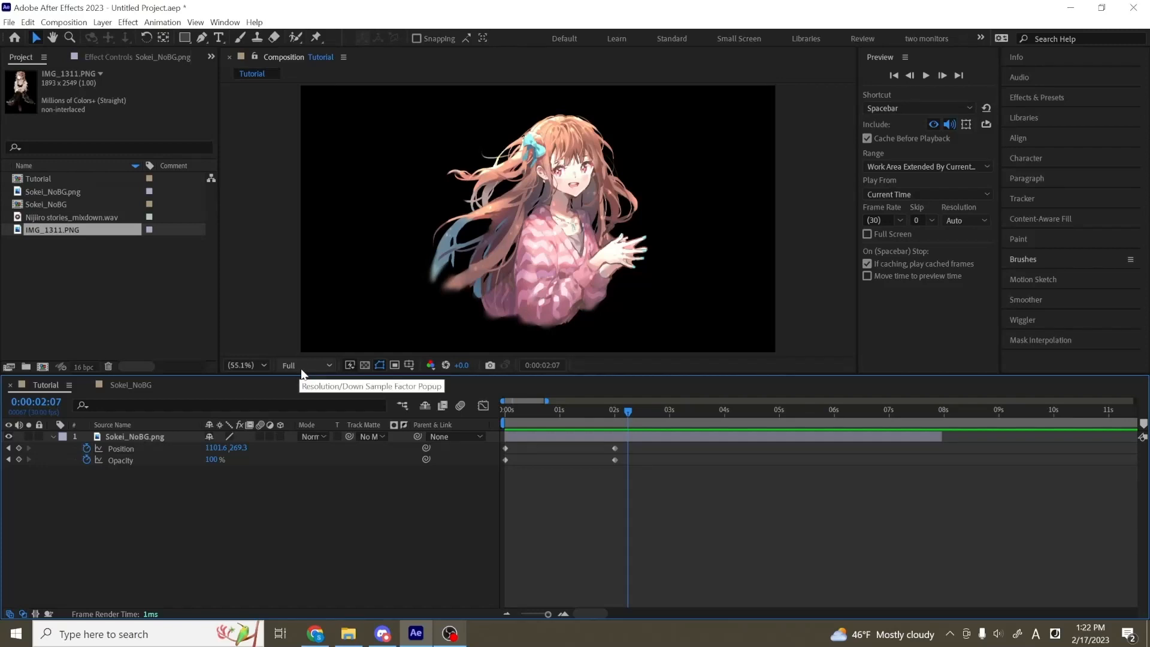
pyautogui.moveTo(300, 374)
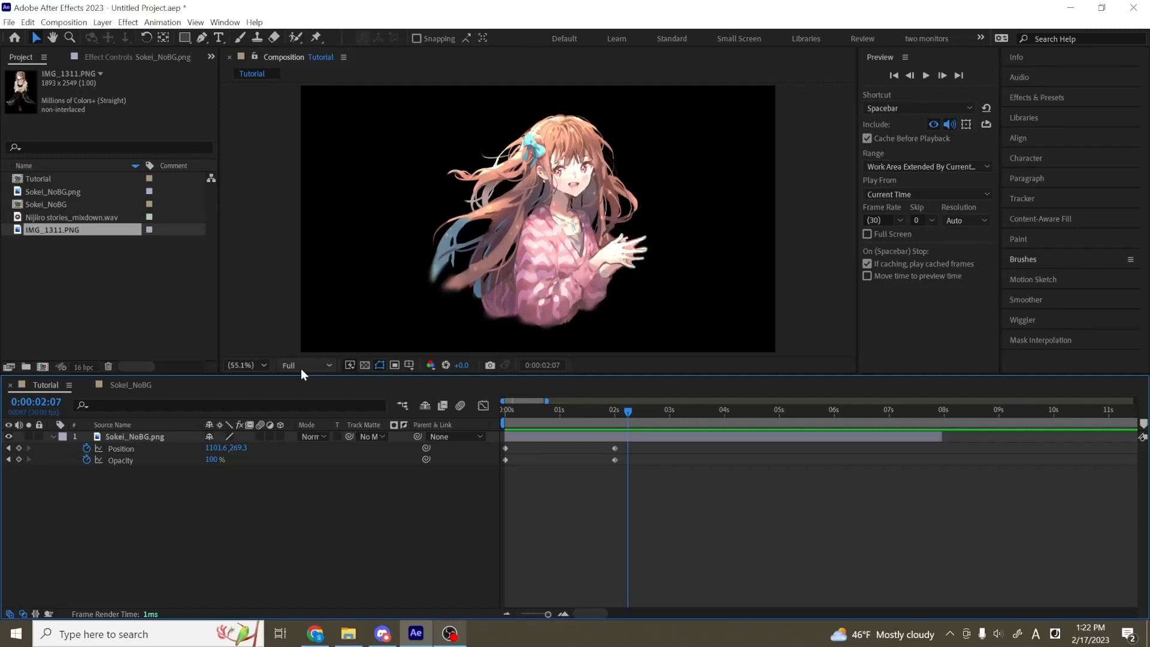
# Try Quarter, Full and Third in the Resolution popup, settling on Half
pyautogui.click(304, 365)
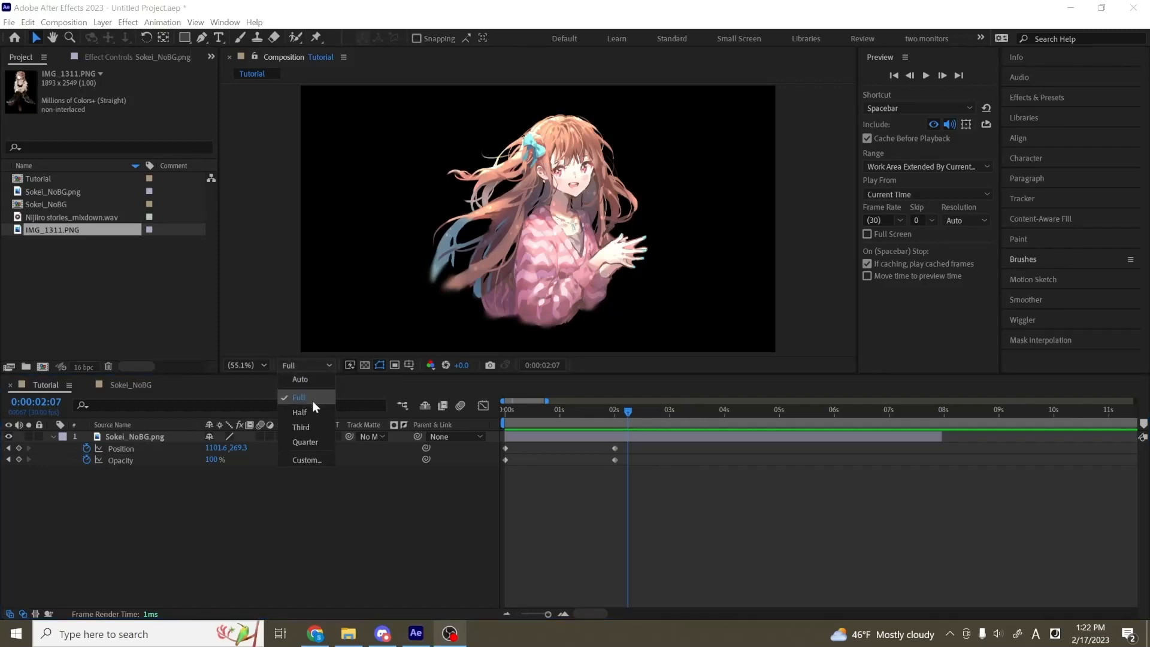
pyautogui.click(305, 441)
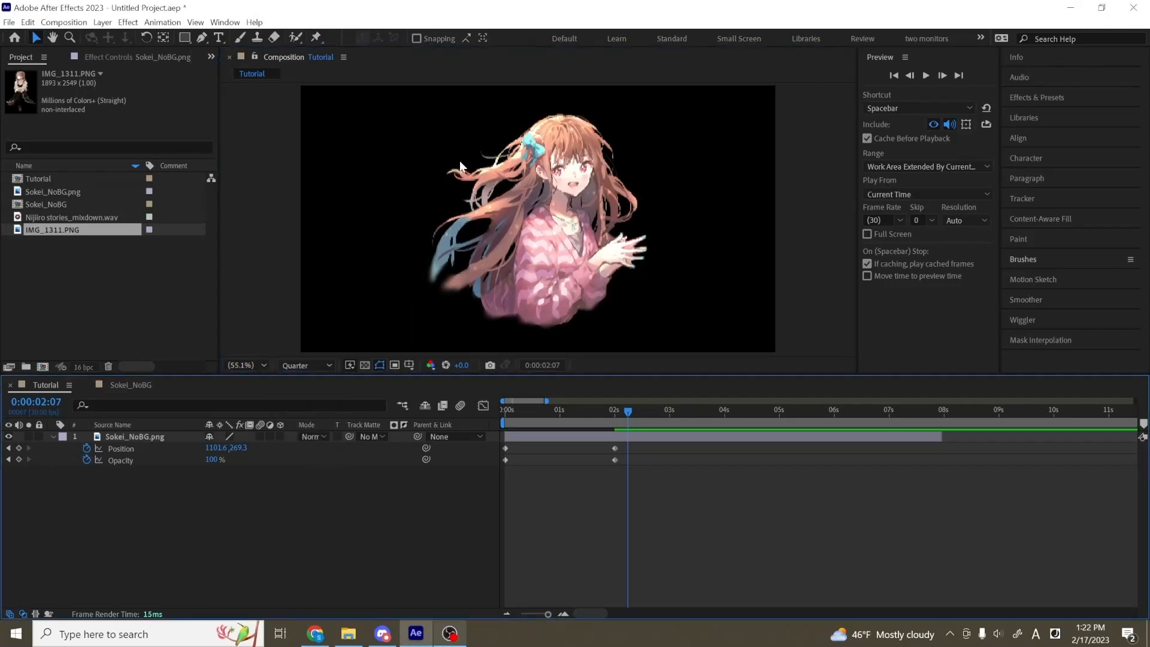
pyautogui.moveTo(402, 213)
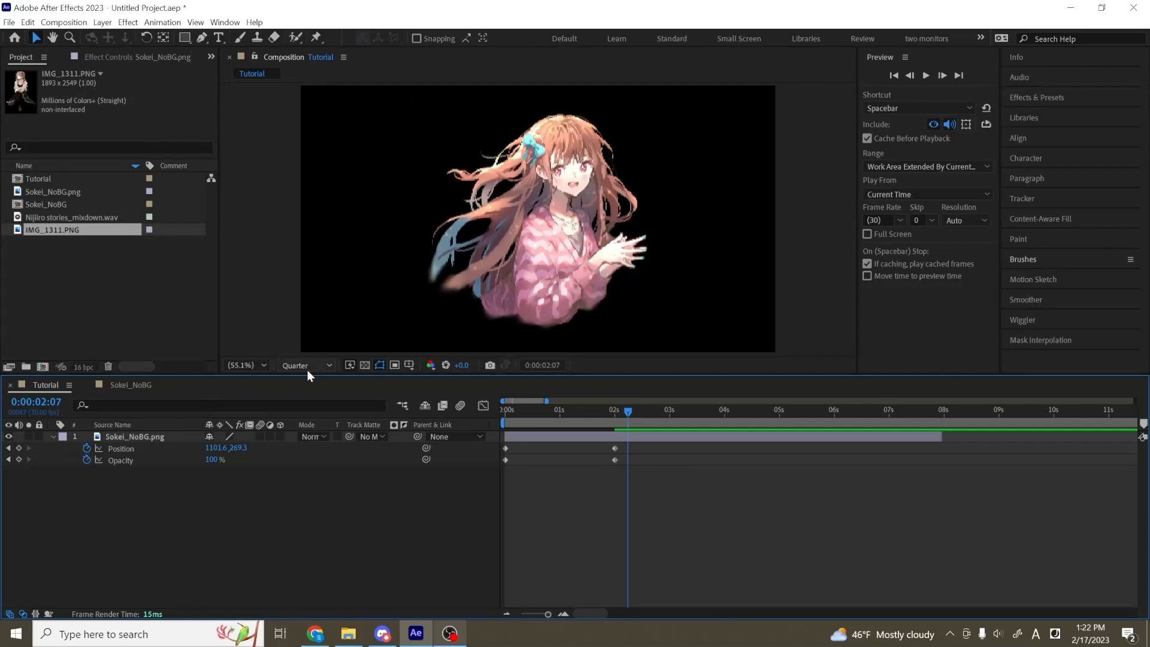
pyautogui.click(304, 365)
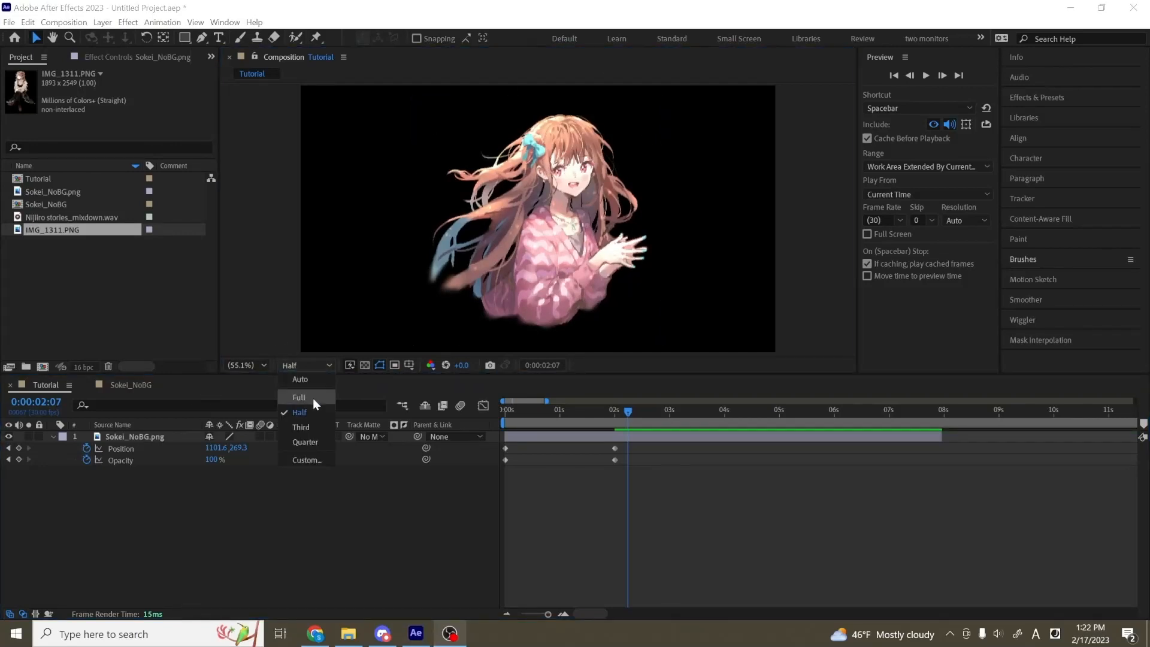
pyautogui.click(298, 396)
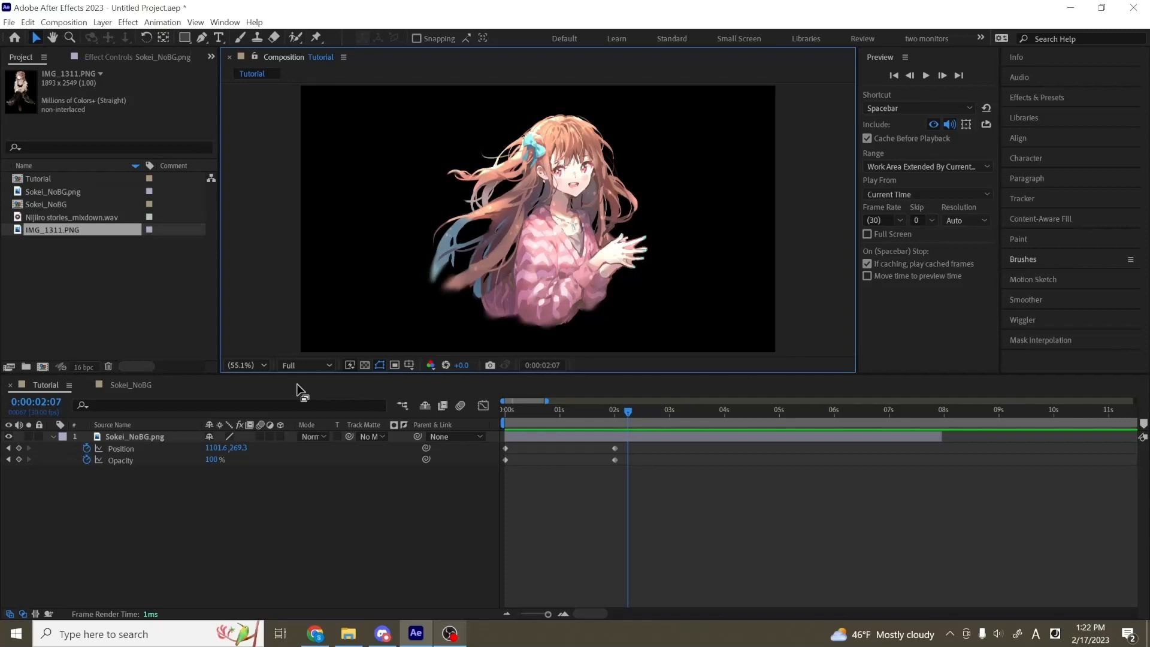
pyautogui.click(303, 364)
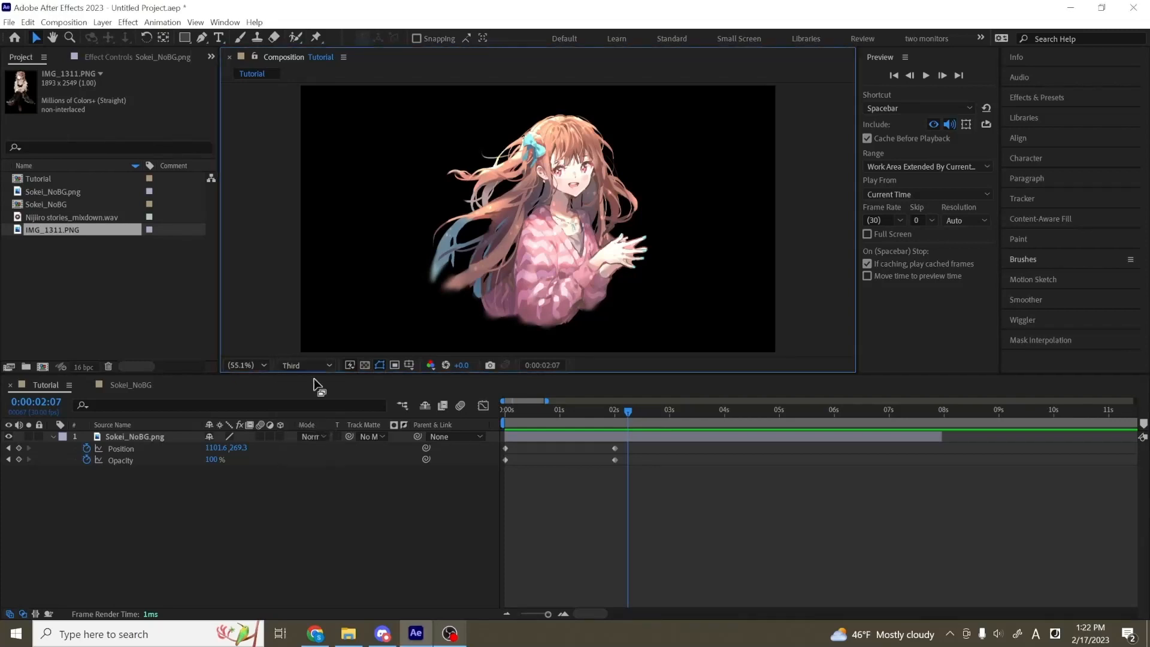
pyautogui.click(305, 365)
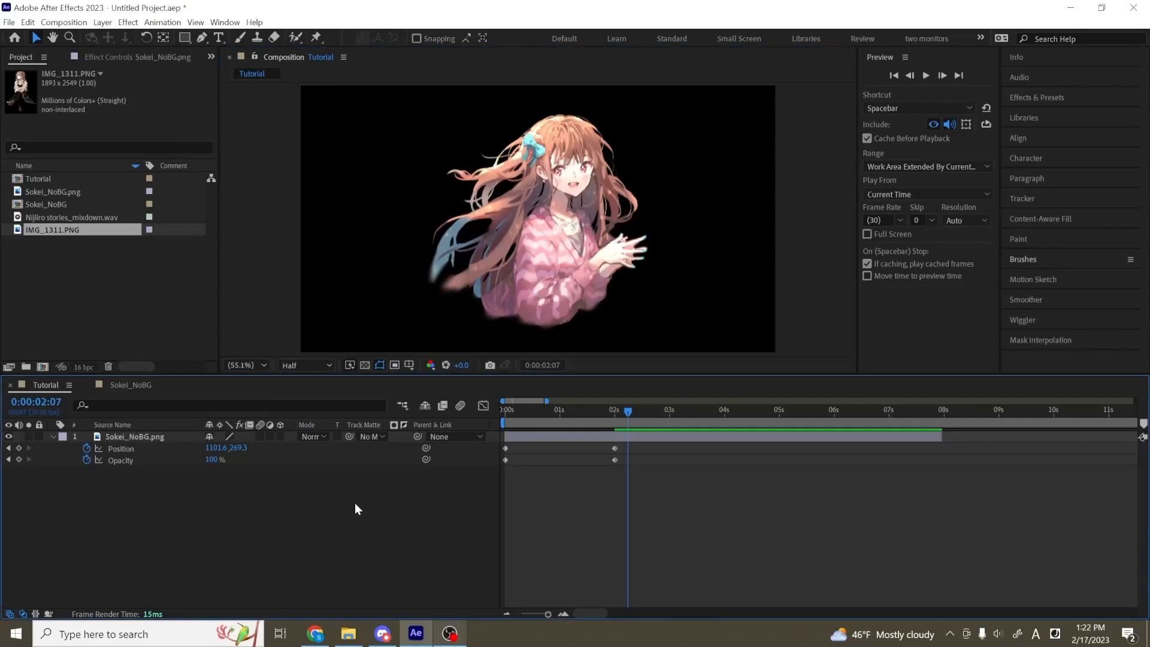